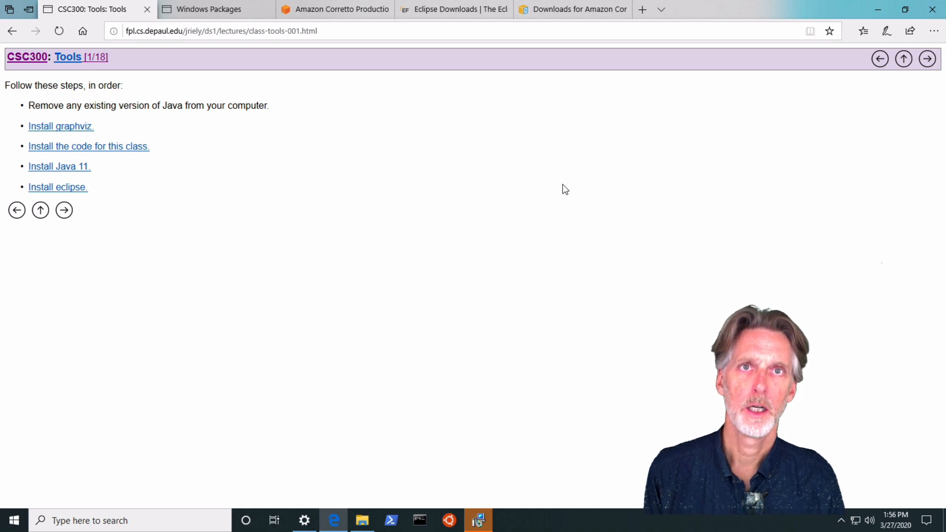
mouse_move(59, 167)
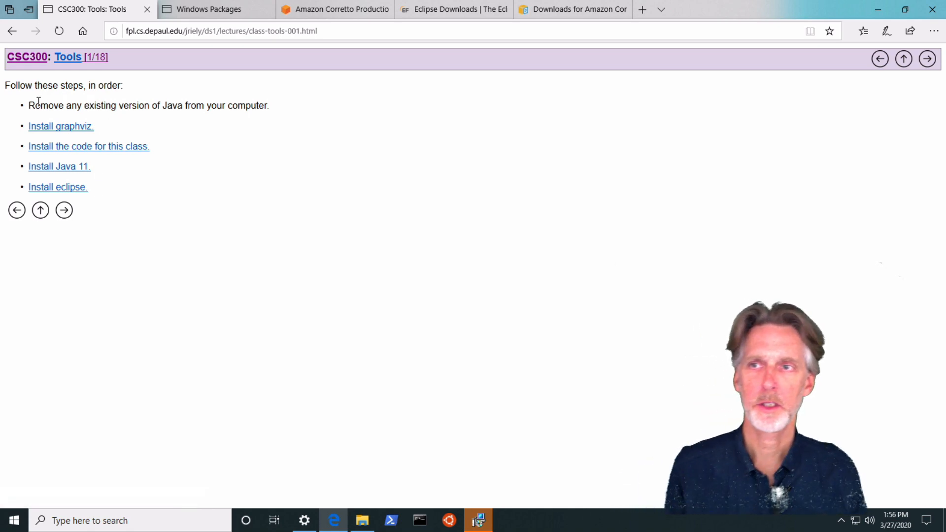
mouse_move(329, 112)
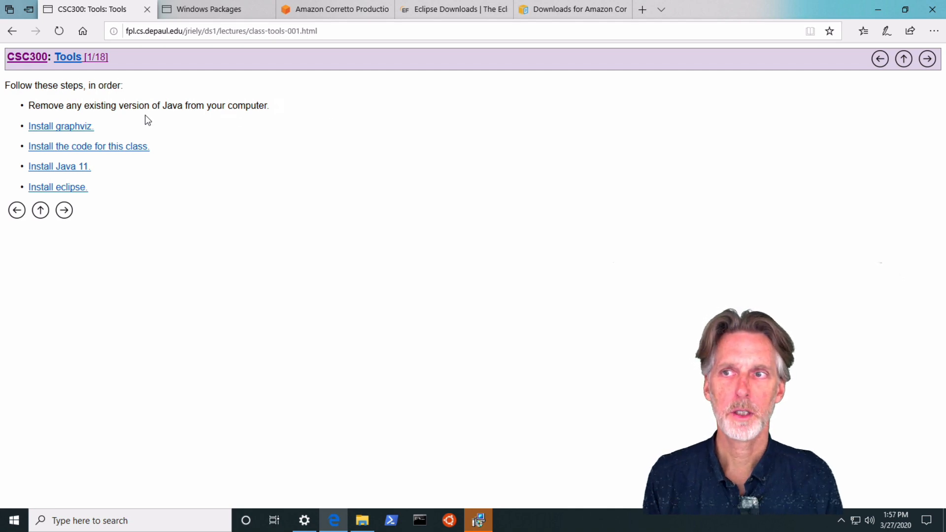
mouse_move(61, 126)
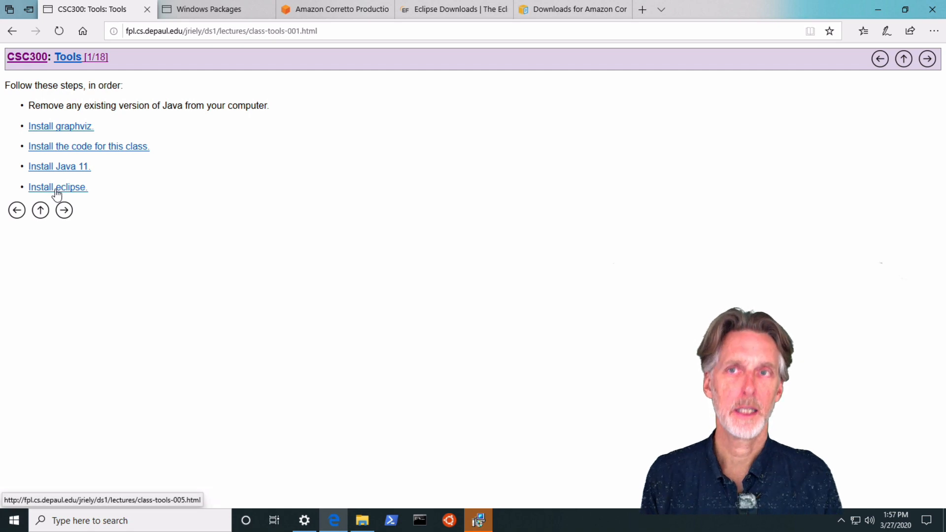
mouse_move(526, 347)
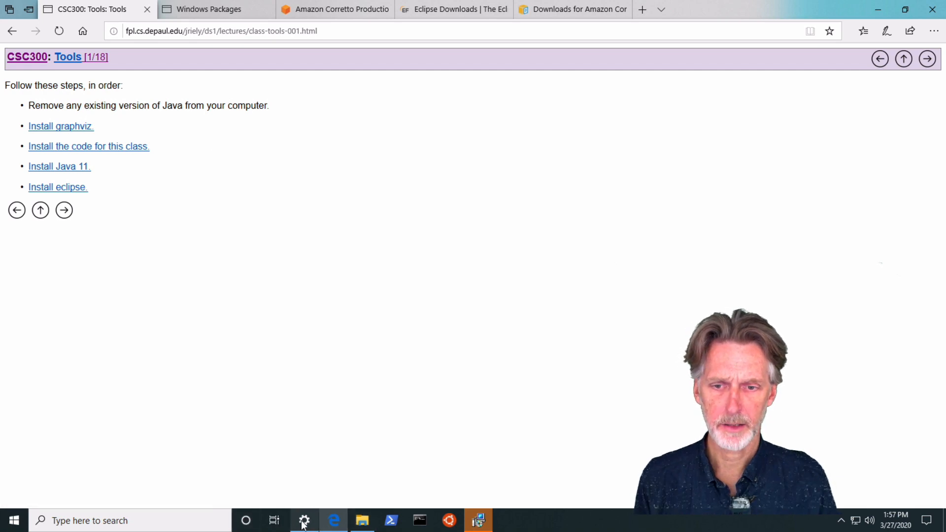
Step: Review the installed apps list to the end, confirming no Java entry is present
left_click(304, 521)
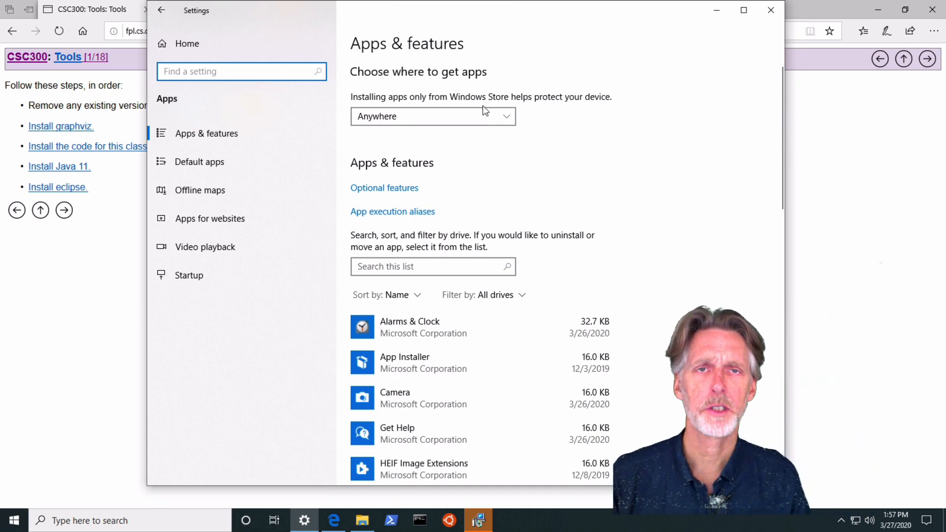
scroll("down", 3)
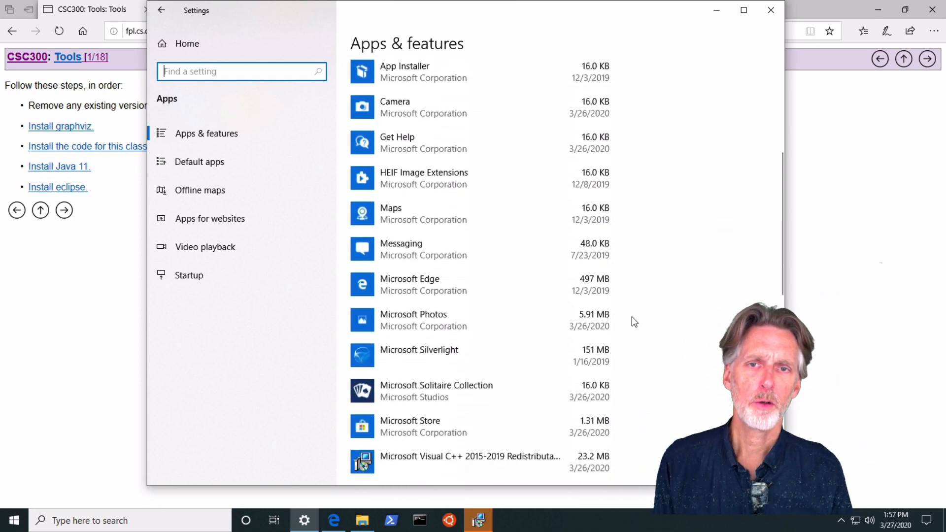
scroll("down", 3)
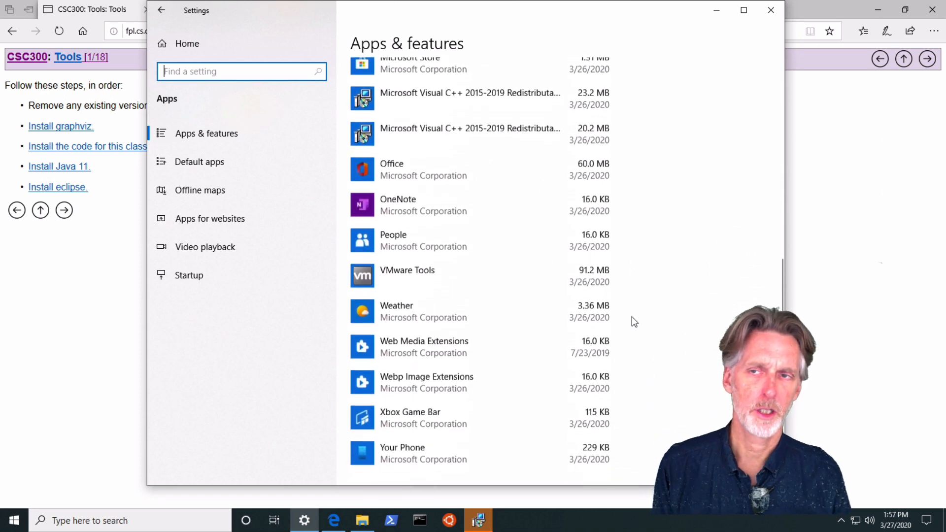
scroll("down", 3)
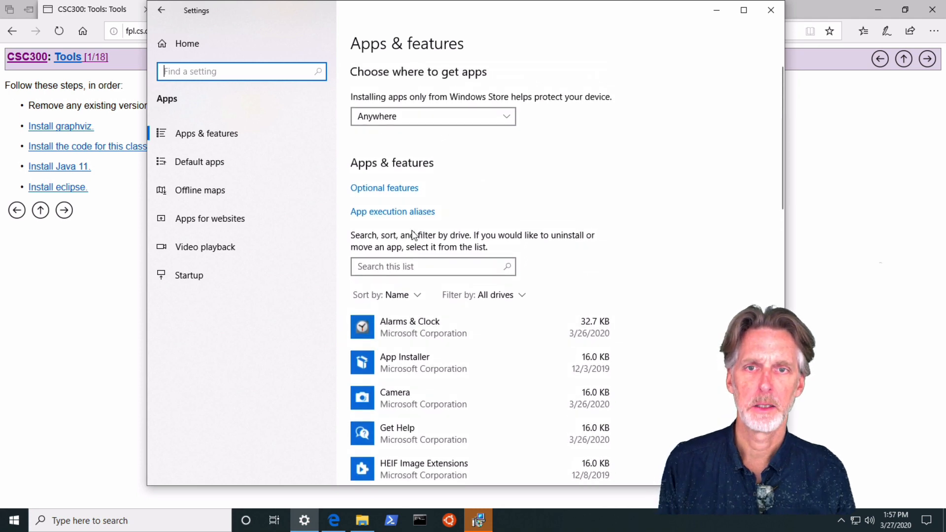
scroll("down", 3)
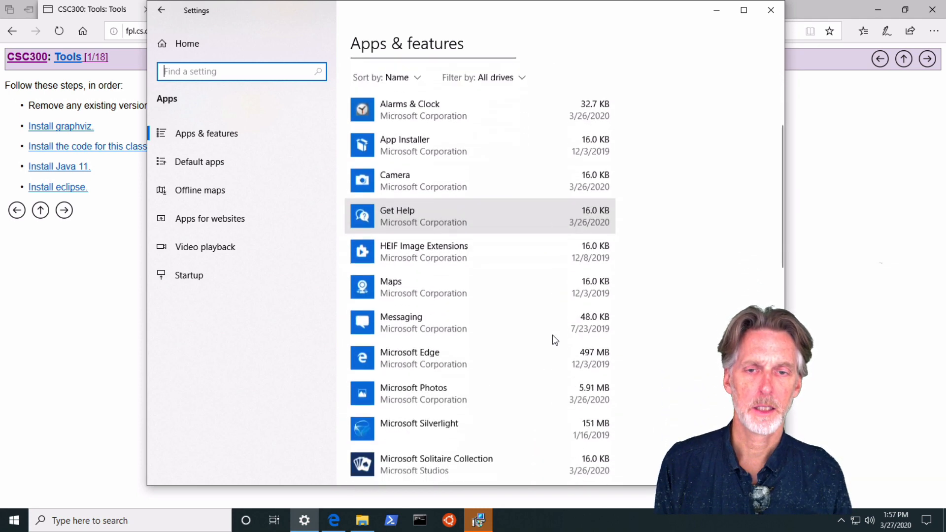
scroll("down", 3)
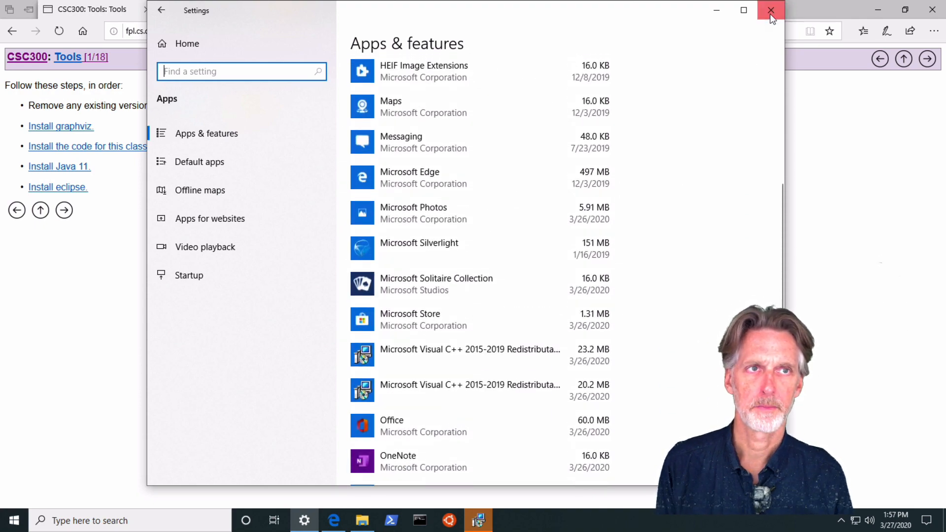
Step: Close Settings and bring up the Graphviz Windows Packages download page in Edge
left_click(770, 9)
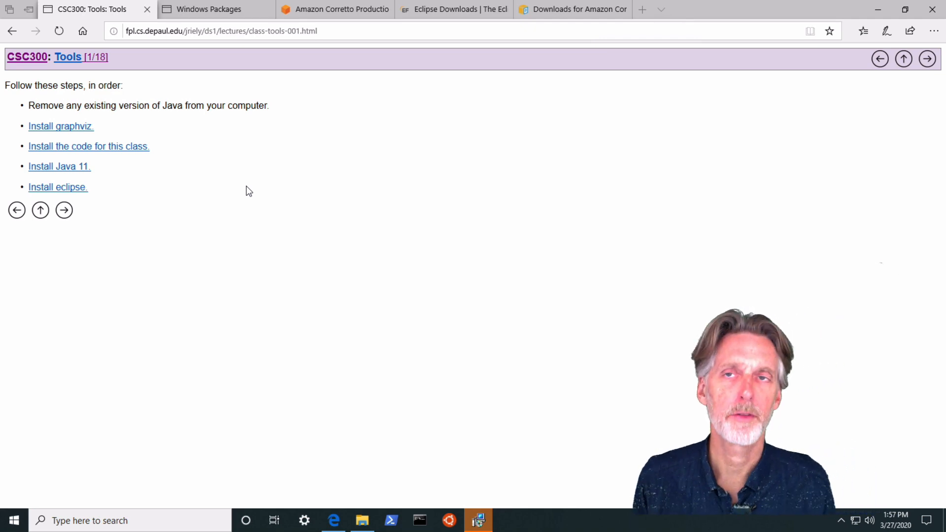
mouse_move(248, 83)
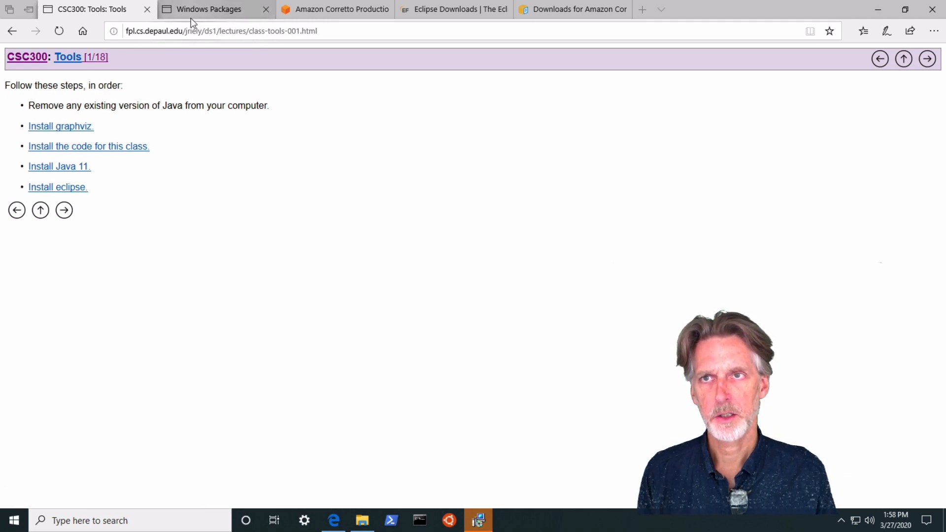
left_click(208, 9)
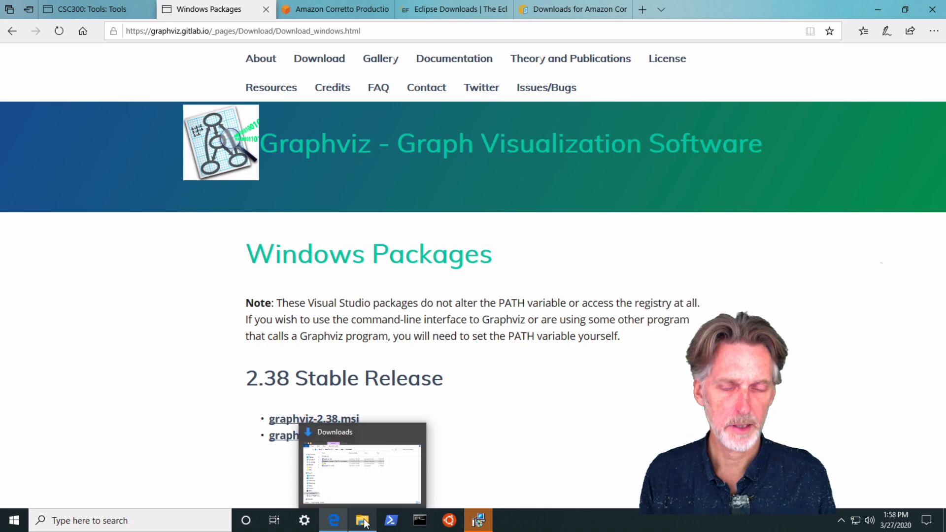
Step: Launch the graphviz-2.38 installer from the Downloads folder
left_click(363, 521)
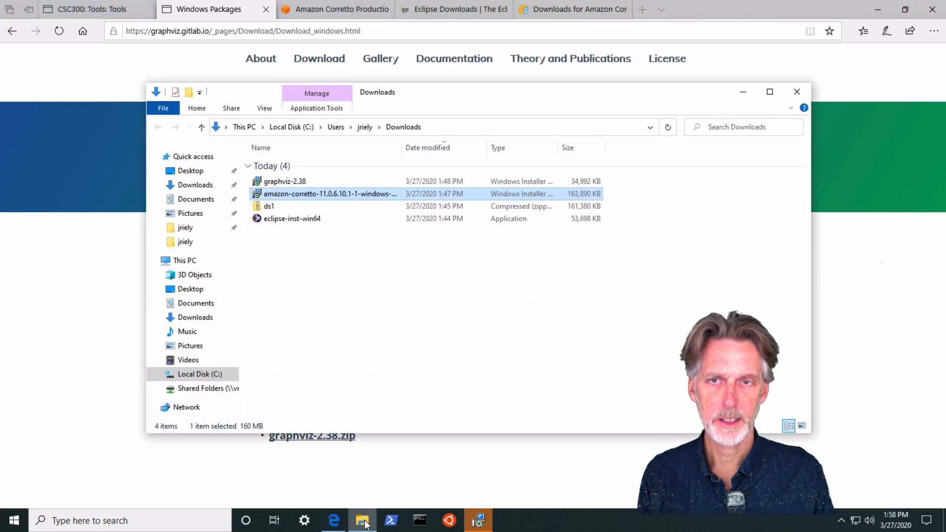
left_click(283, 181)
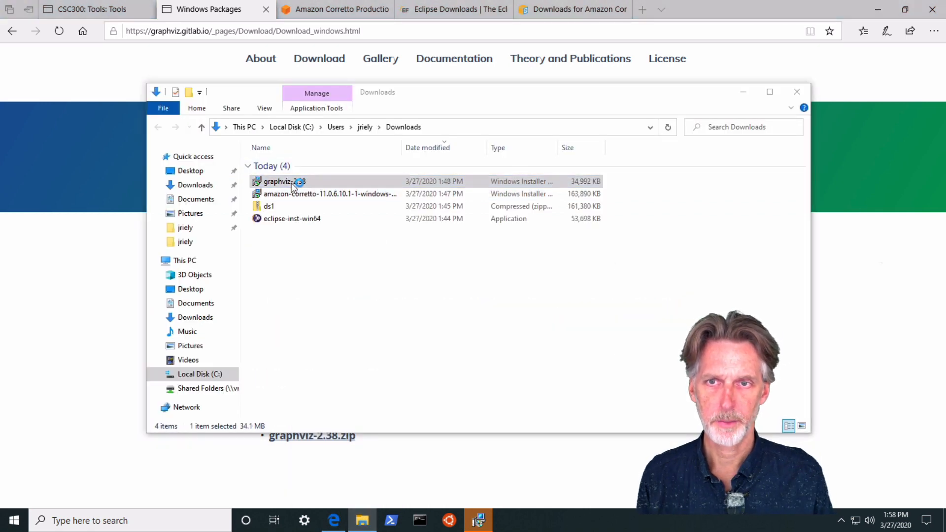
double_click(282, 181)
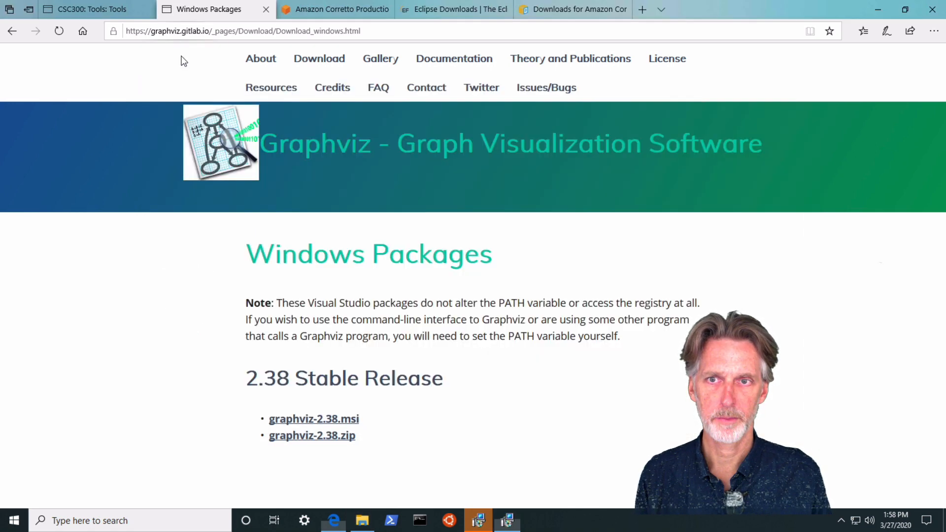
mouse_move(314, 419)
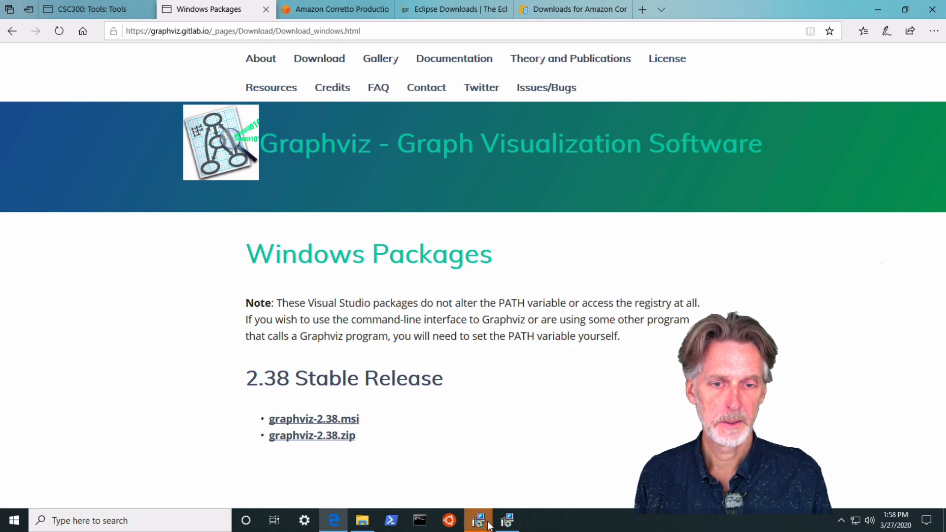
Step: Install Graphviz 2.38 to the default folder for just this user, allowing UAC, then close the wizard
left_click(478, 521)
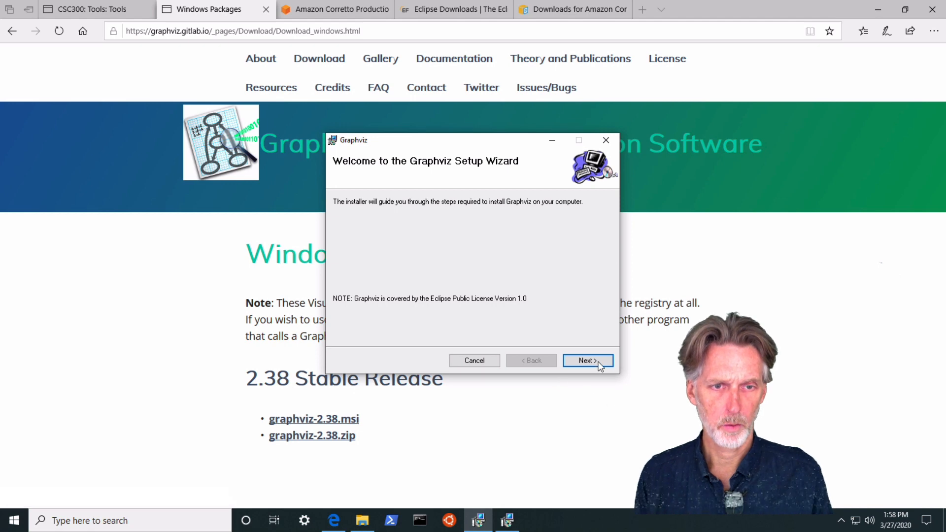
left_click(586, 361)
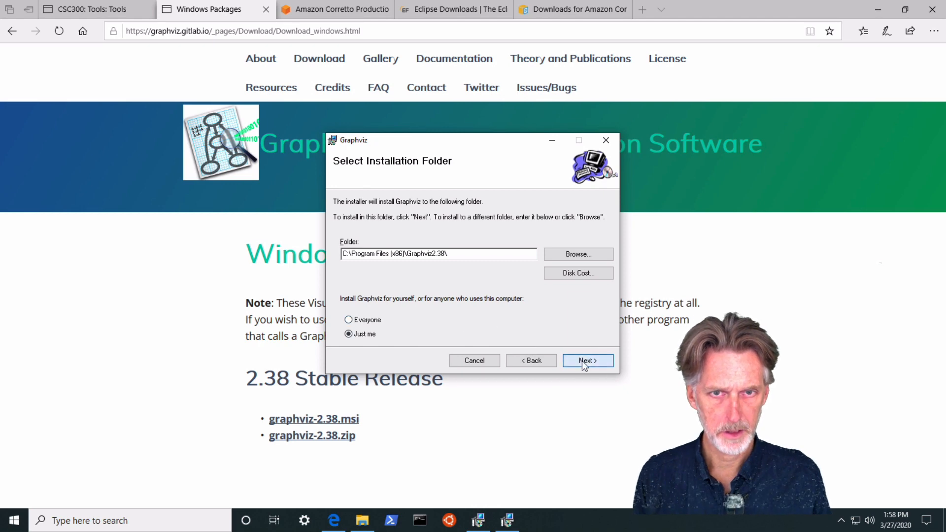
left_click(586, 360)
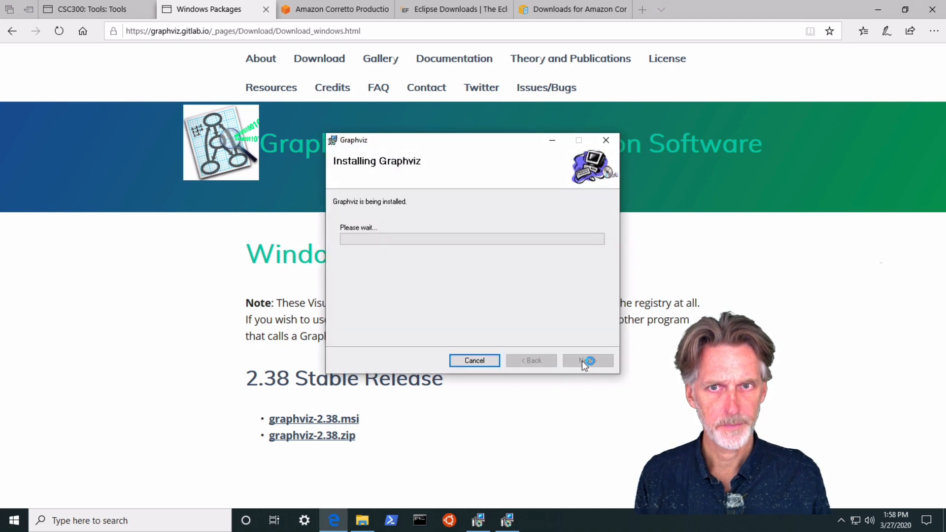
left_click(587, 361)
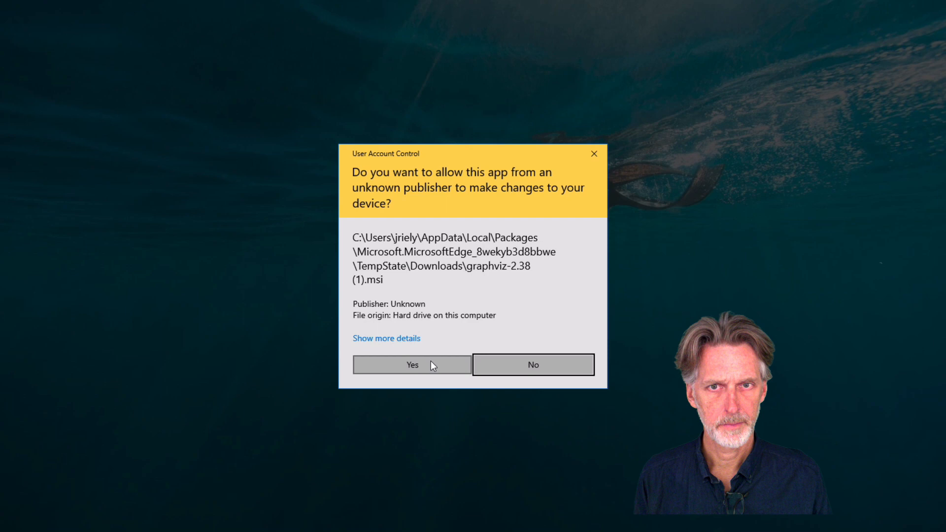
left_click(412, 365)
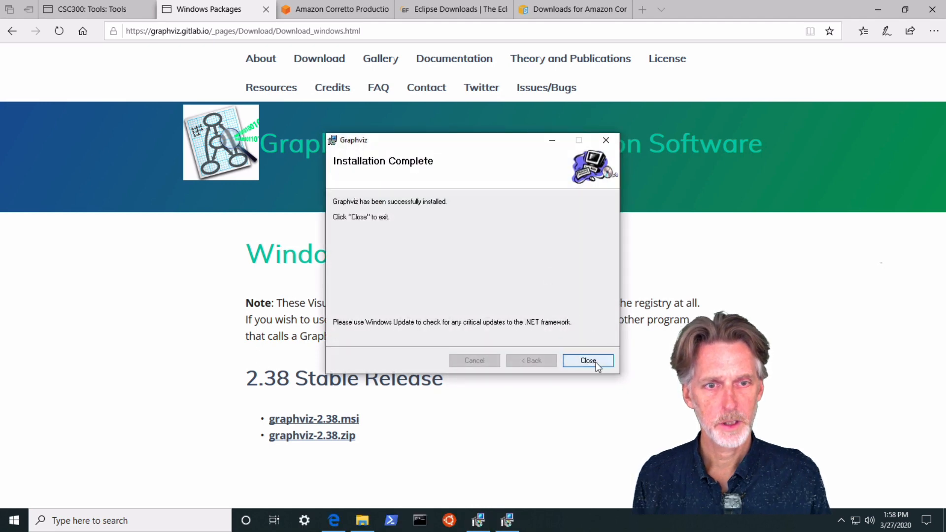
left_click(587, 360)
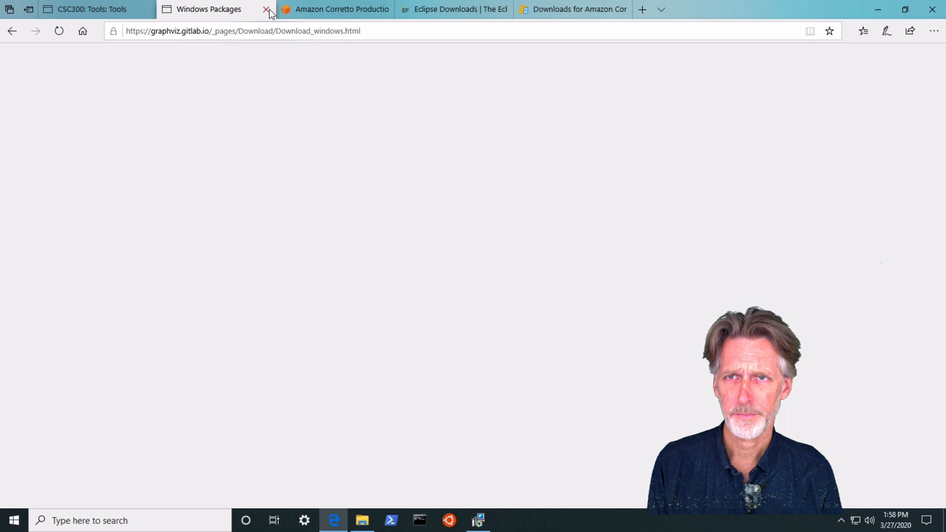
Step: Close the Graphviz tab and go to the 'Install code for this class' page
left_click(266, 11)
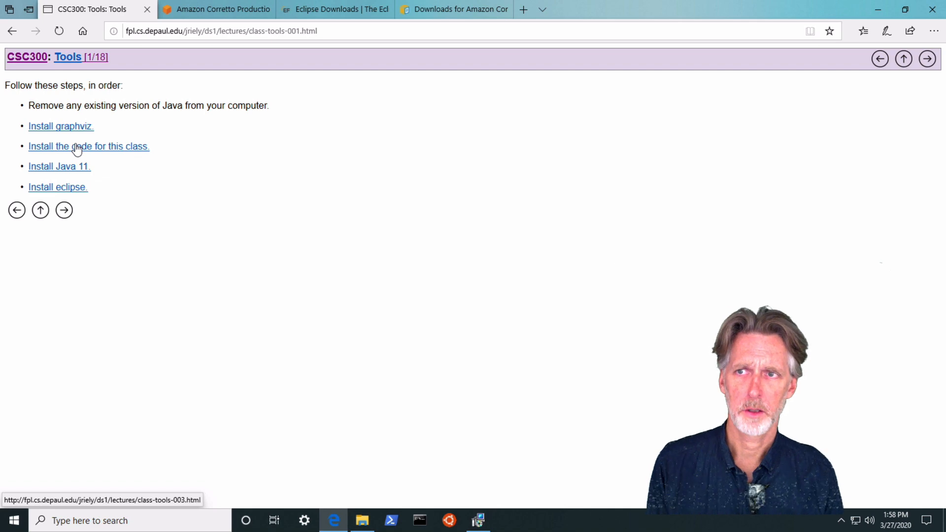
left_click(89, 146)
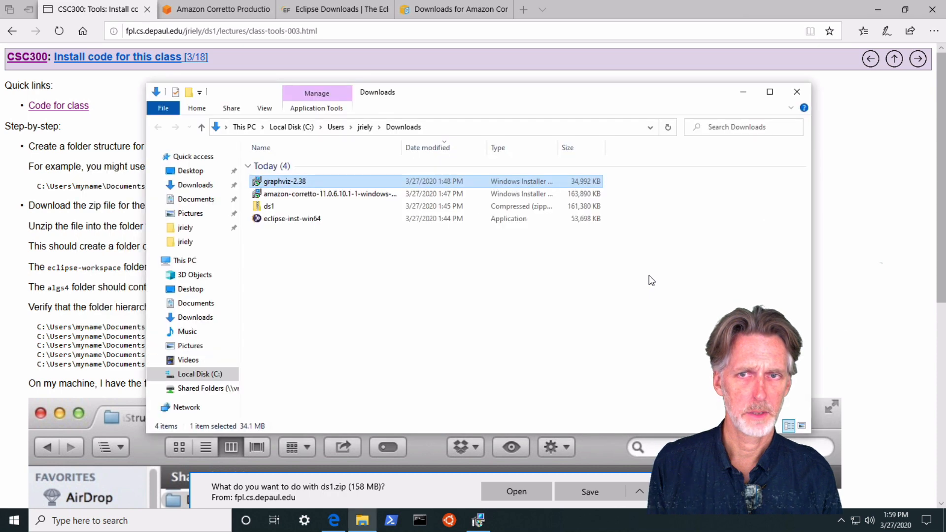
Step: Extract ds1.zip from Downloads into Documents, producing the eclipse-workspace folder
left_click(268, 205)
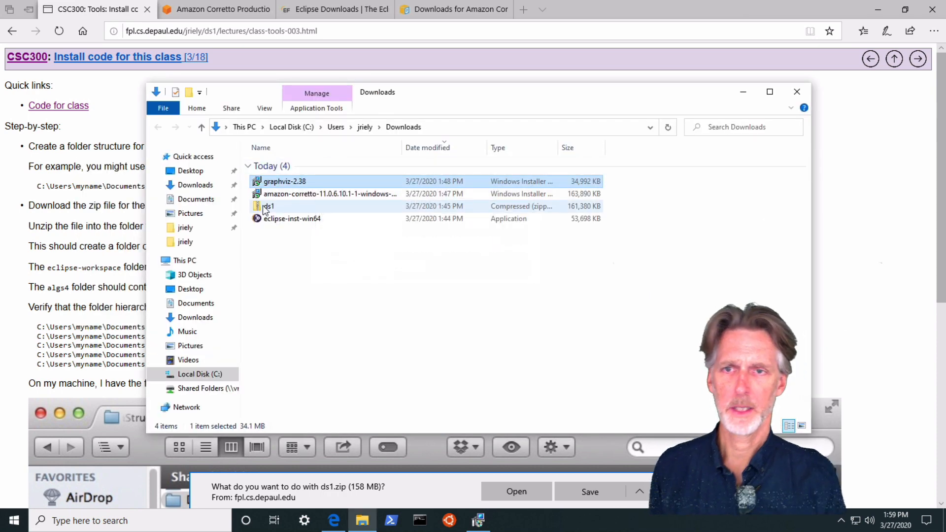
double_click(268, 206)
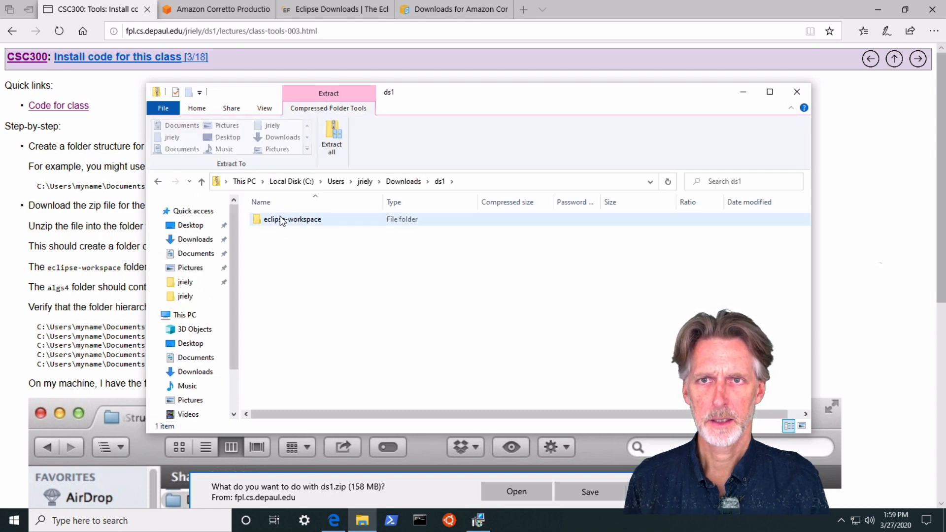
left_click(293, 218)
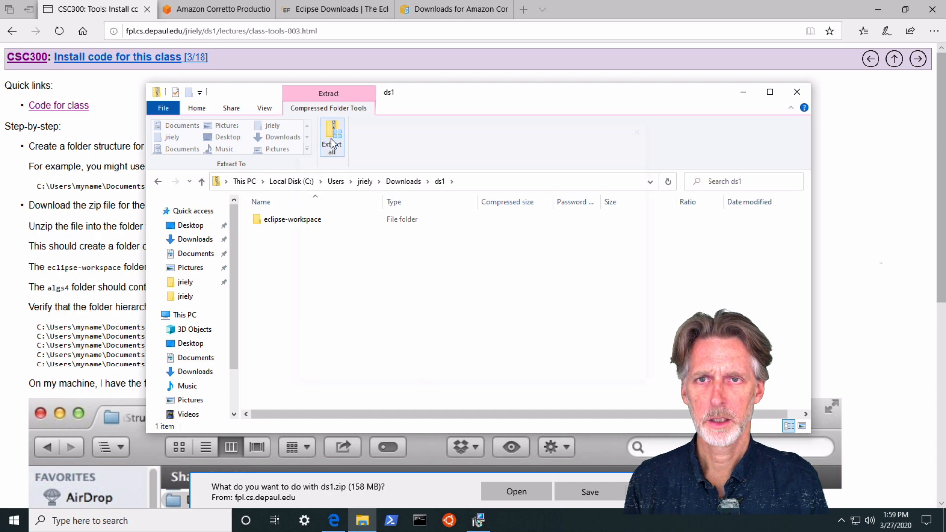
left_click(331, 138)
type("C:\\Users\\jriely\\Do")
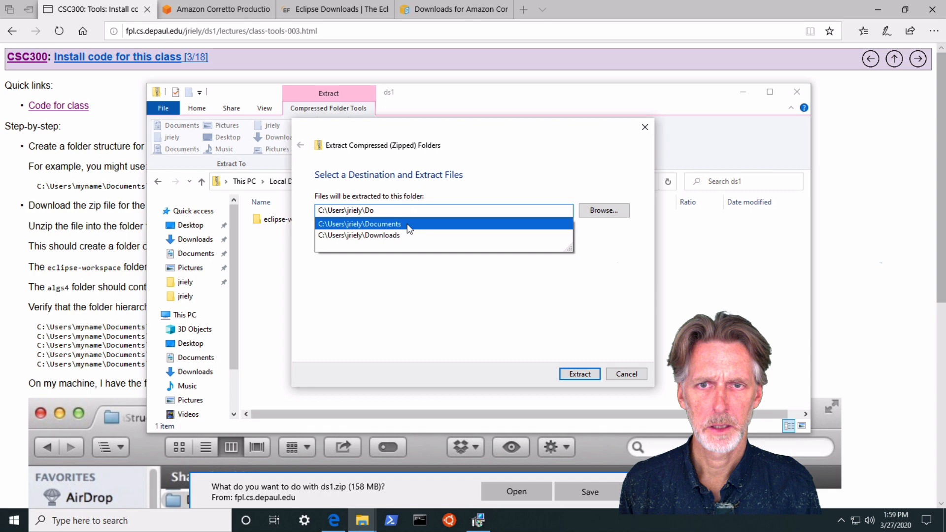
left_click(359, 224)
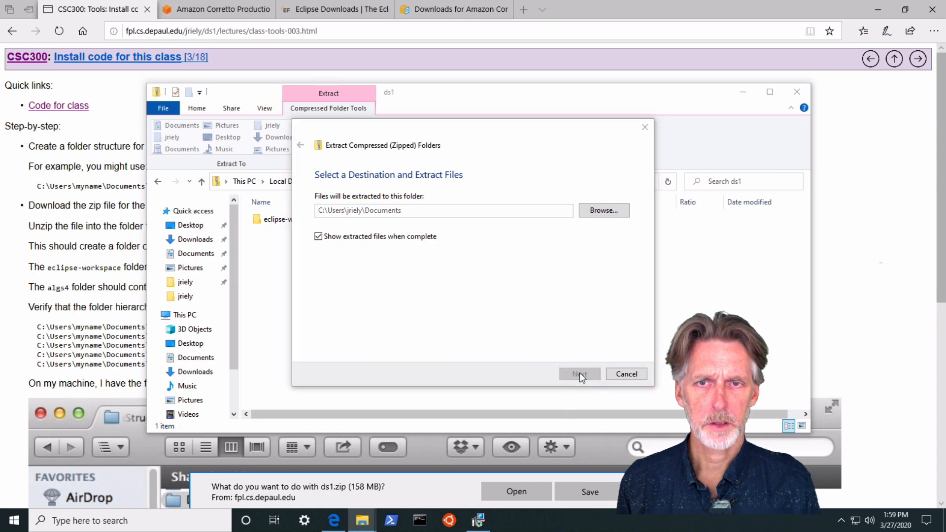
left_click(579, 375)
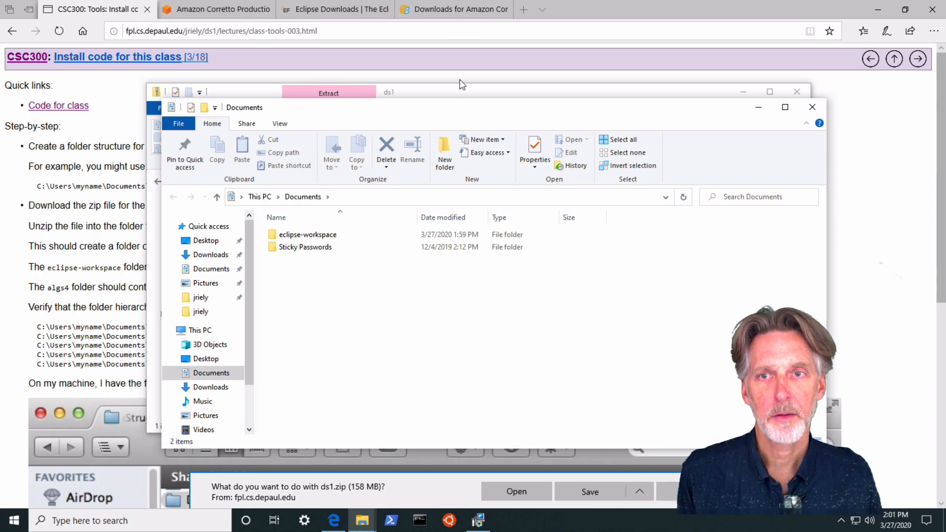
left_click(308, 234)
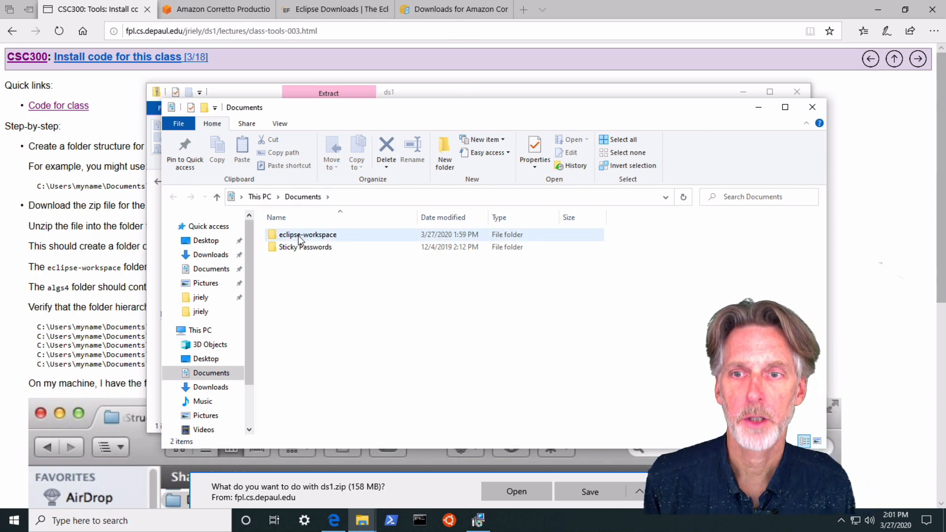
mouse_move(308, 234)
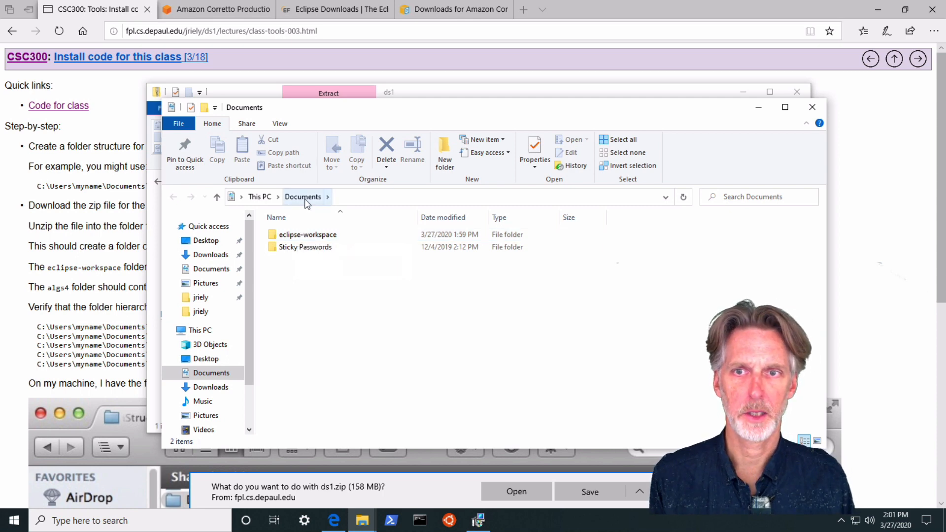
left_click(307, 235)
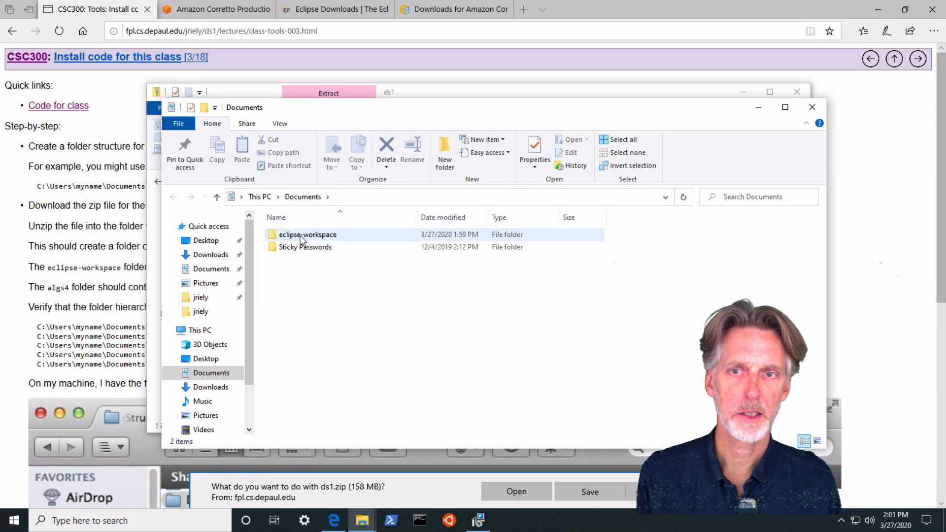
mouse_move(307, 235)
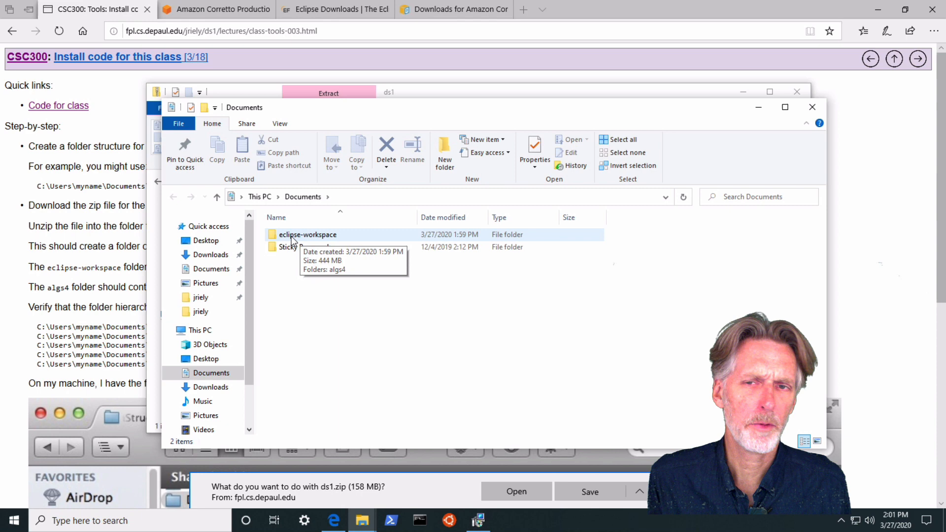
mouse_move(764, 63)
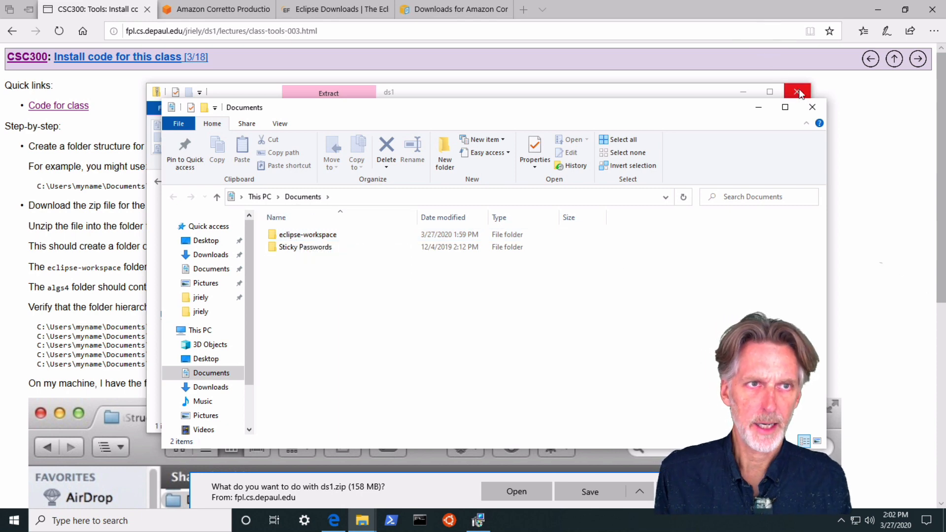
mouse_move(811, 106)
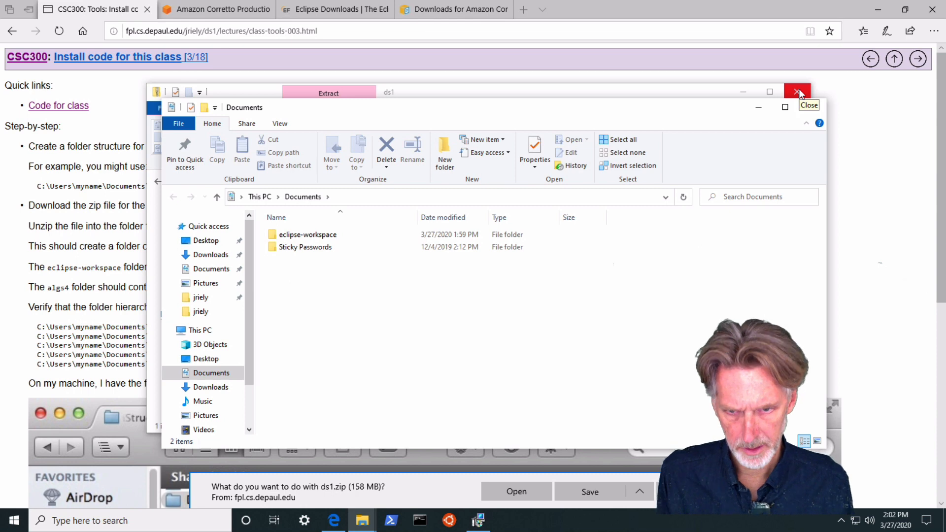
Step: Close the extract window and reach the Install Java 11 instructions with the Corretto 11 download table
left_click(797, 92)
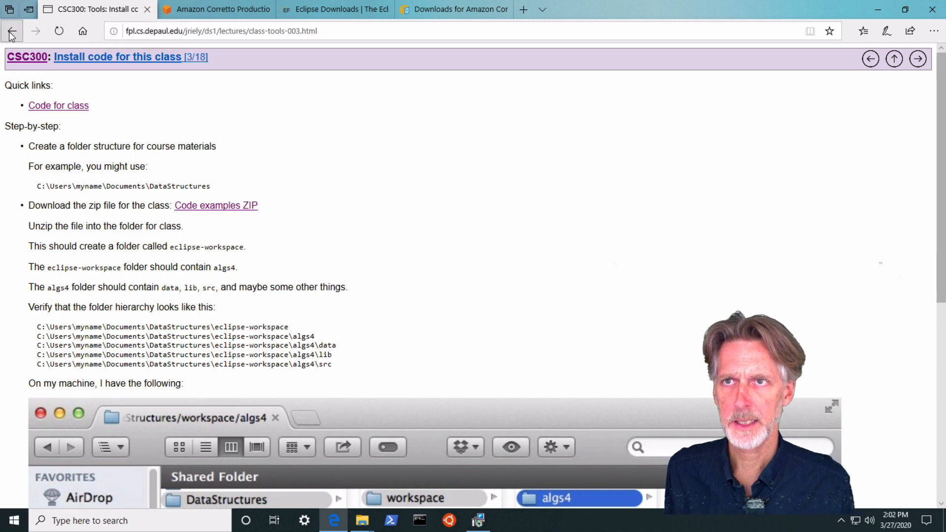
left_click(10, 30)
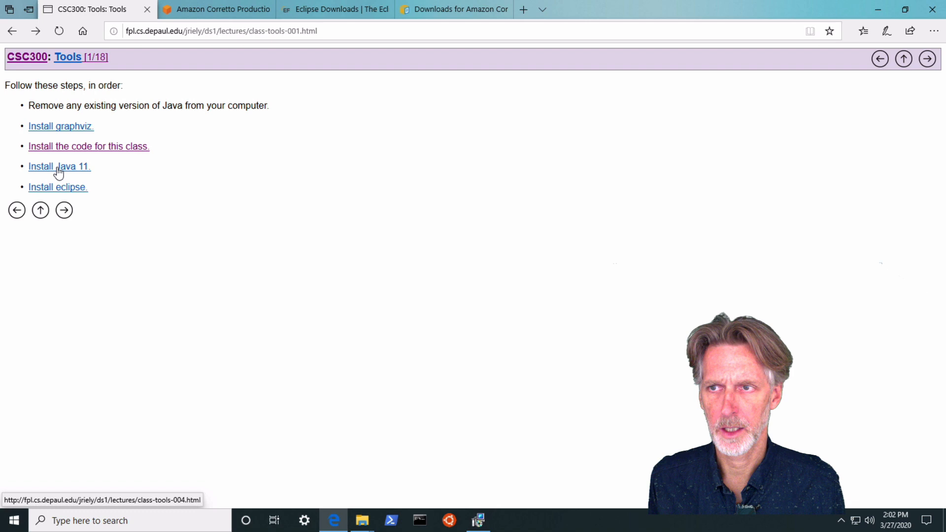
left_click(59, 165)
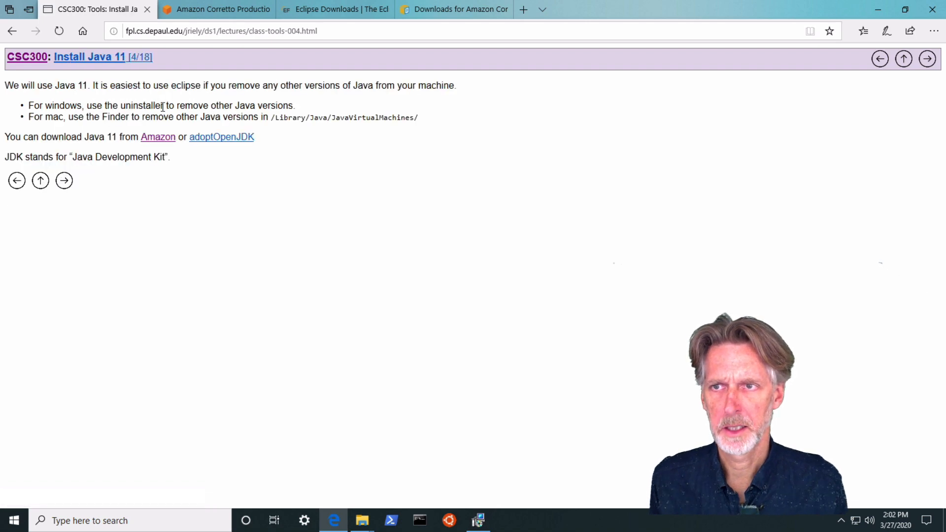
mouse_move(157, 136)
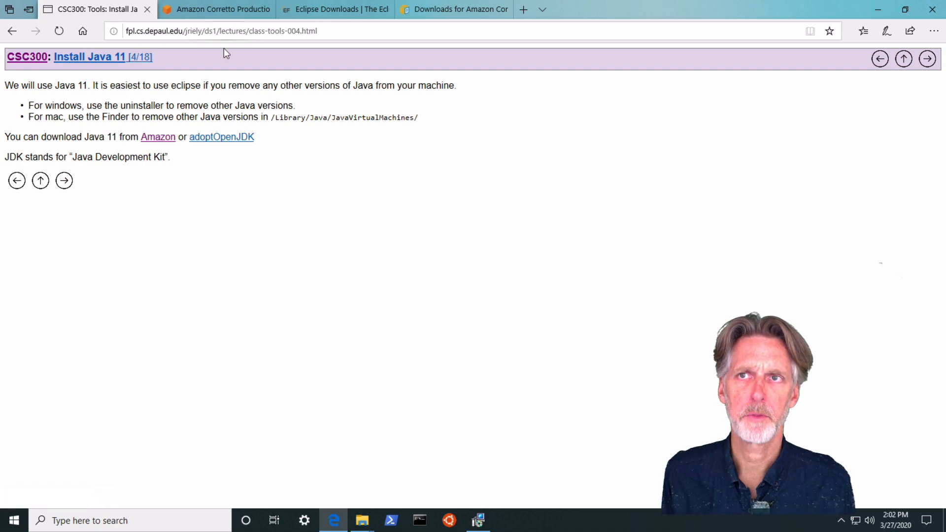
mouse_move(216, 9)
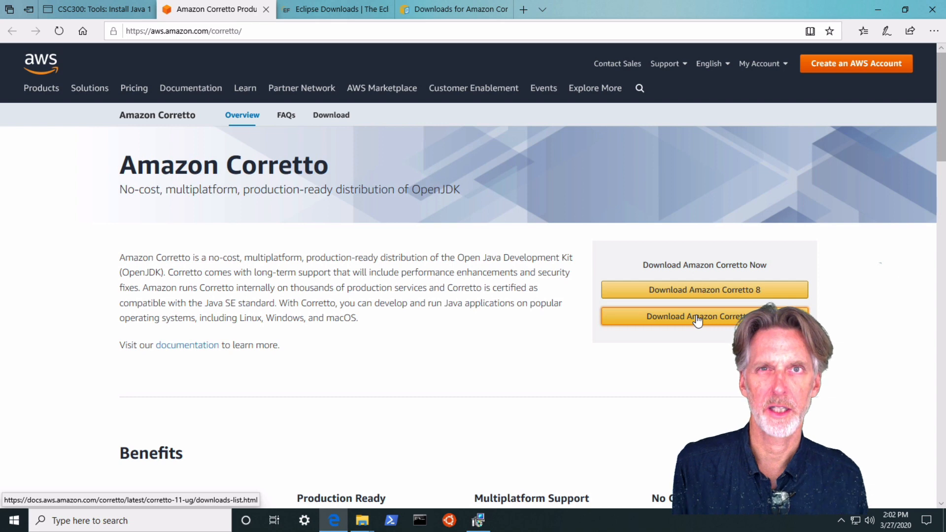
mouse_move(420, 219)
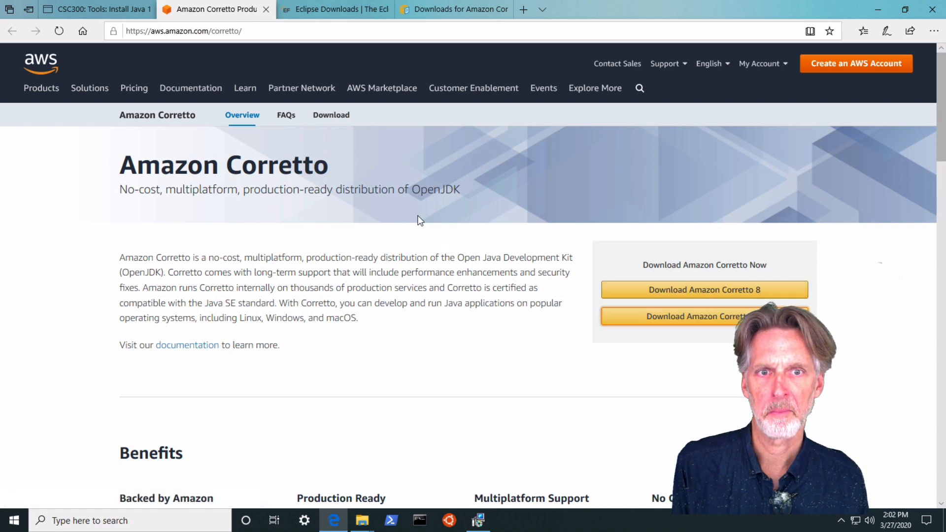
mouse_move(703, 290)
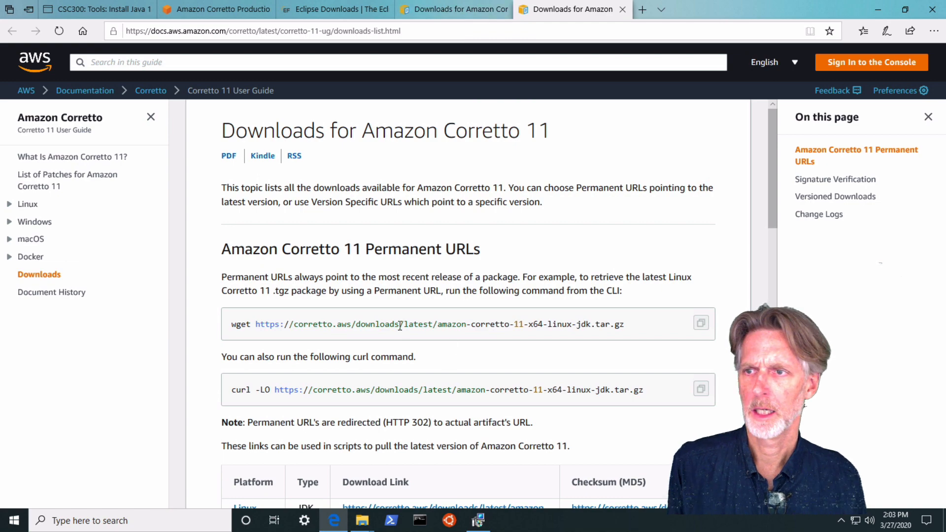
scroll("down", 3)
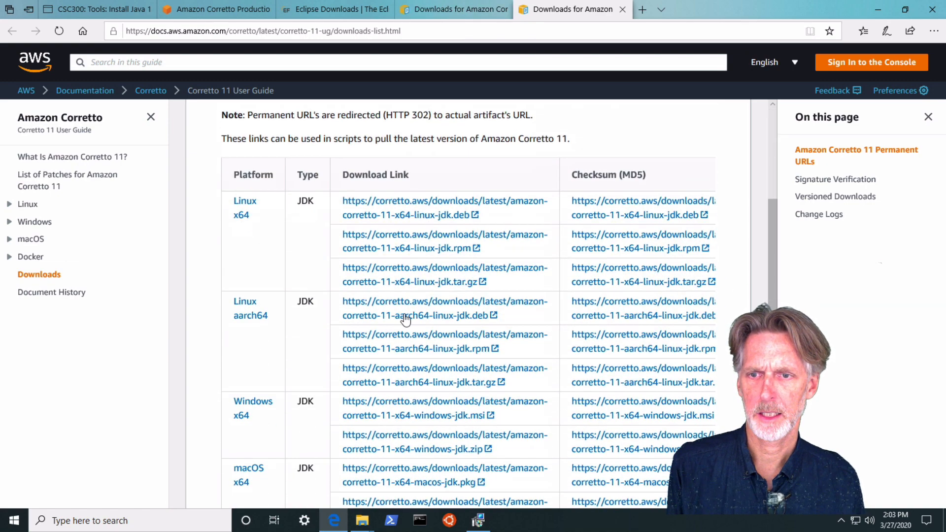
mouse_move(253, 401)
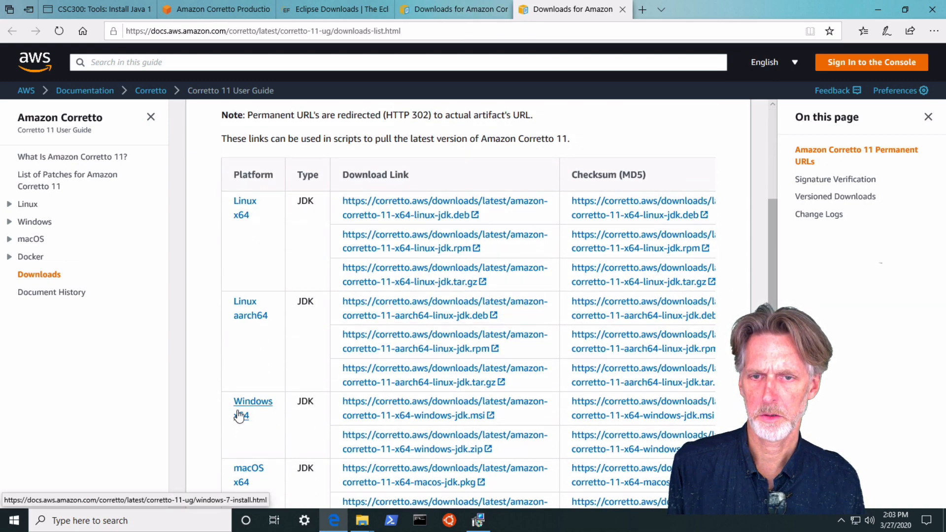
mouse_move(415, 415)
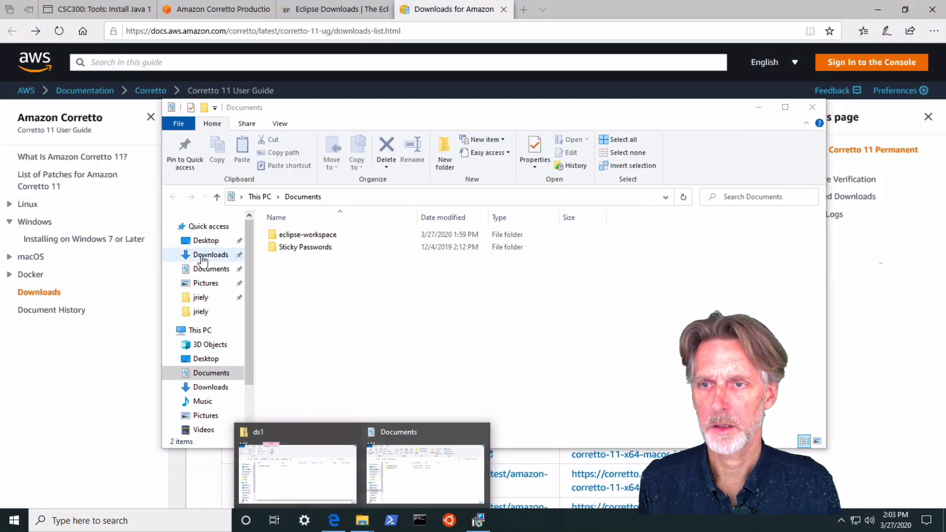
Step: Run the amazon-corretto msi from Downloads and install Corretto 11 with default features, allowing UAC
left_click(211, 254)
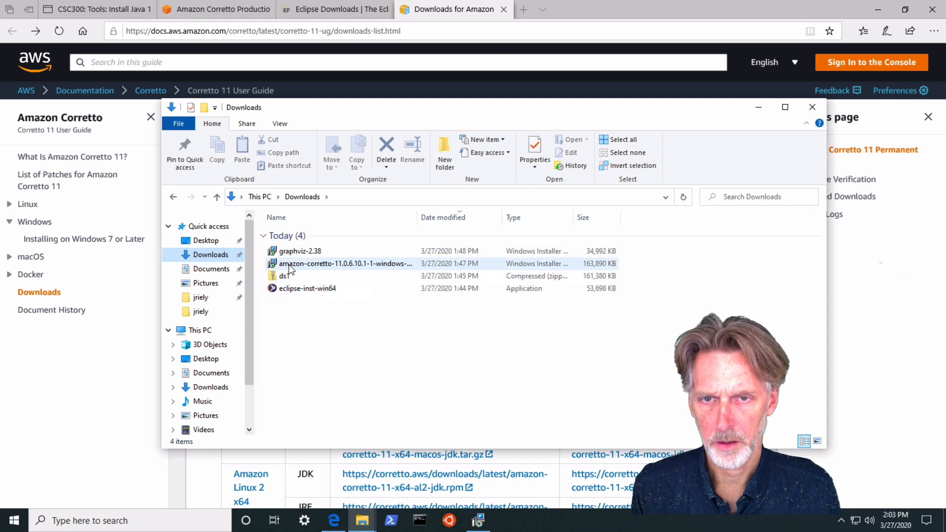
left_click(343, 264)
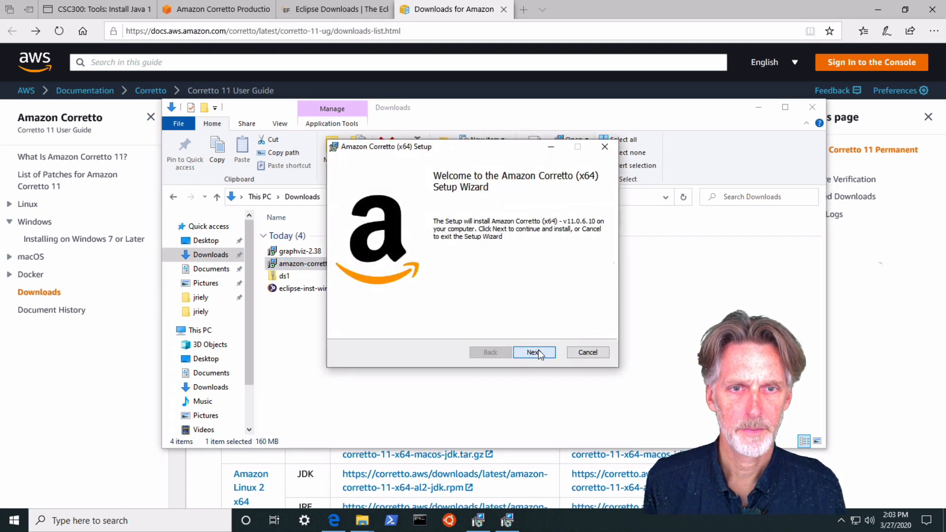
left_click(533, 353)
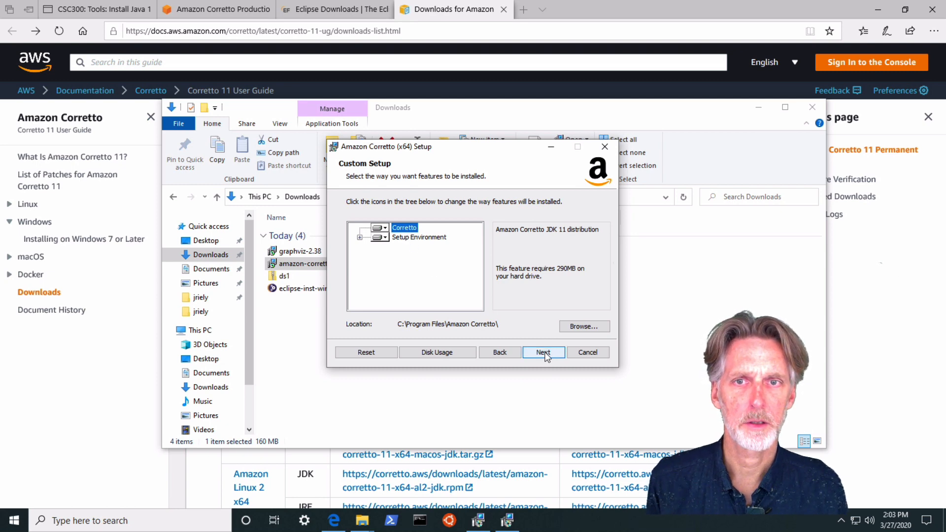
left_click(542, 353)
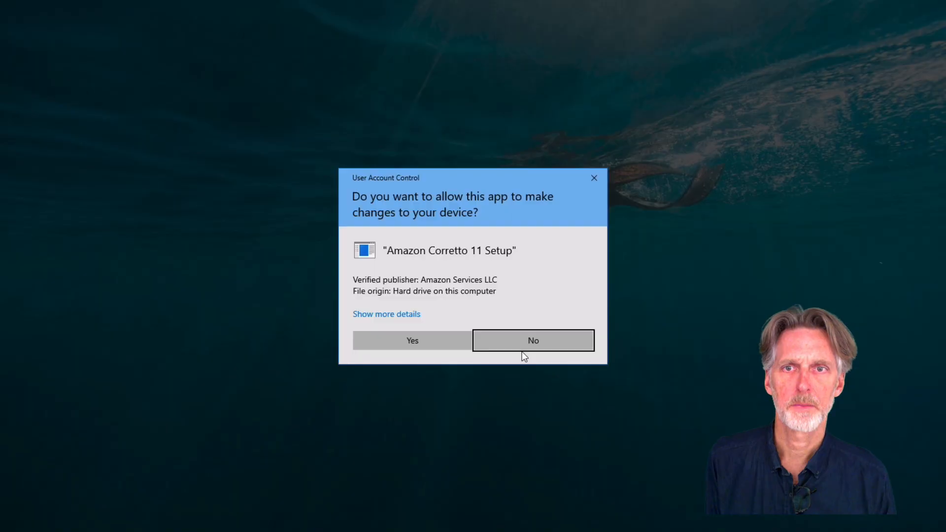
left_click(411, 340)
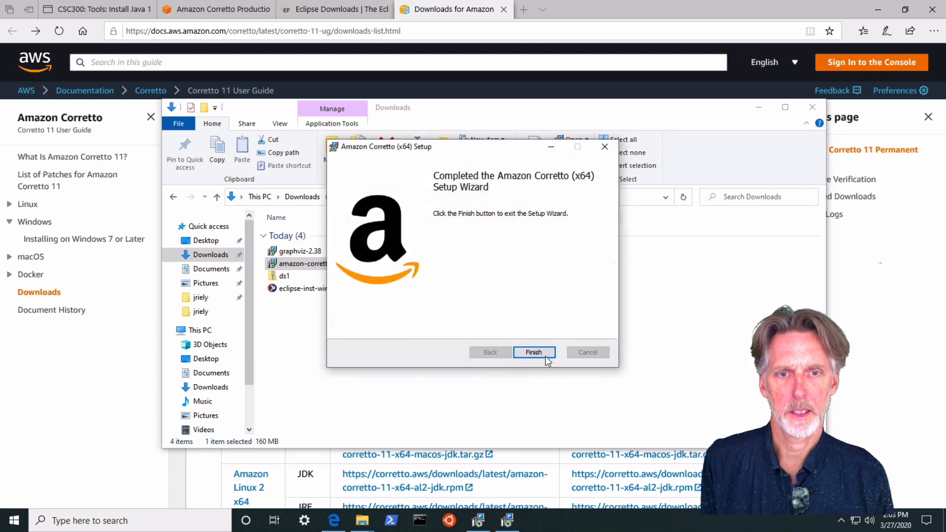
left_click(533, 353)
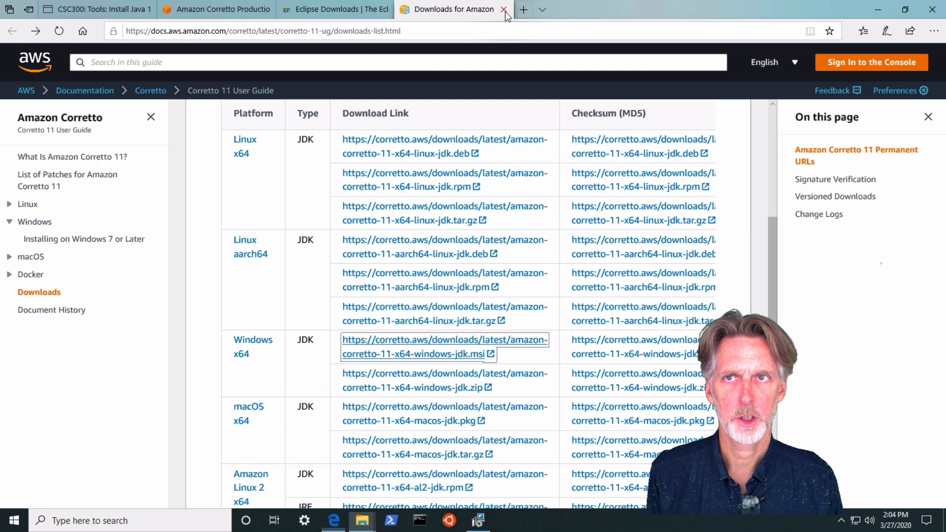
Step: Close the Corretto tabs and download the 64-bit Eclipse installer from the suggested mirror
left_click(505, 9)
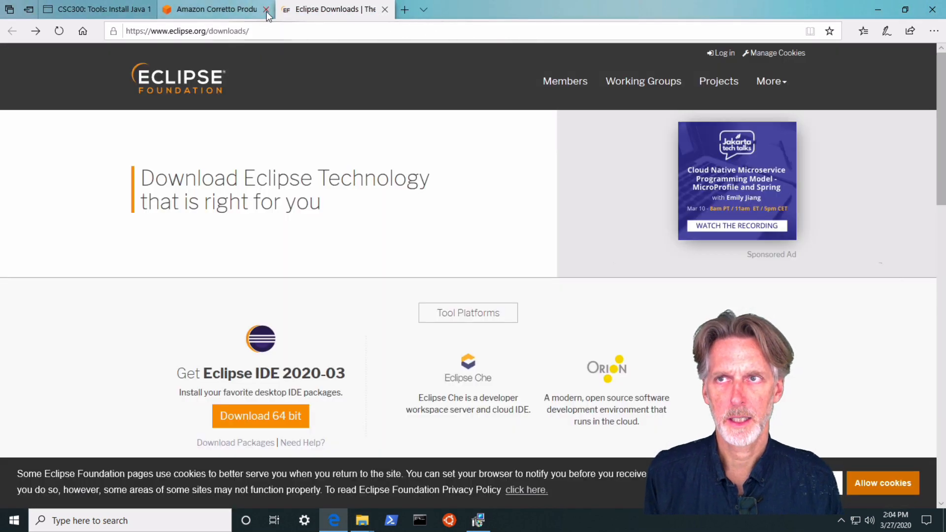
left_click(265, 9)
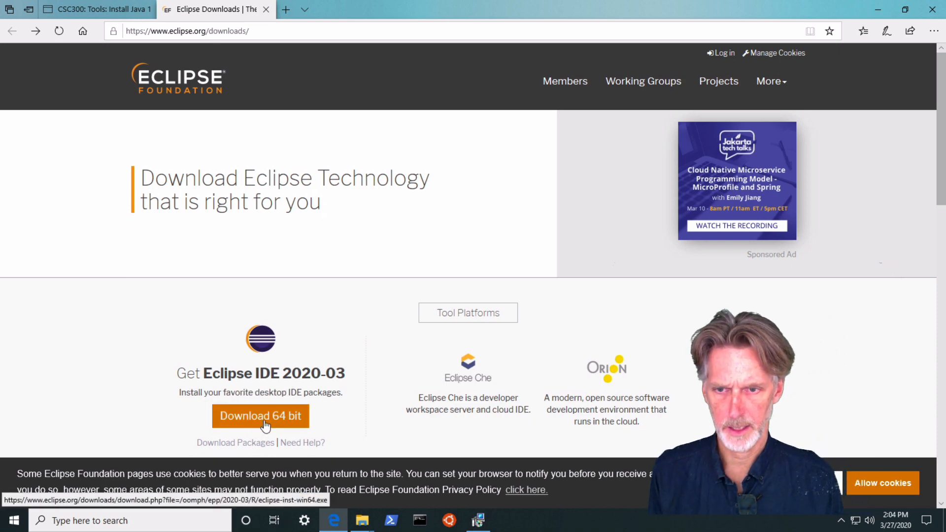
left_click(260, 416)
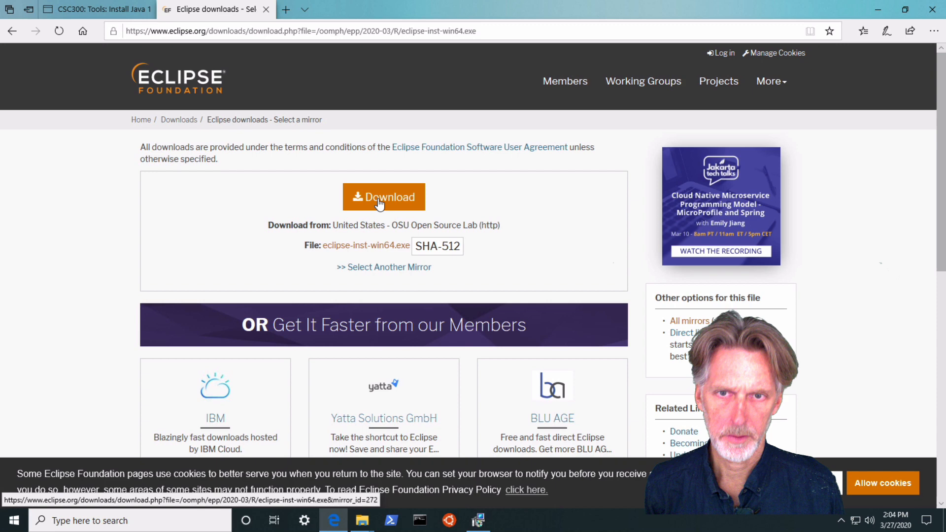
left_click(383, 197)
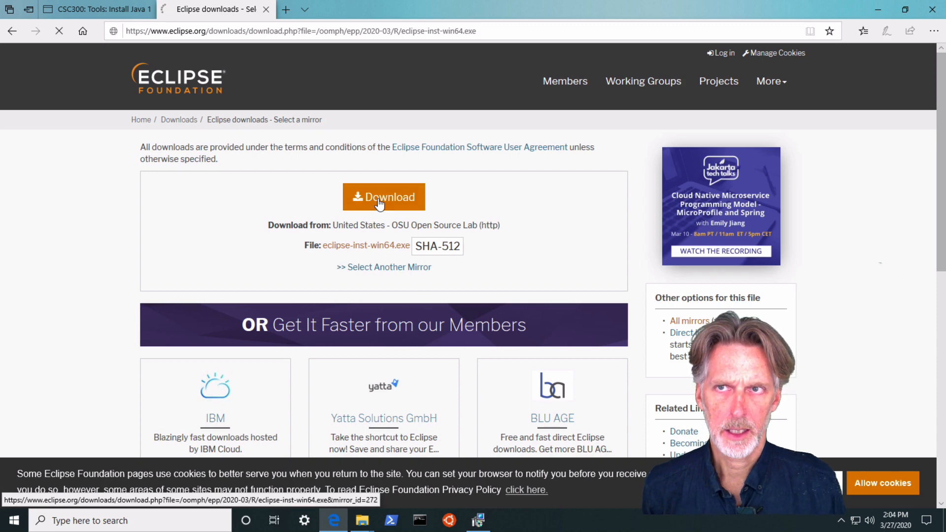
left_click(383, 197)
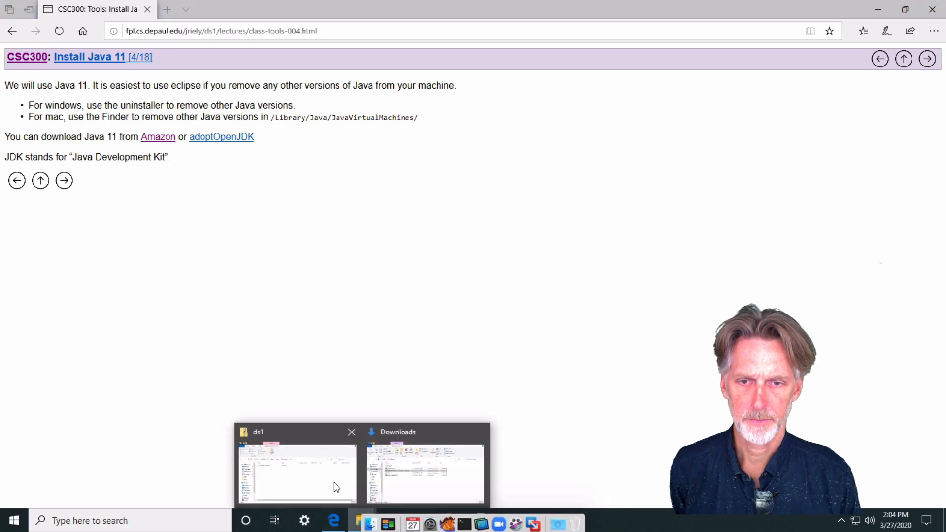
Step: Launch the downloaded Eclipse Installer so its IDE package list appears
left_click(423, 471)
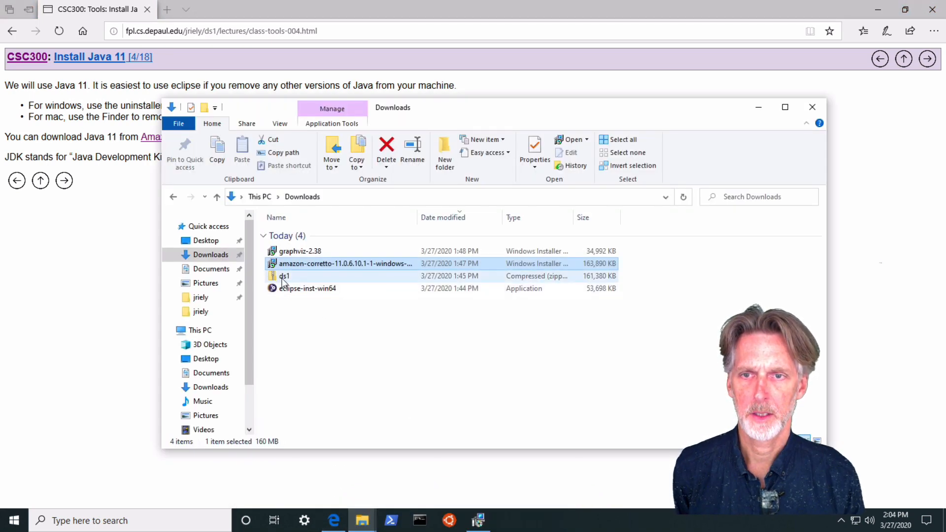
left_click(308, 289)
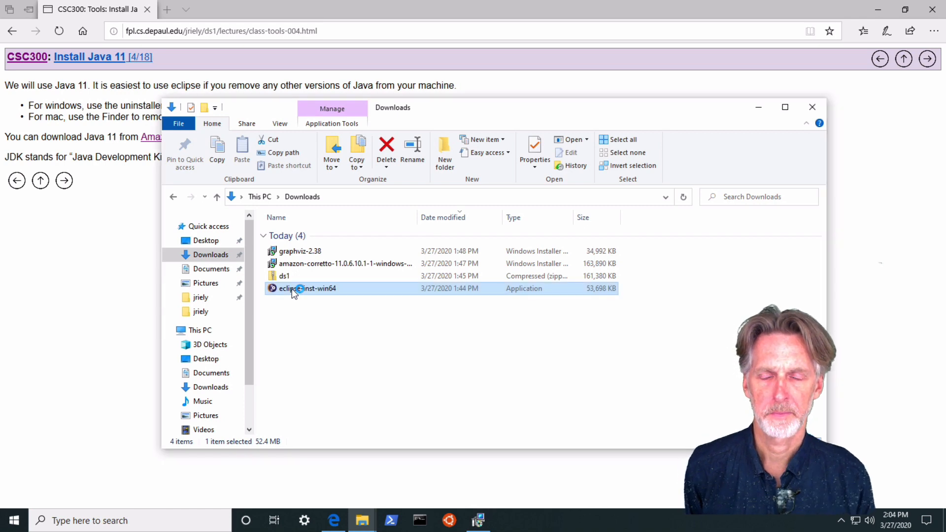
double_click(308, 288)
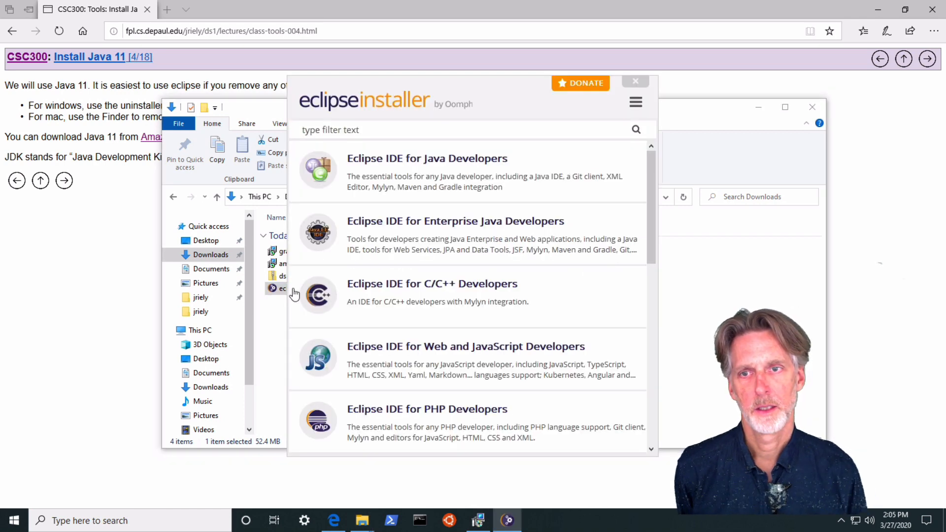
mouse_move(415, 214)
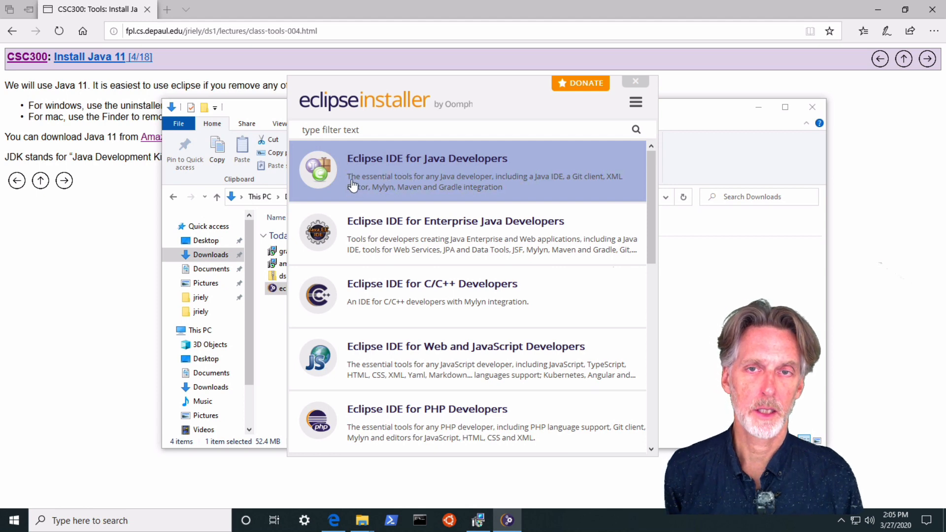
mouse_move(426, 162)
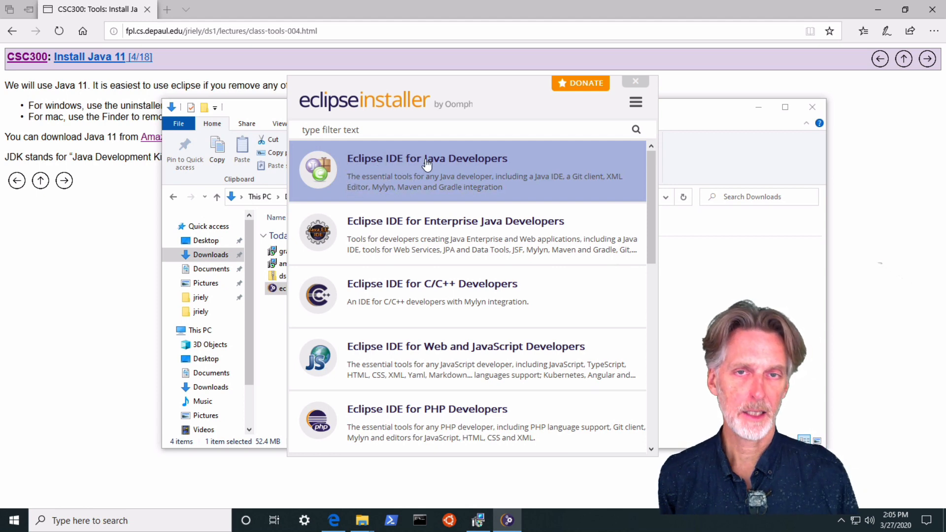
mouse_move(415, 167)
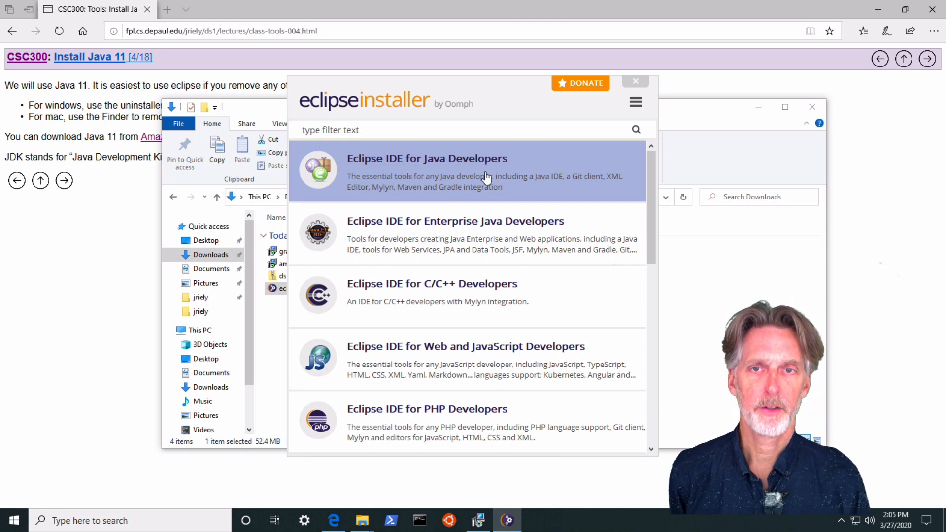
Step: Install Eclipse IDE for Java Developers 2020-03 with Corretto JDK 11, accept the agreement and launch it
left_click(427, 171)
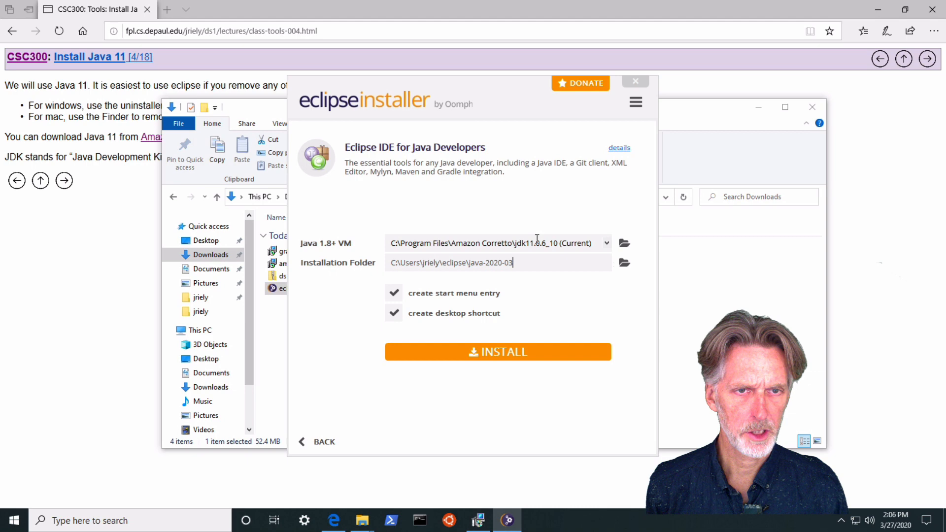
mouse_move(540, 247)
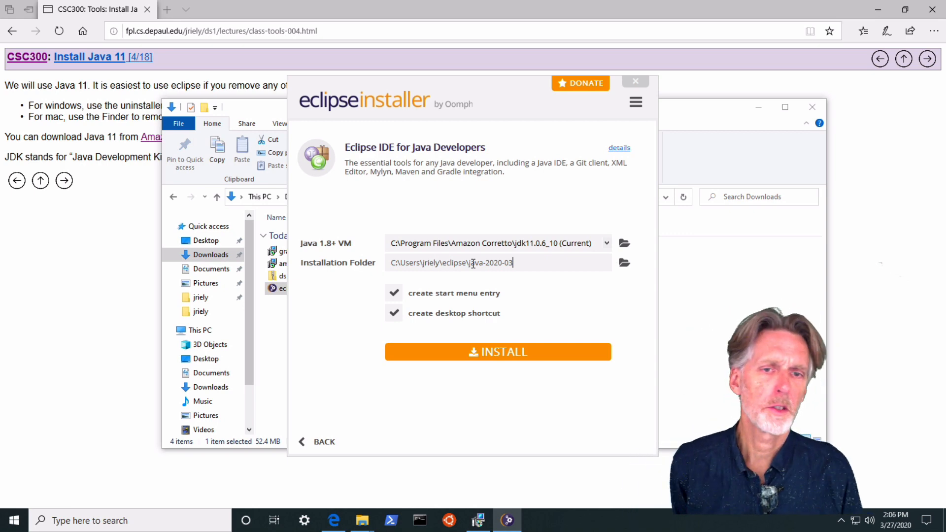
mouse_move(513, 353)
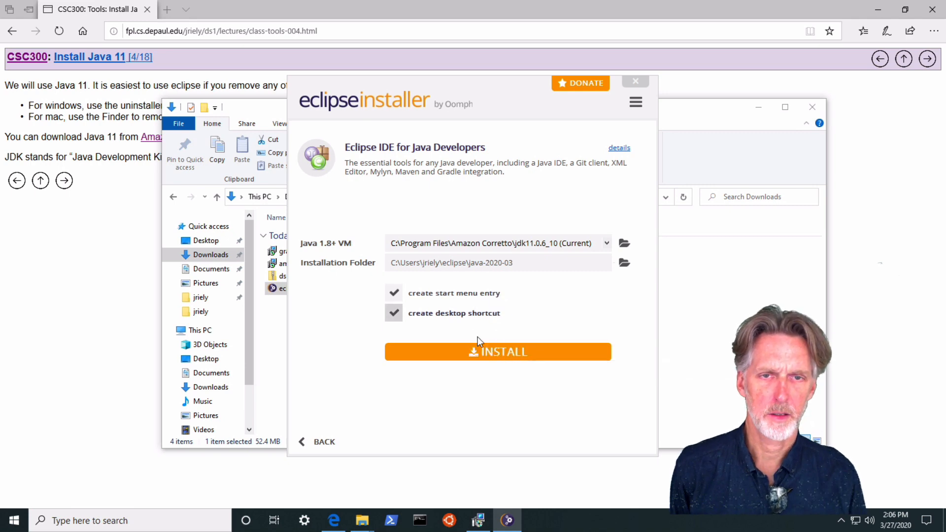
left_click(497, 352)
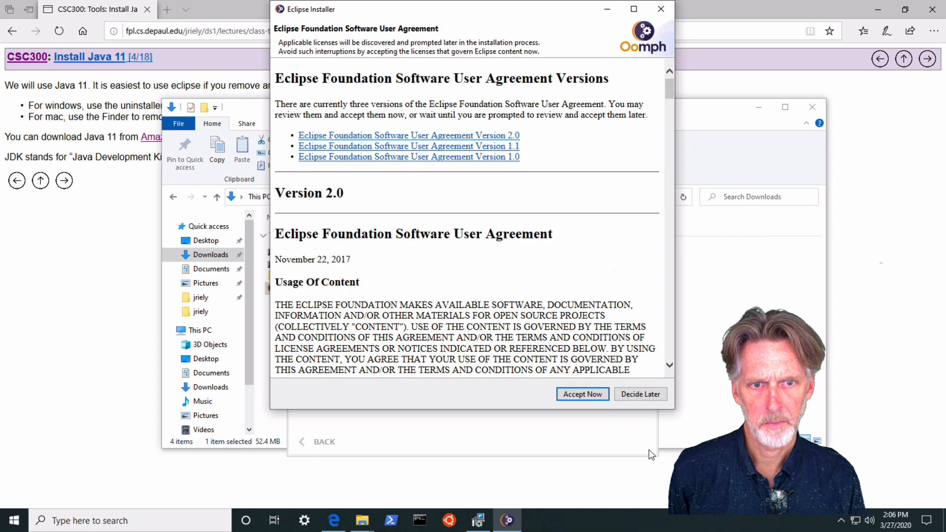
left_click(581, 394)
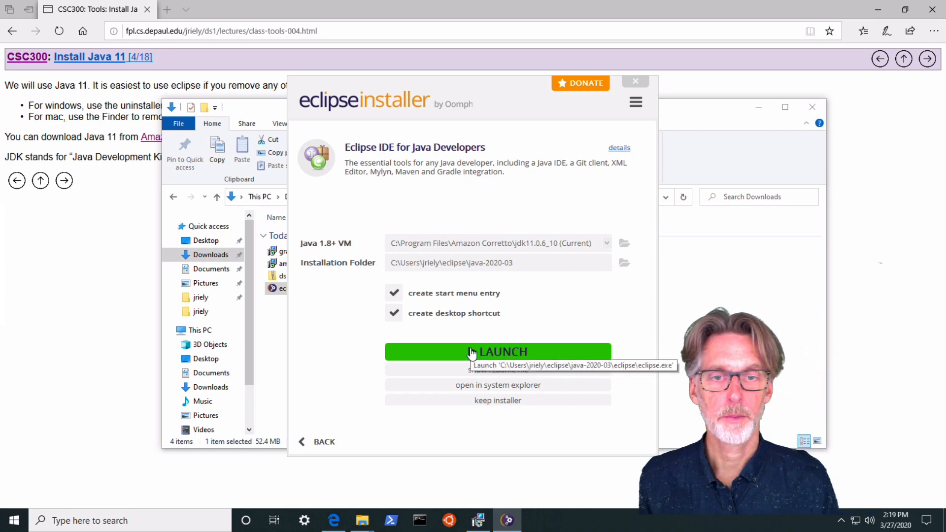
left_click(496, 352)
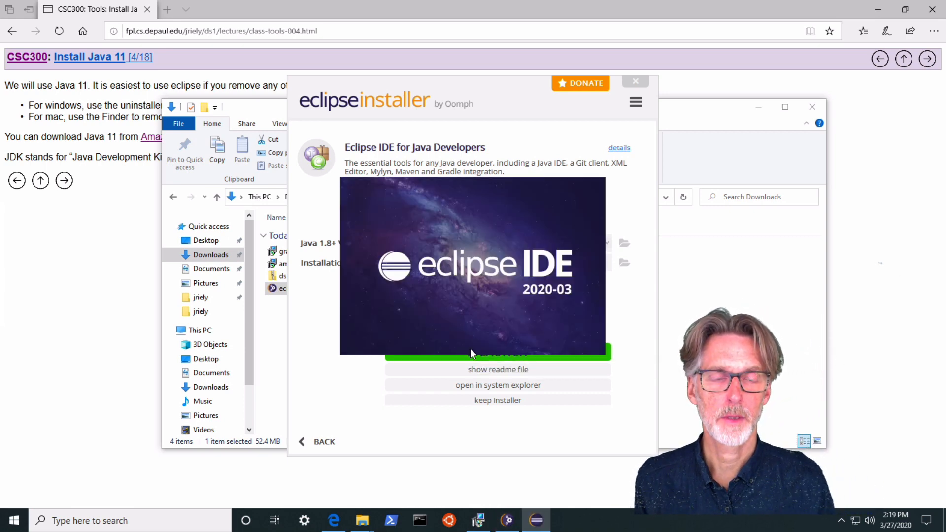
Step: Choose Documents\eclipse-workspace as the workspace folder in the launcher
left_click(473, 353)
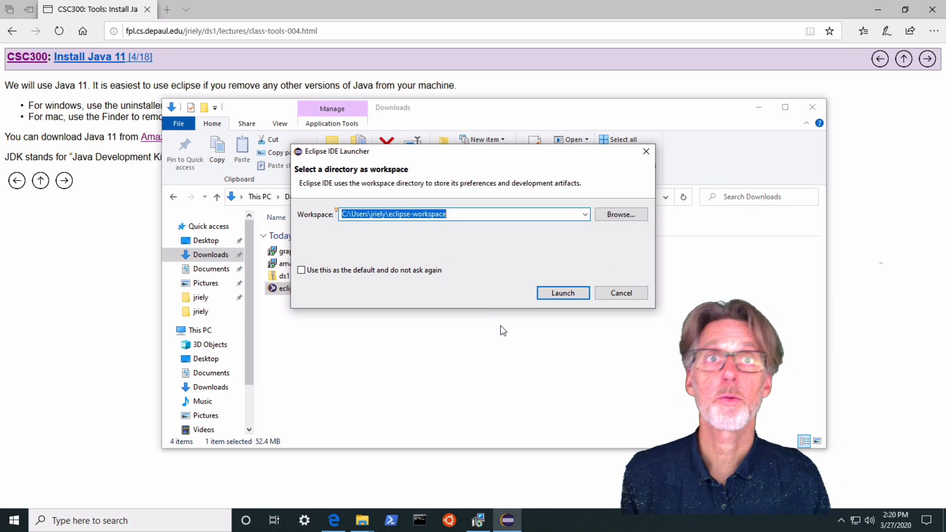
mouse_move(594, 238)
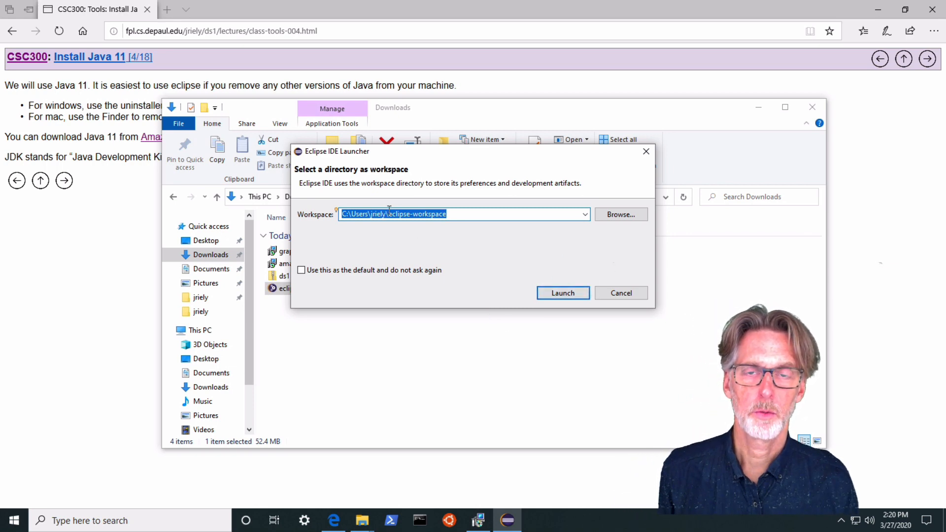
mouse_move(384, 225)
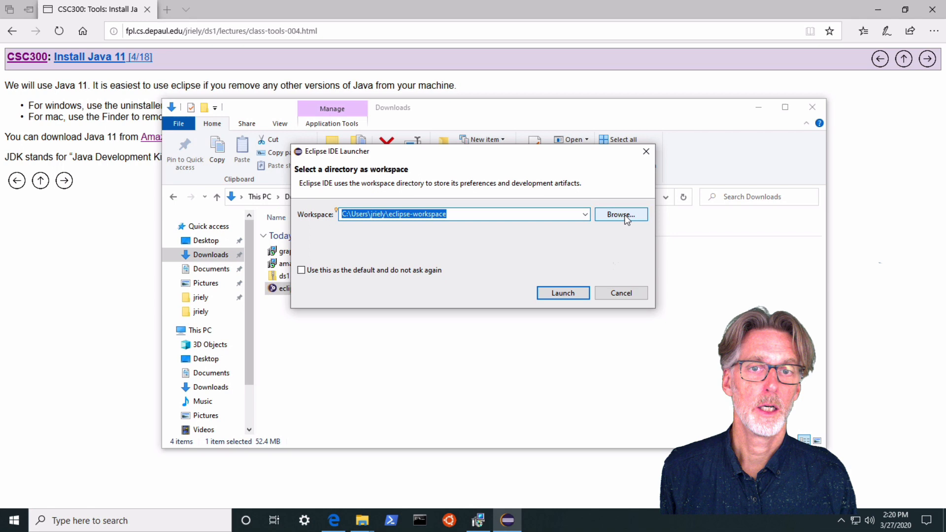
left_click(621, 215)
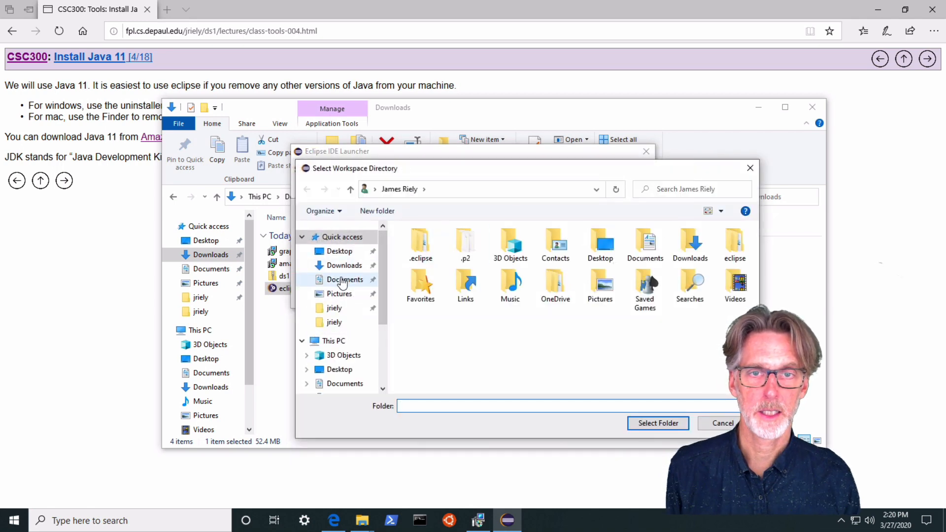
left_click(345, 279)
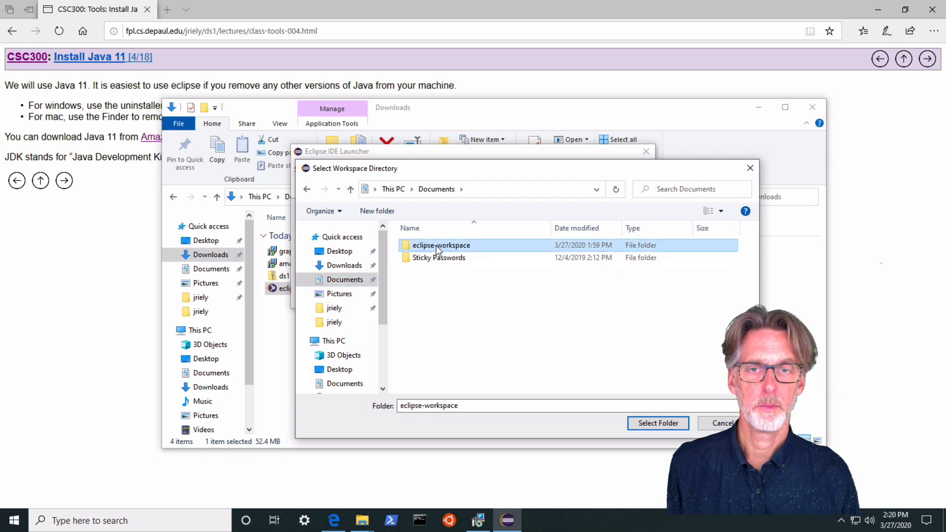
mouse_move(426, 250)
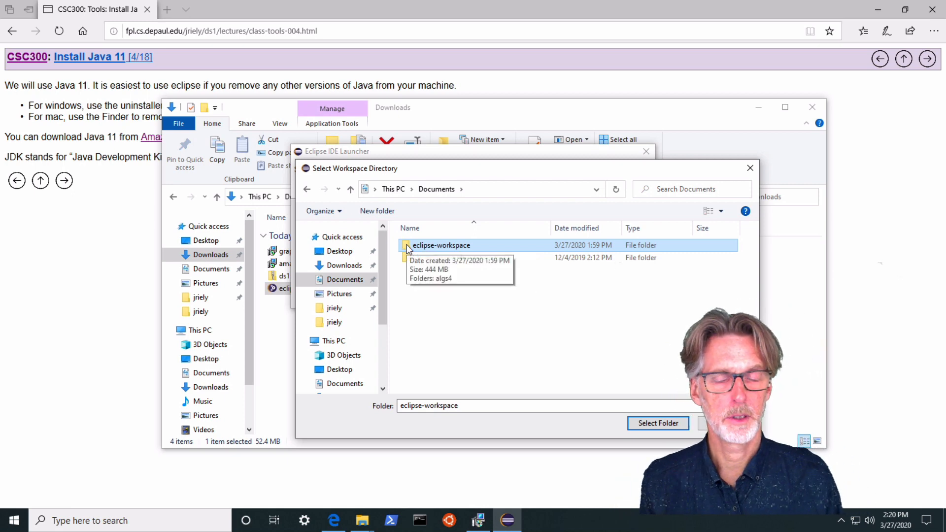
double_click(441, 245)
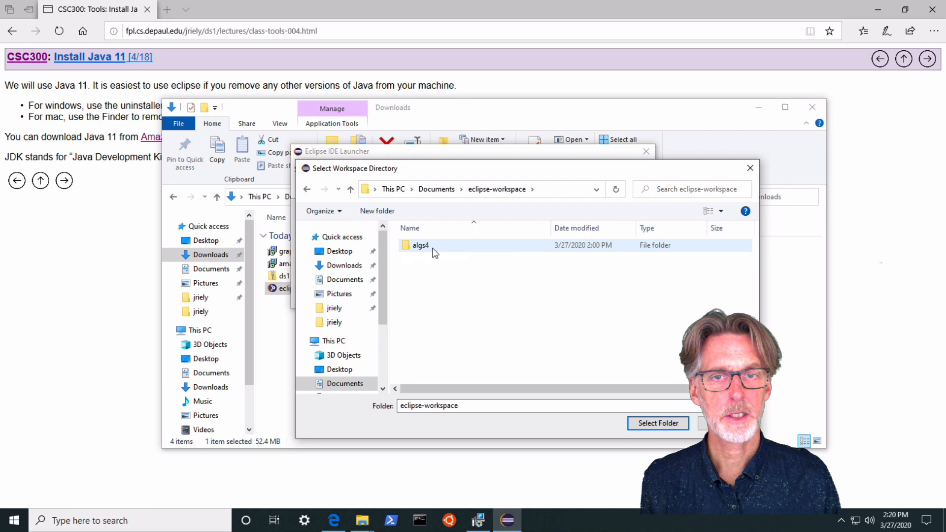
mouse_move(410, 246)
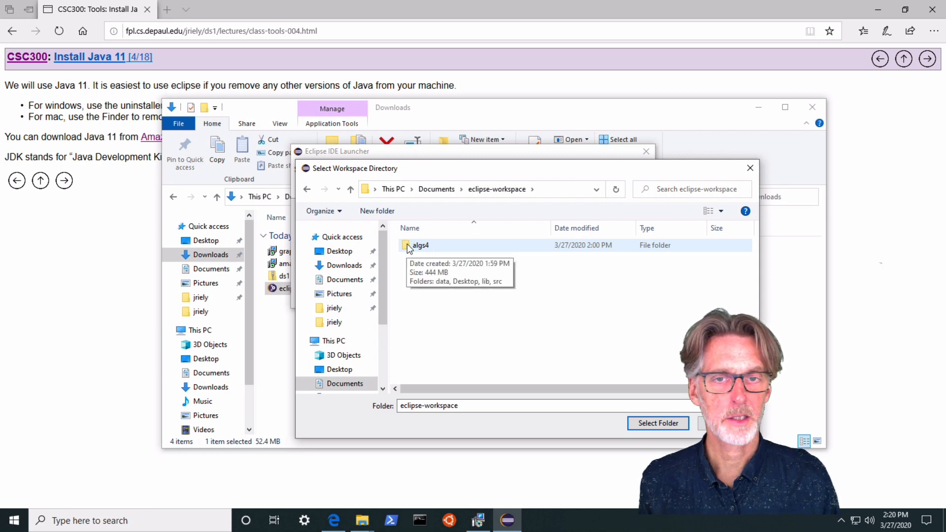
double_click(421, 246)
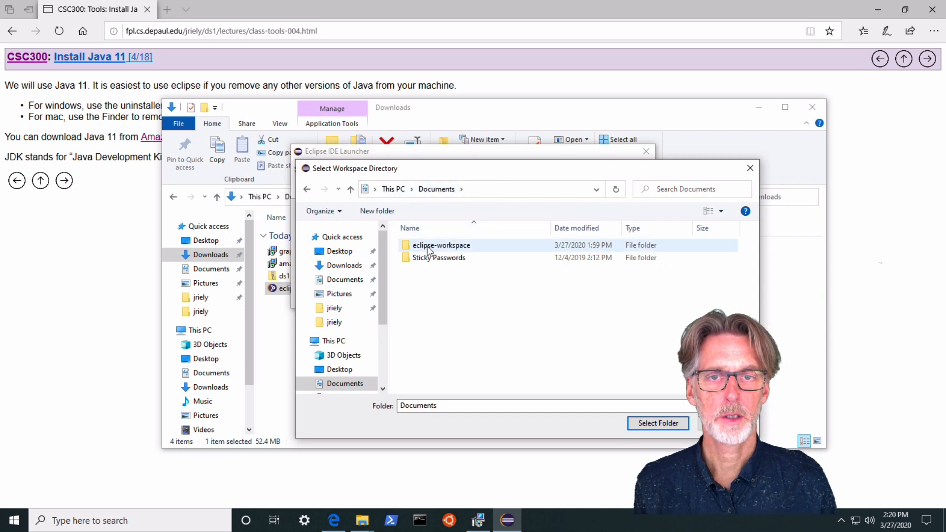
left_click(442, 246)
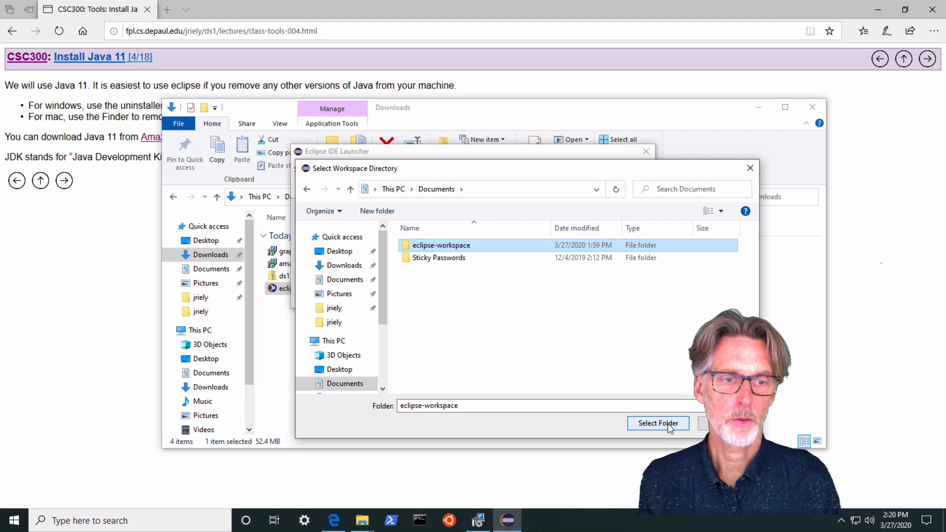
left_click(658, 423)
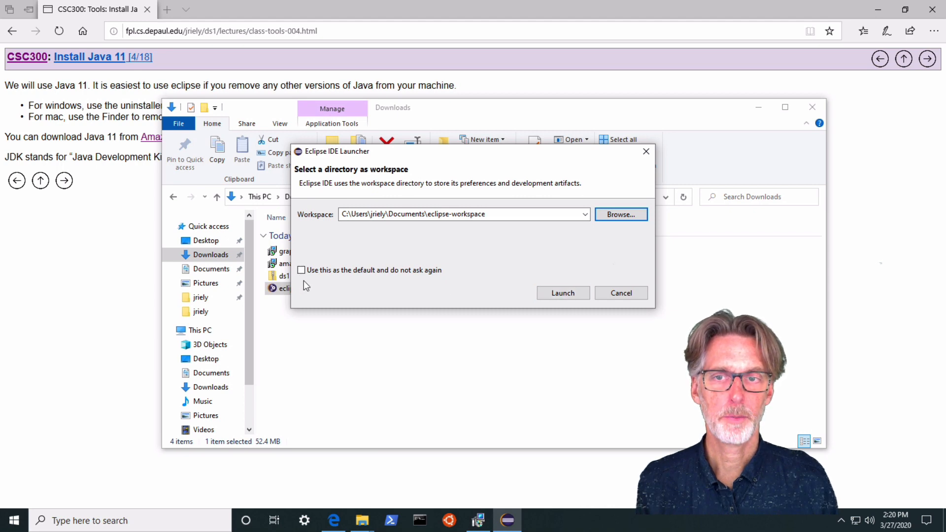
Step: Mark this workspace as the default so the prompt won't return, and launch the IDE
left_click(301, 270)
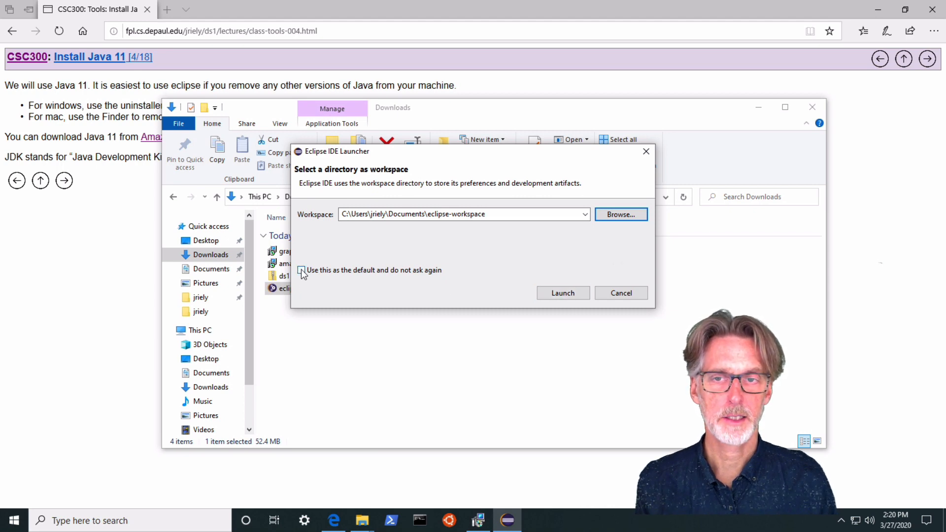
left_click(302, 270)
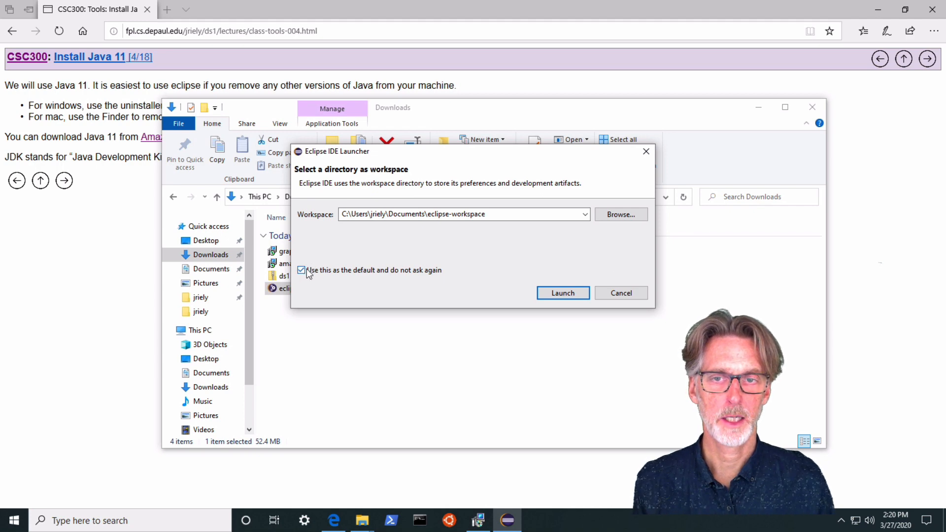
left_click(562, 292)
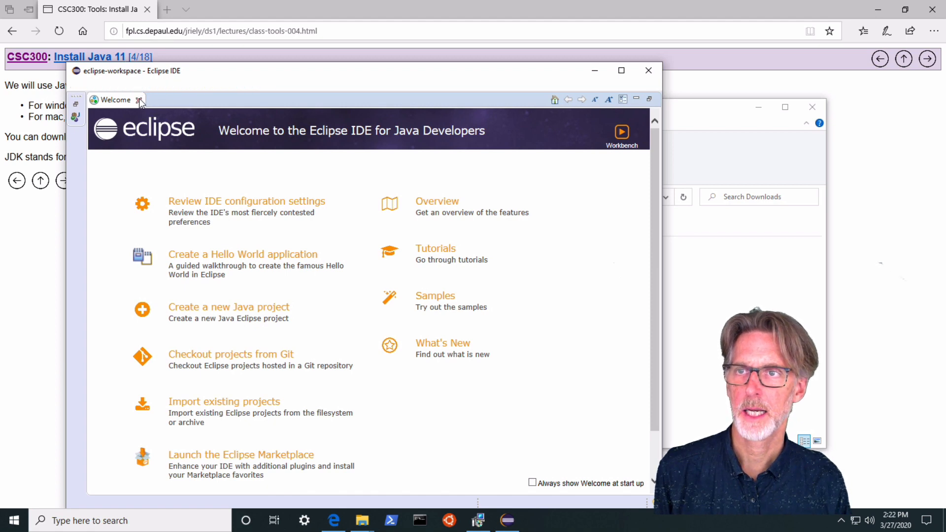
Step: Close the Welcome page, the Task List view and the Outline view
left_click(139, 100)
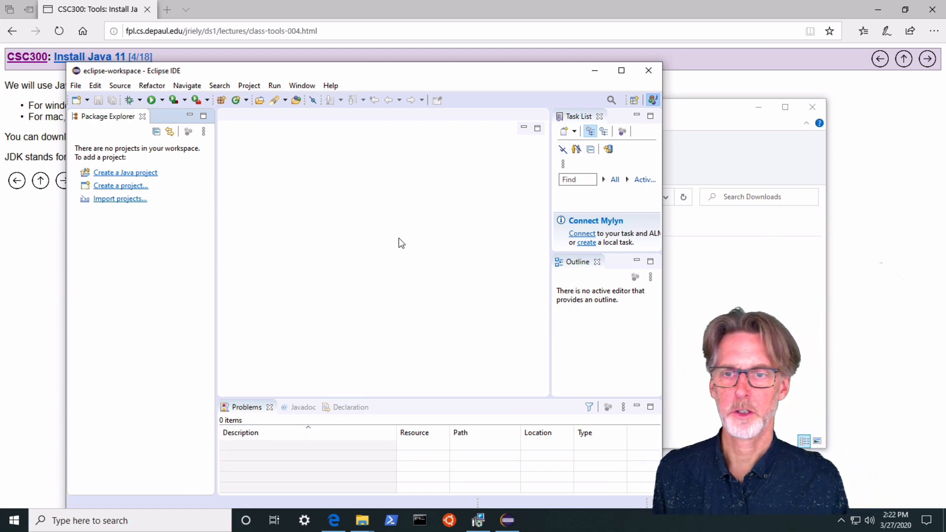
mouse_move(585, 124)
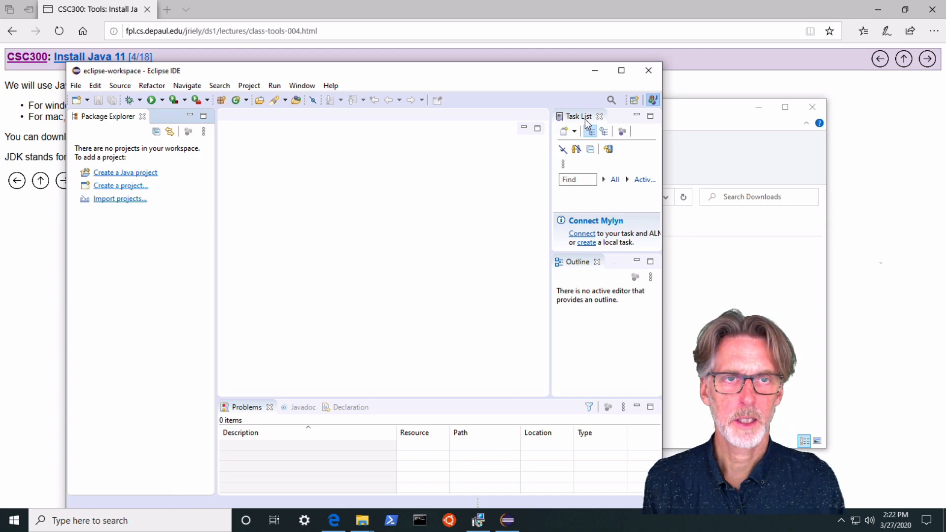
mouse_move(600, 116)
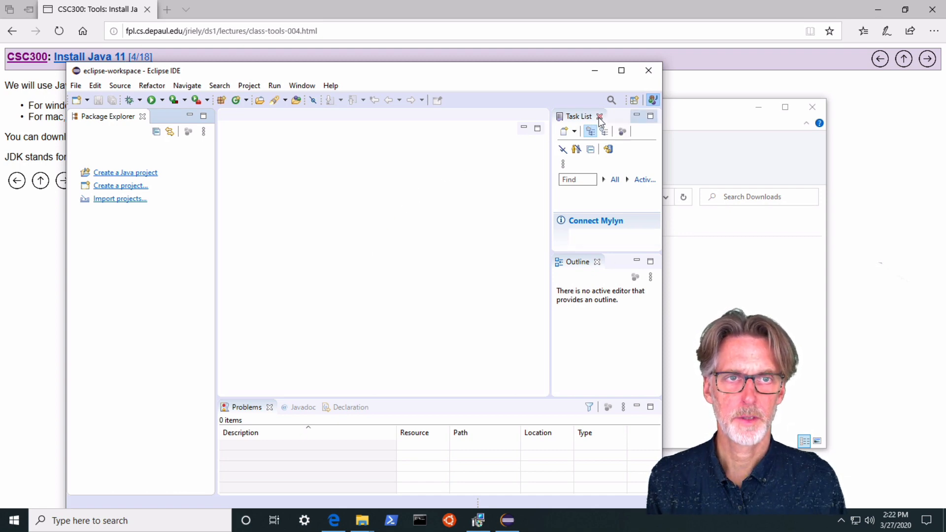
left_click(600, 116)
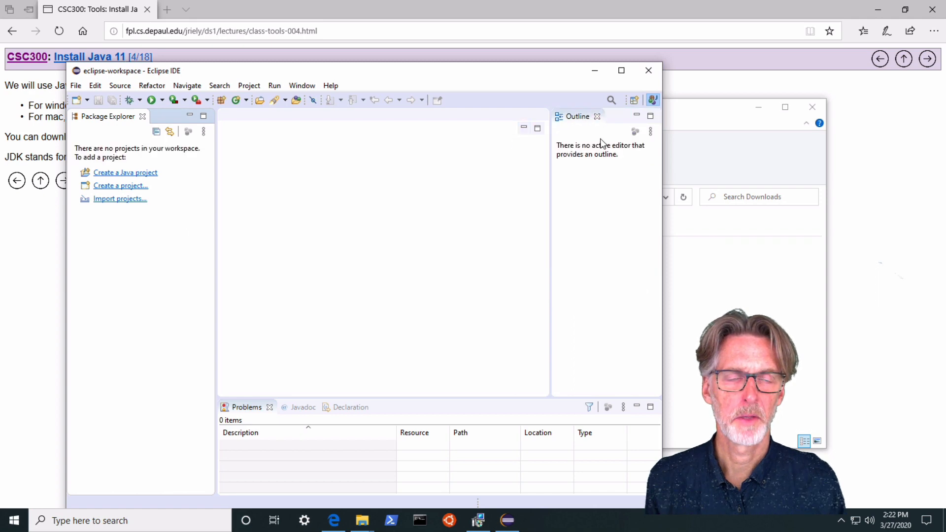
mouse_move(597, 116)
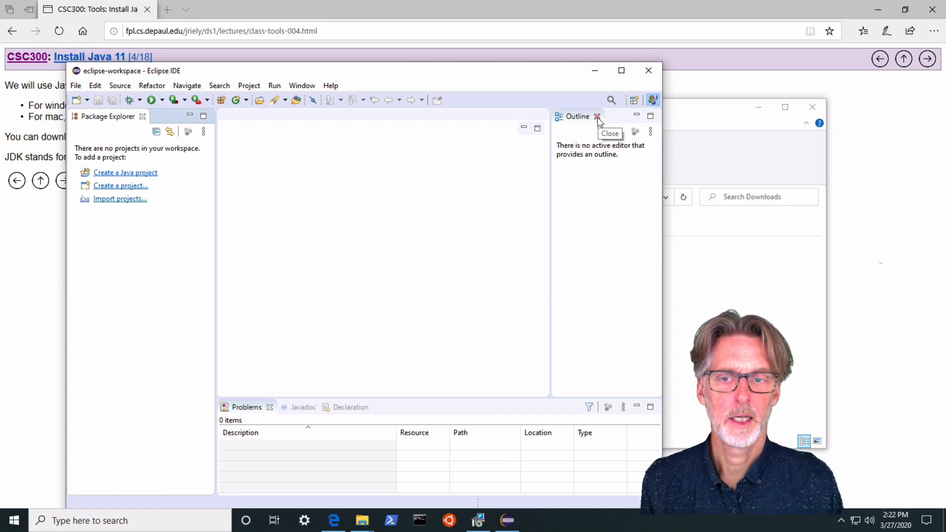
left_click(597, 116)
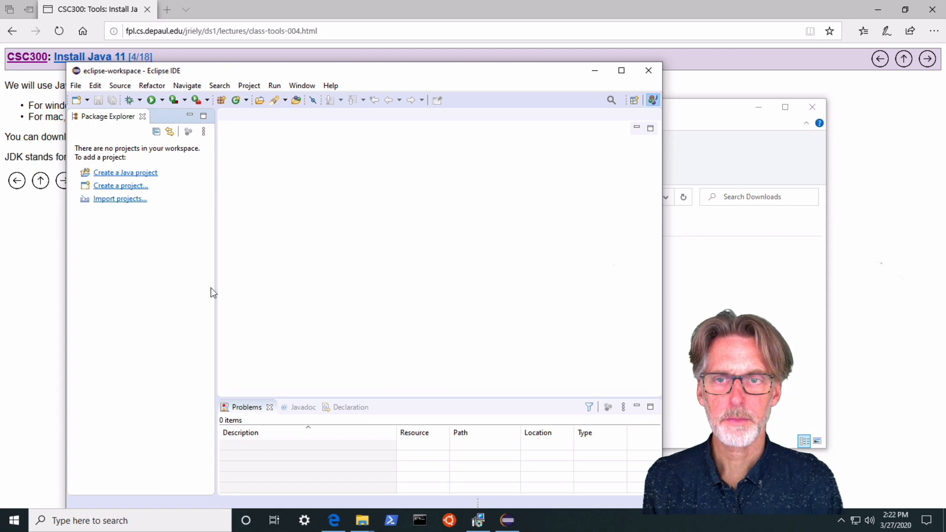
mouse_move(152, 235)
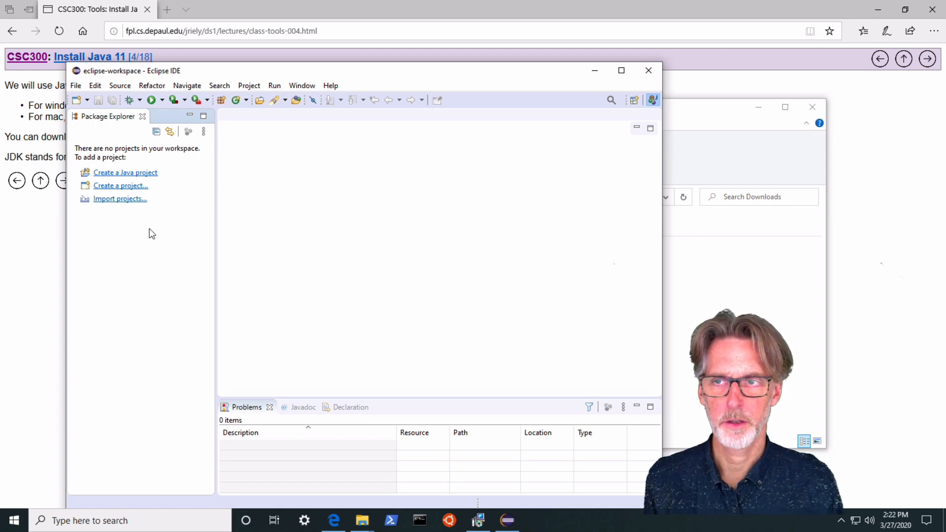
mouse_move(119, 198)
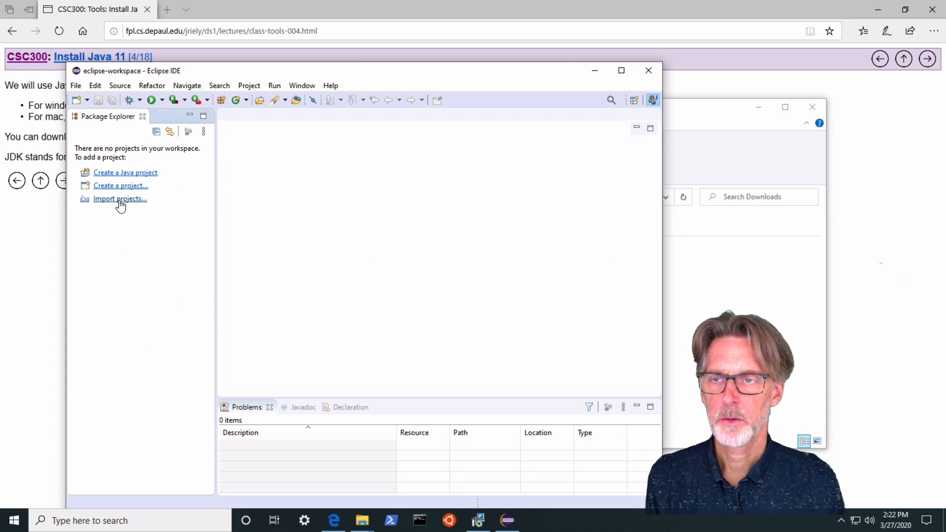
mouse_move(127, 247)
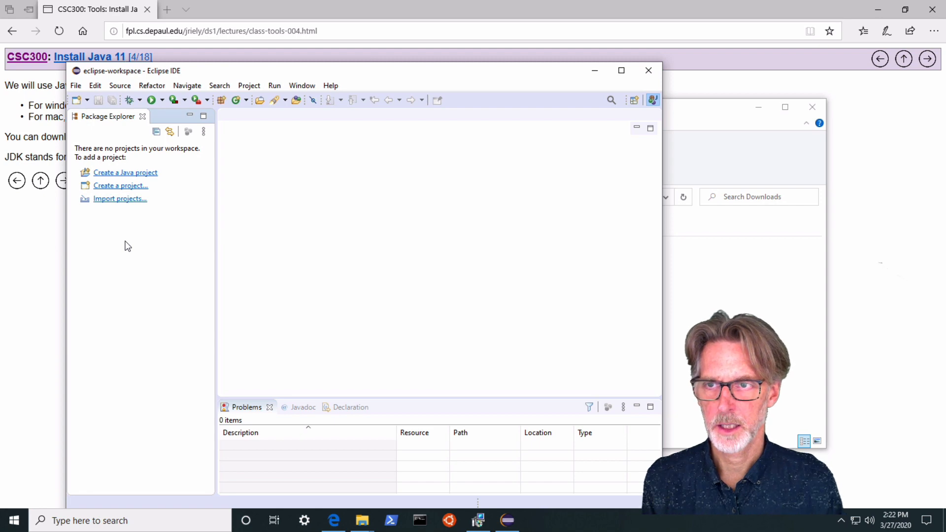
mouse_move(125, 175)
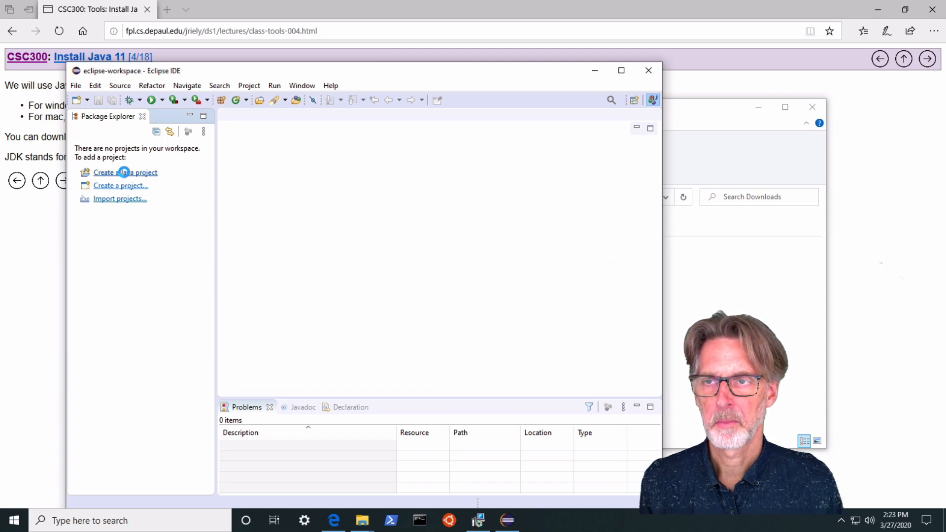
Step: Create a new Java project named algs4 with the default location and JRE settings
left_click(125, 173)
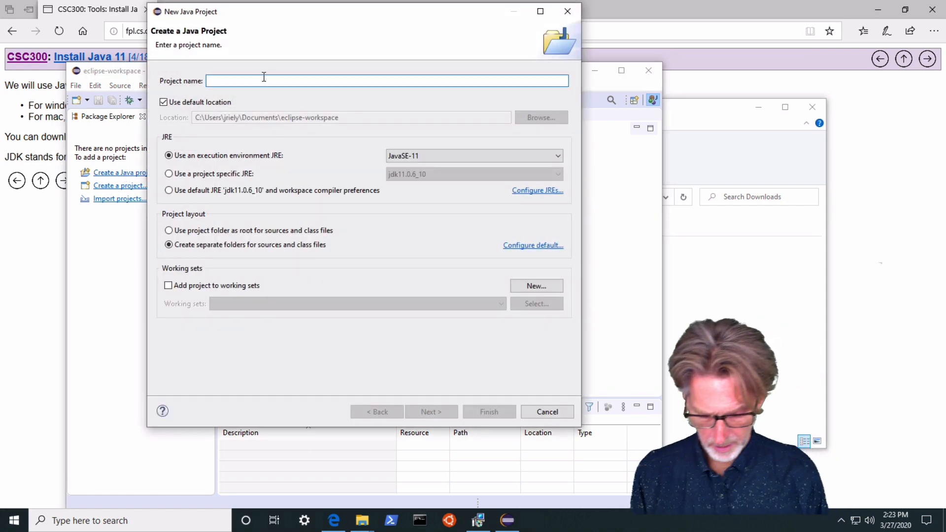
type("algs4")
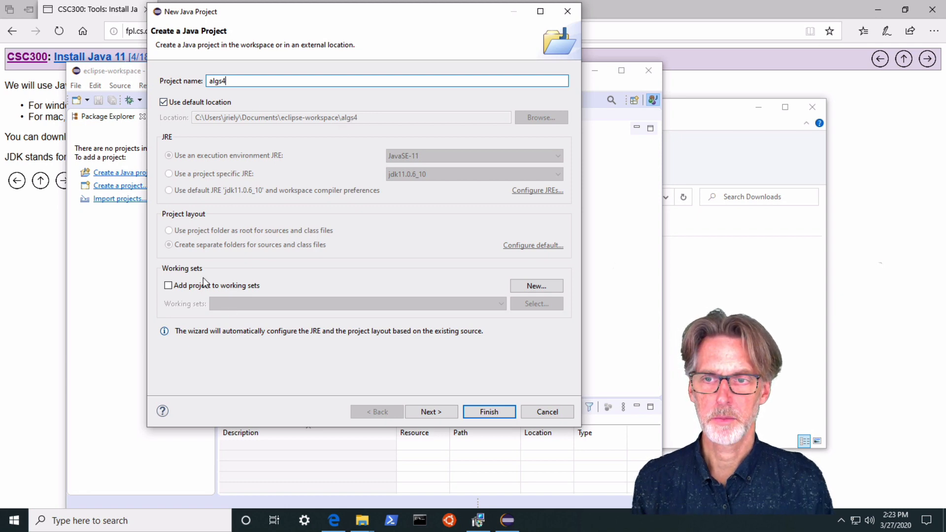
mouse_move(177, 248)
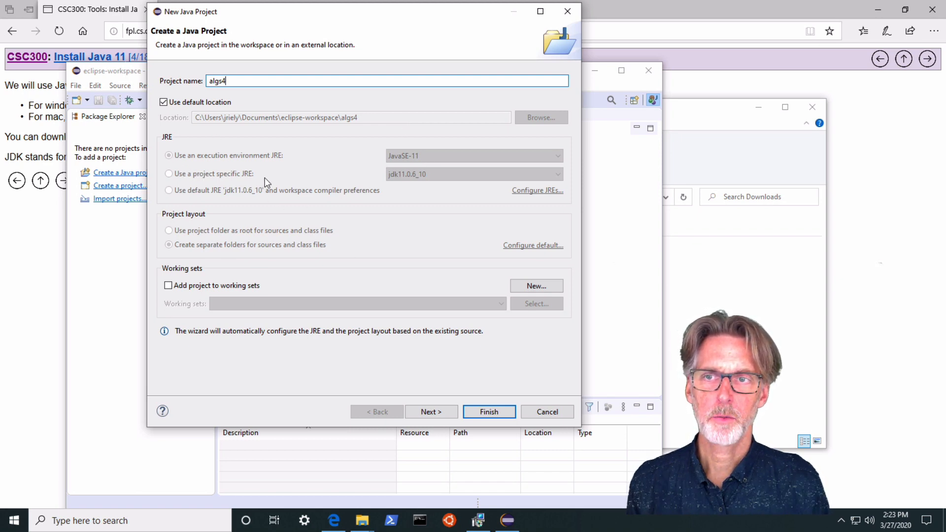
mouse_move(410, 182)
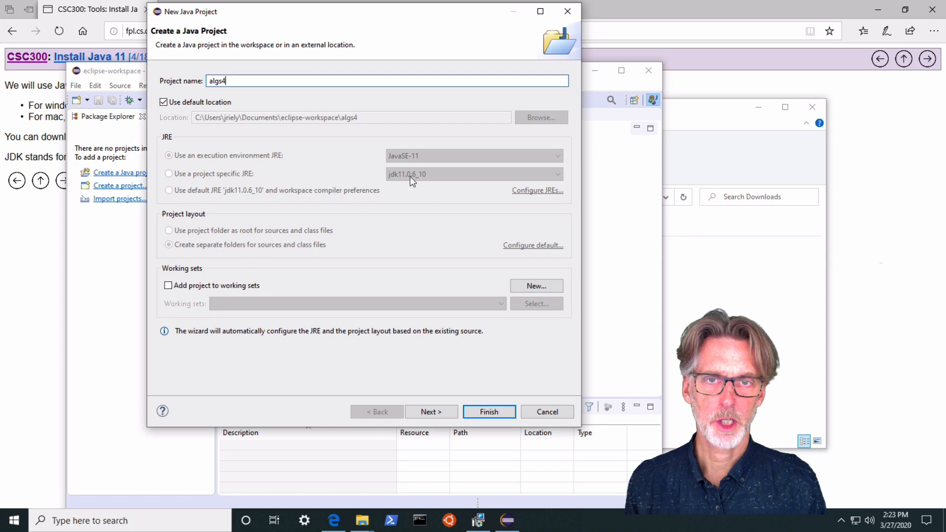
mouse_move(405, 183)
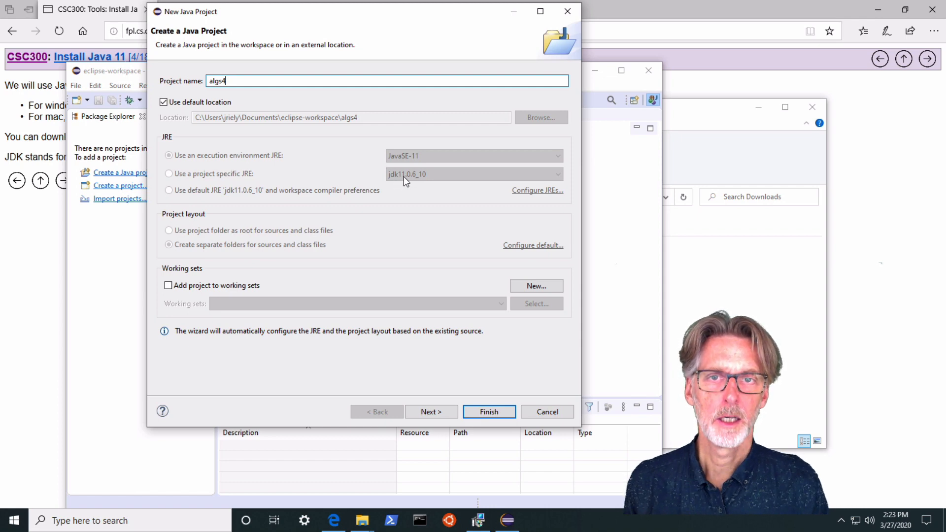
mouse_move(398, 181)
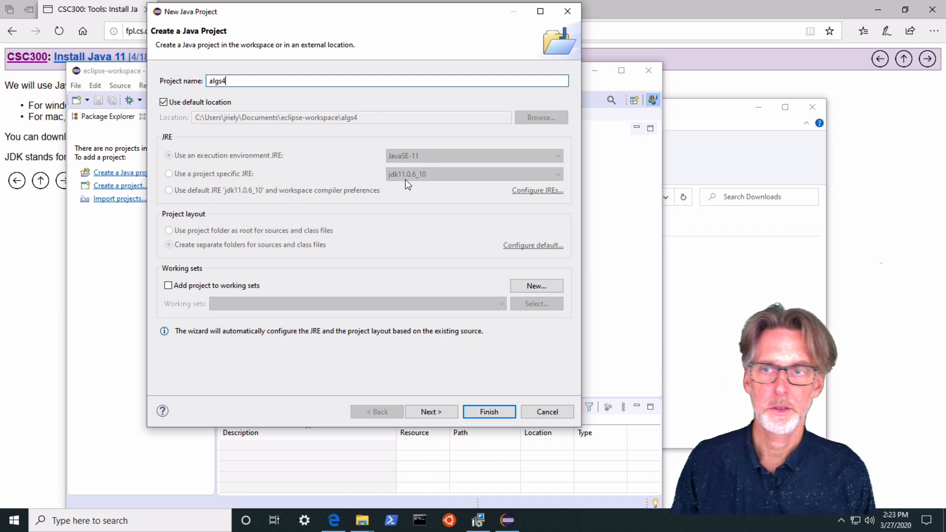
mouse_move(358, 201)
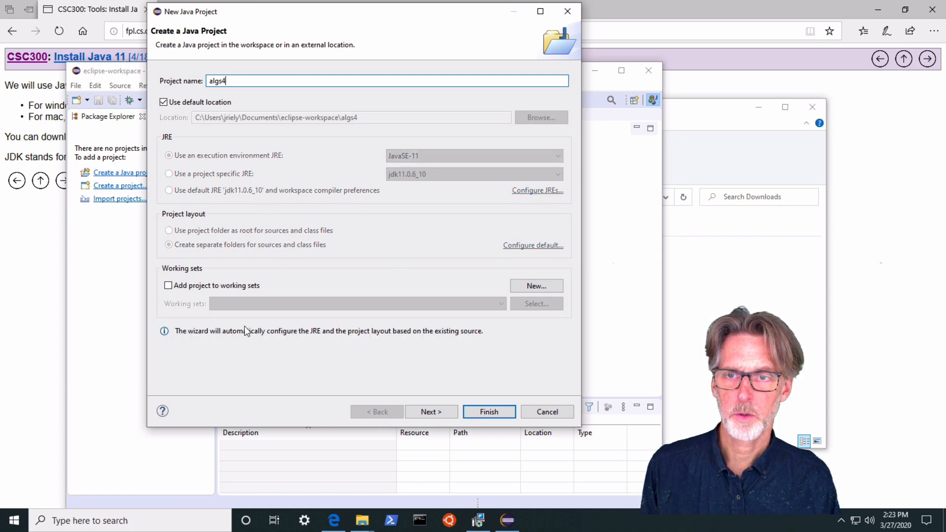
mouse_move(480, 338)
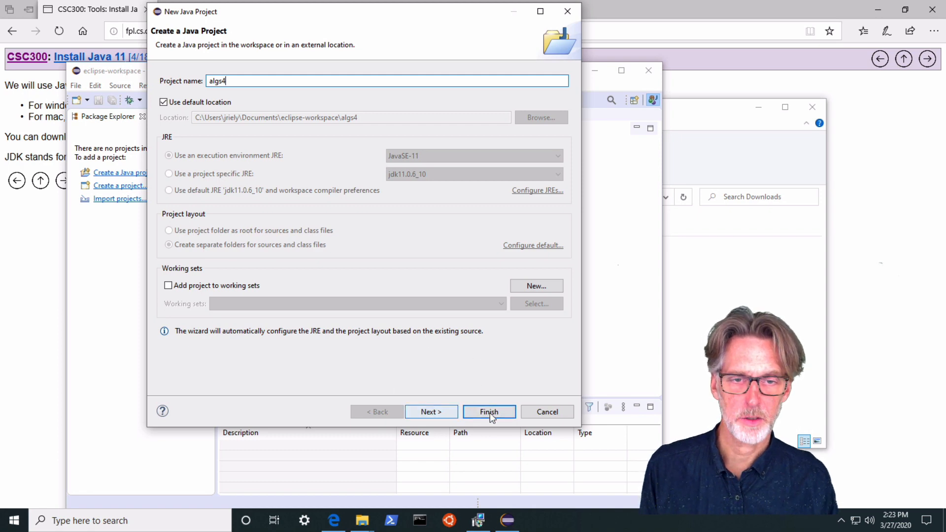
left_click(489, 412)
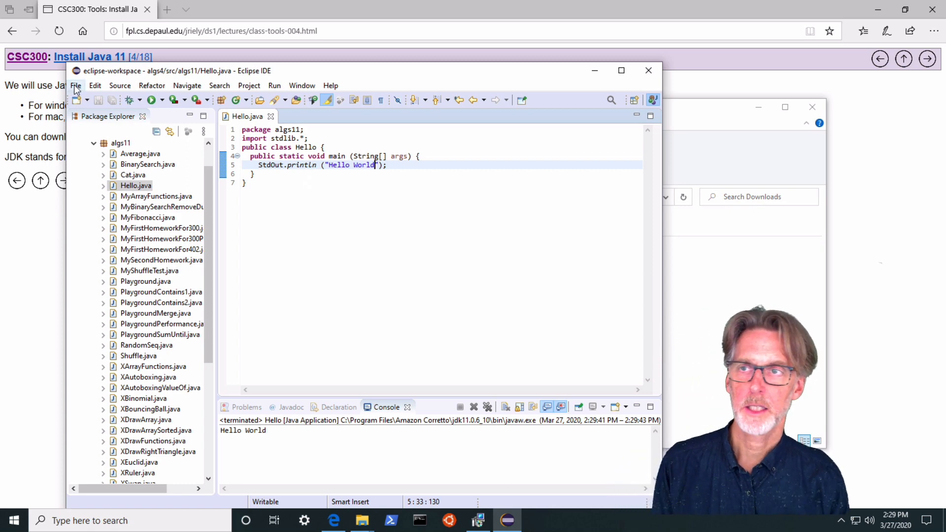
Step: Show the File menu with its Switch Workspace choices over the Hello.java editor
left_click(76, 84)
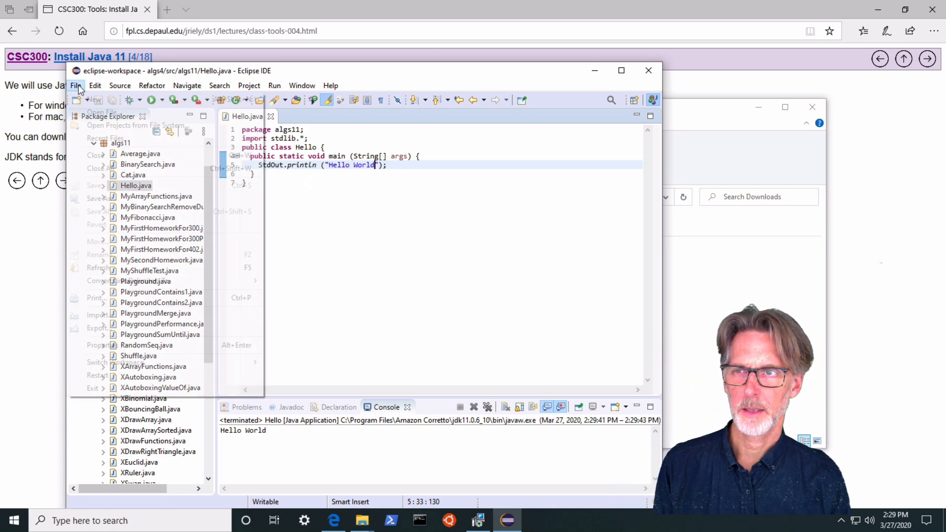
left_click(76, 85)
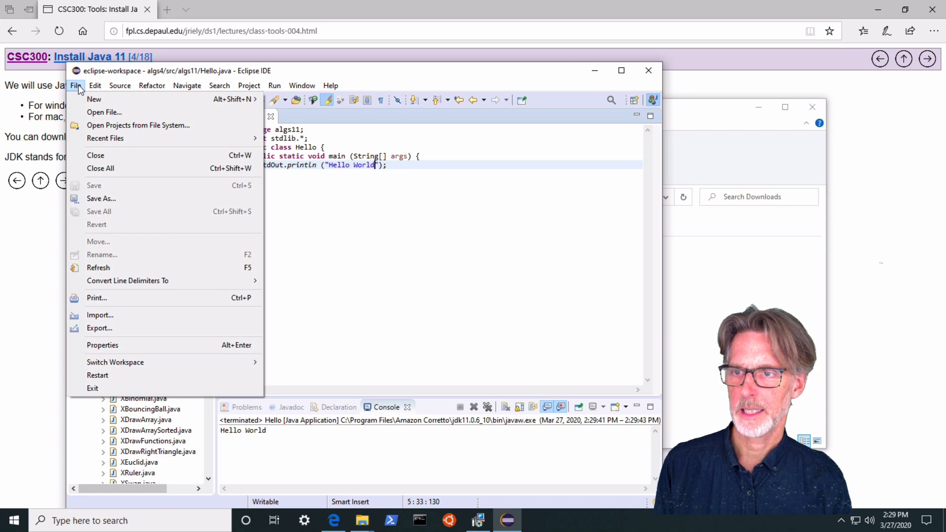
mouse_move(132, 361)
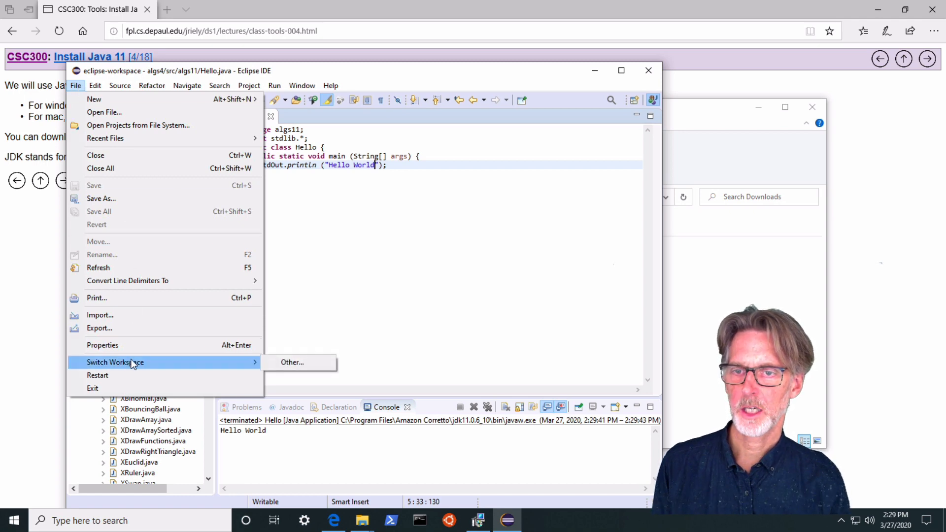
mouse_move(292, 362)
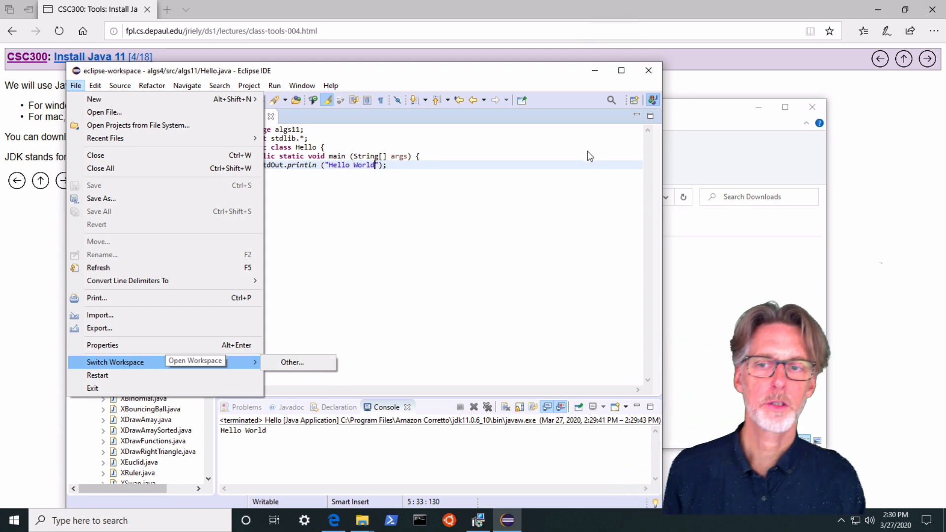
mouse_move(285, 384)
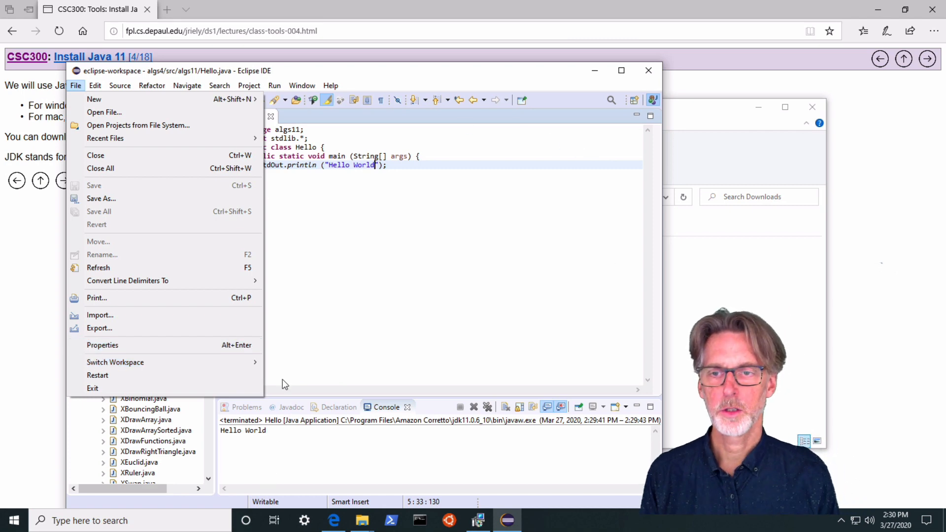
mouse_move(114, 361)
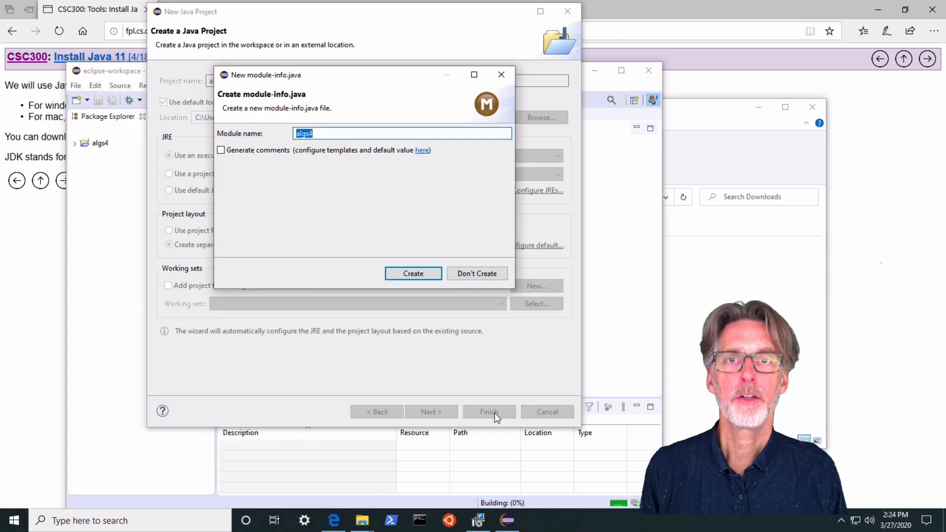
mouse_move(292, 116)
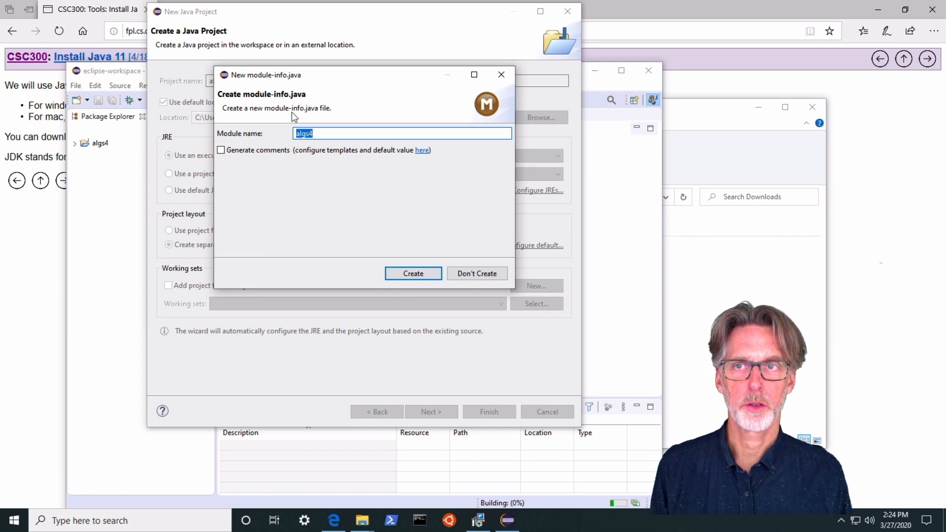
mouse_move(289, 155)
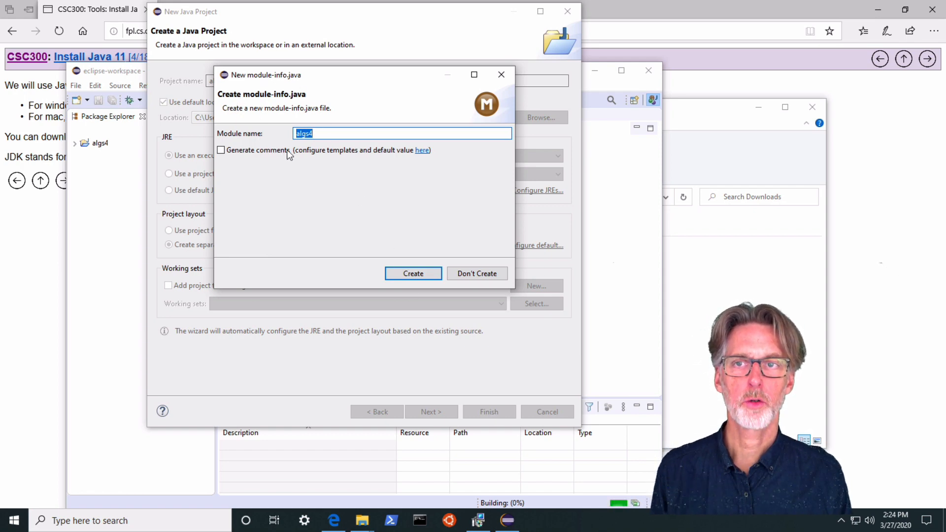
mouse_move(319, 112)
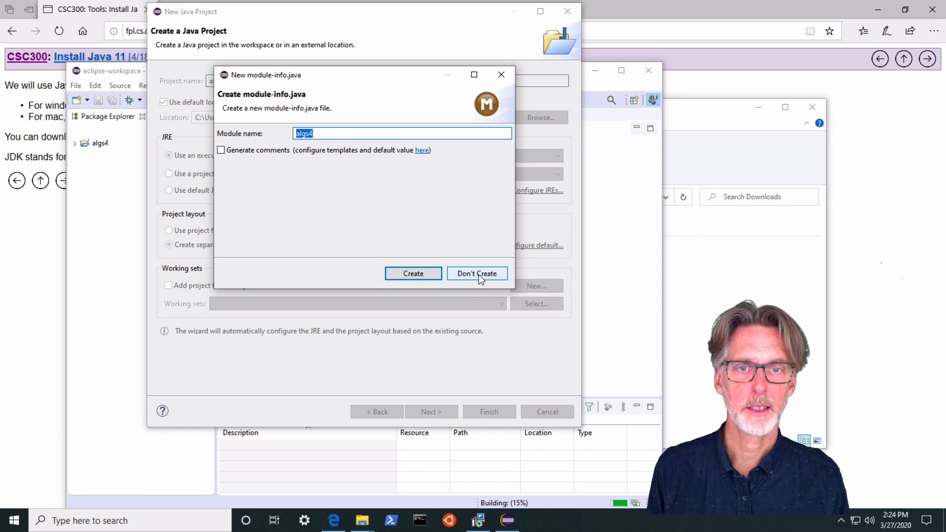
Step: Skip creating module-info.java and finish the algs4 project wizard
left_click(477, 273)
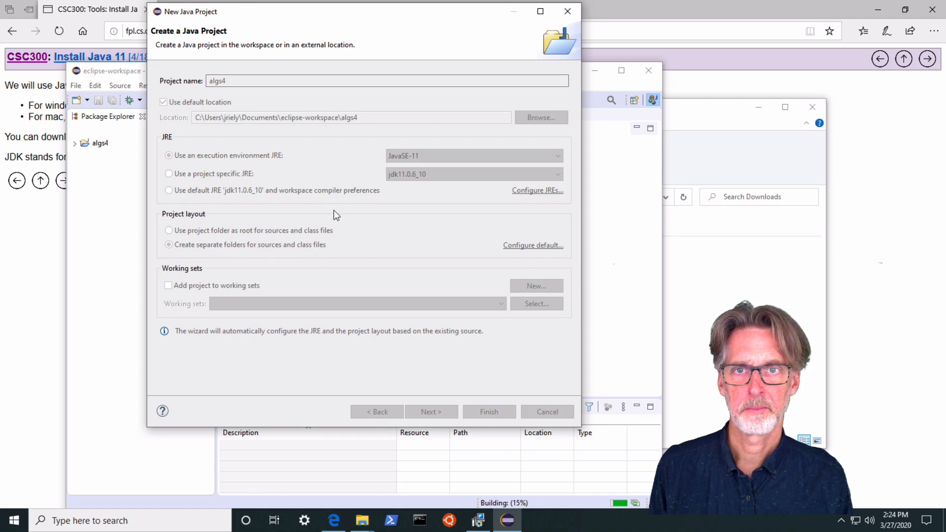
left_click(489, 412)
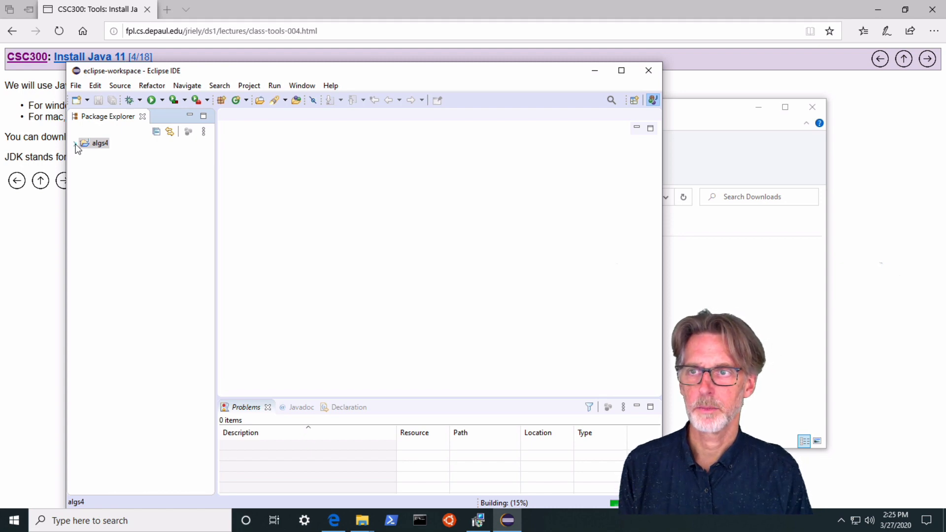
Step: Expand the algs4 project and its src folder to list packages algs11 through algs61 and stdlib
left_click(75, 143)
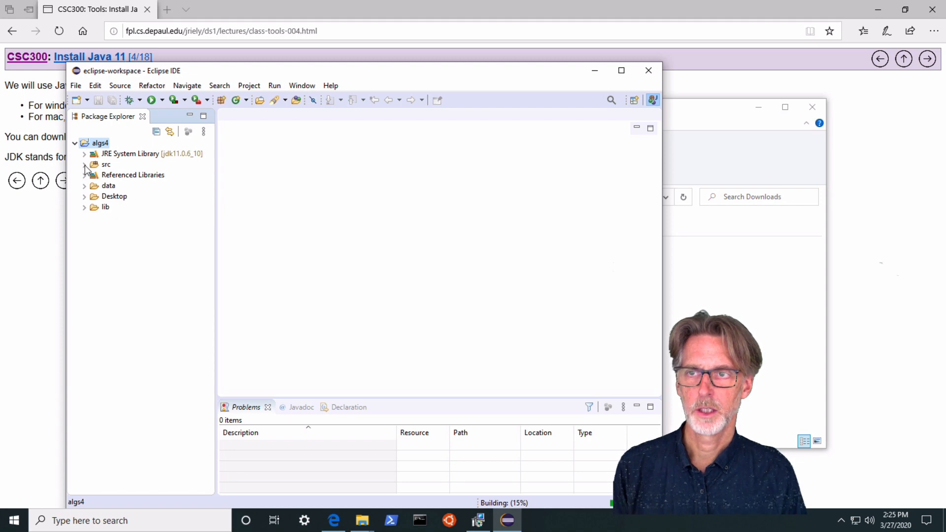
left_click(85, 165)
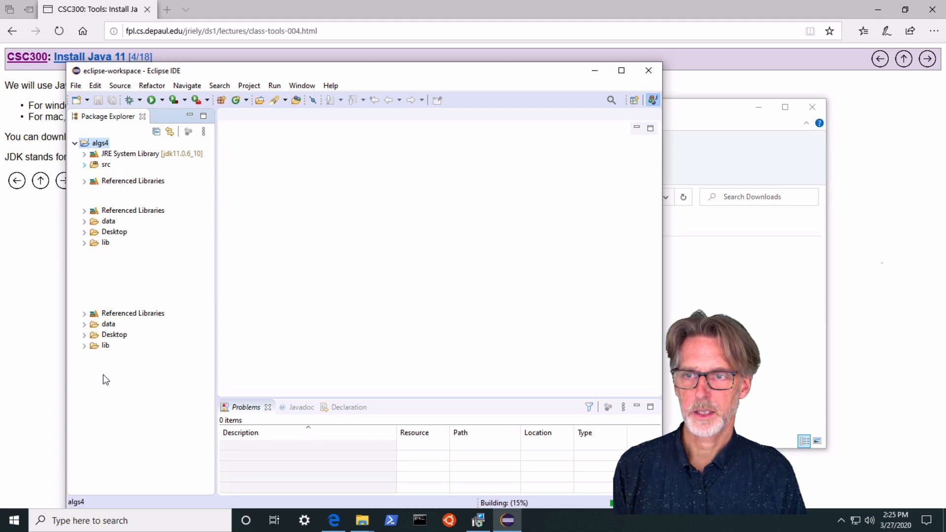
left_click(85, 165)
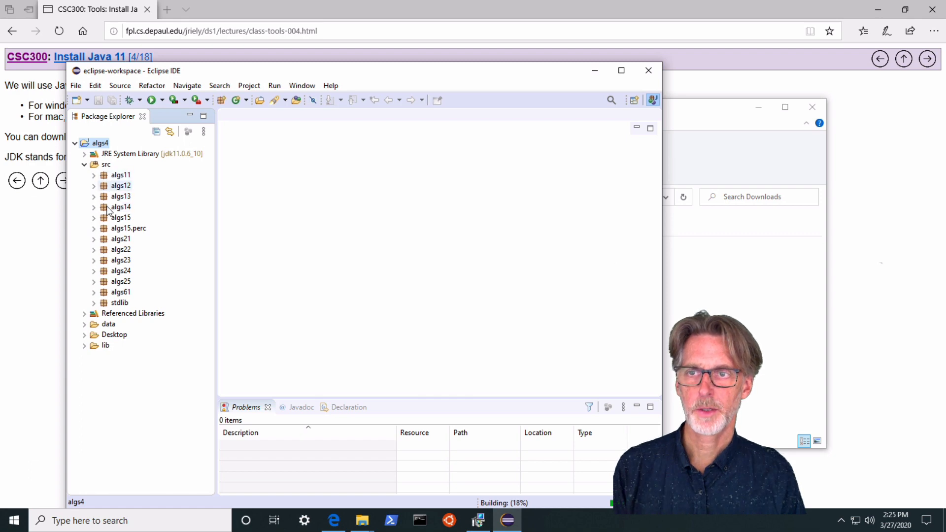
mouse_move(112, 194)
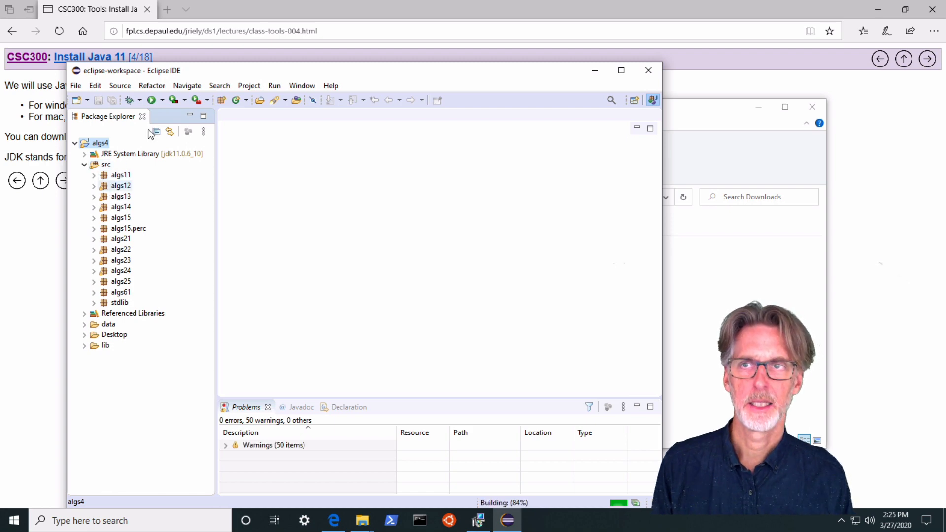
mouse_move(208, 74)
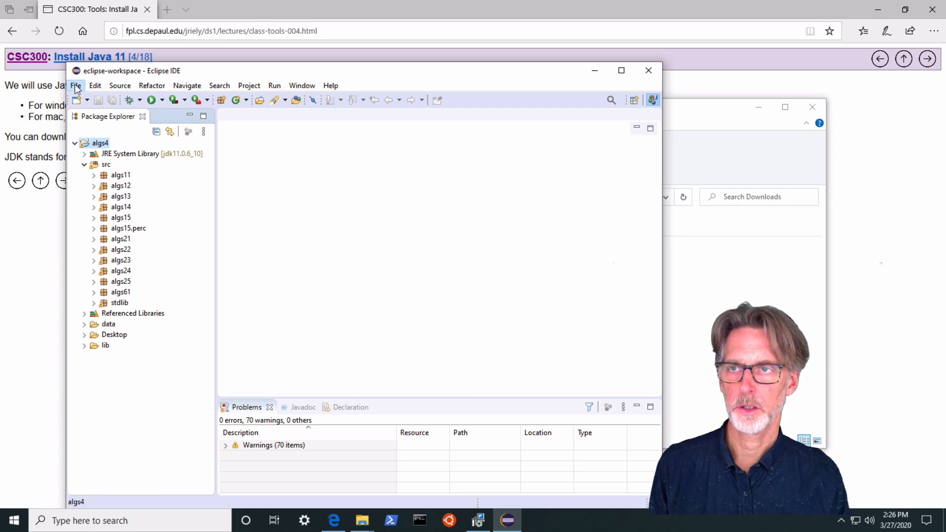
Step: Bring up the Preferences window from the Window menu, landing on its General page
left_click(76, 85)
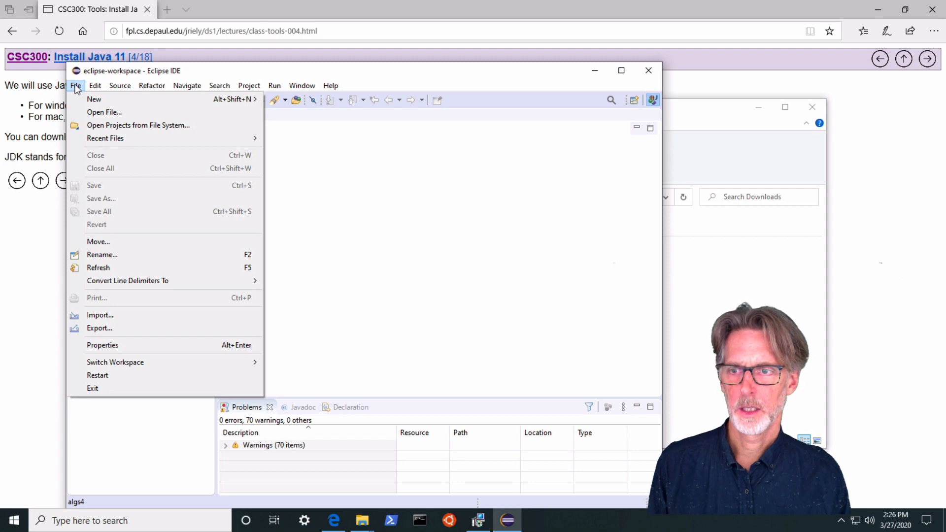
left_click(301, 85)
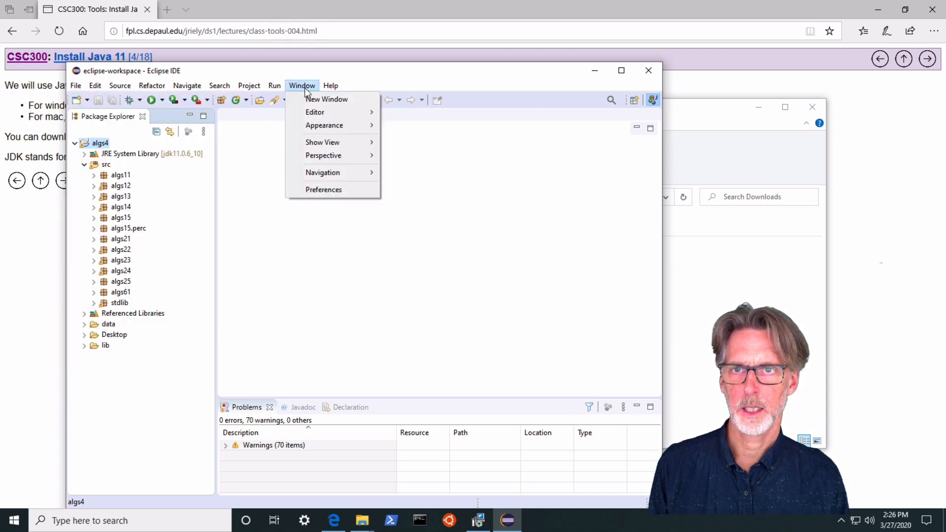
mouse_move(323, 190)
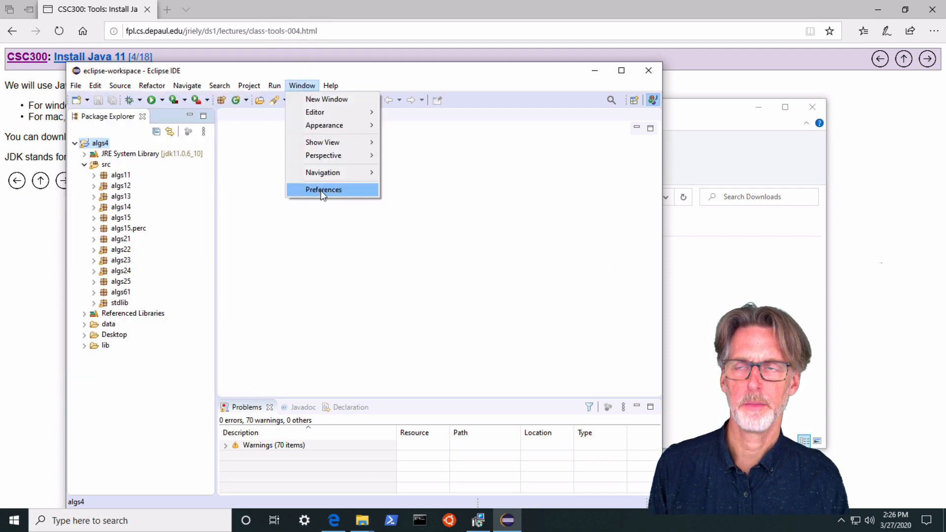
mouse_move(301, 85)
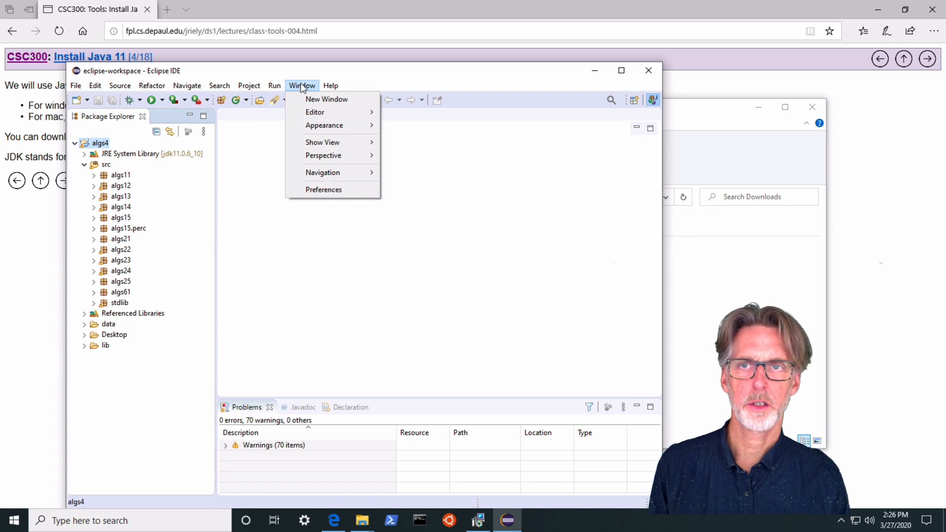
mouse_move(324, 190)
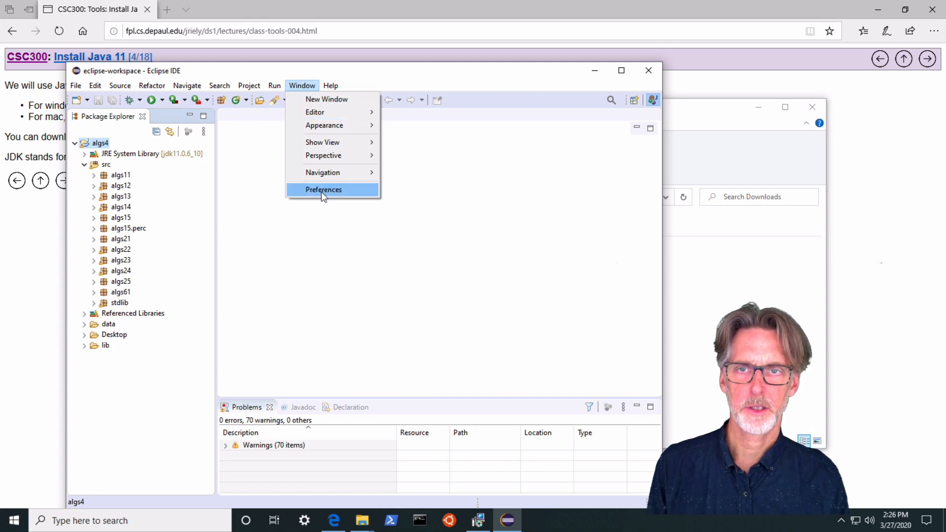
left_click(324, 189)
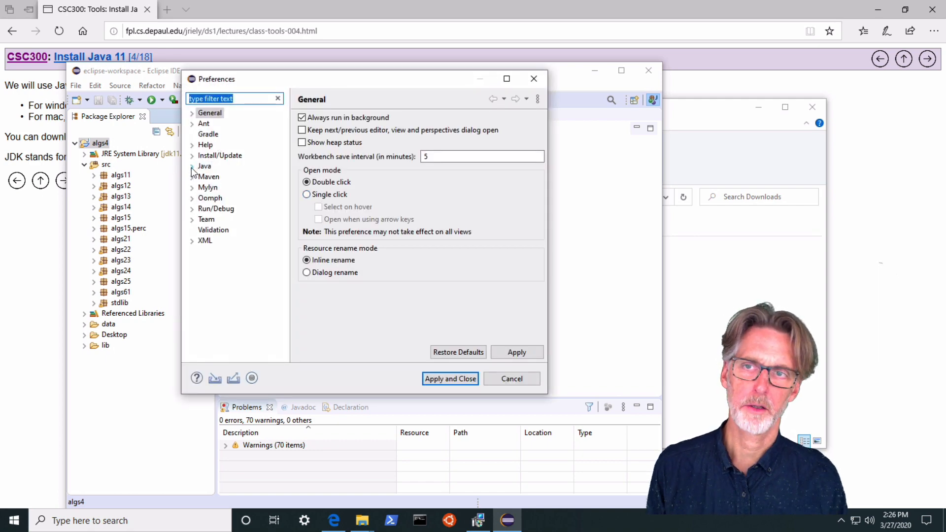
Step: Go to Java > Compiler > Errors/Warnings and expand the Unnecessary code problem group
left_click(192, 166)
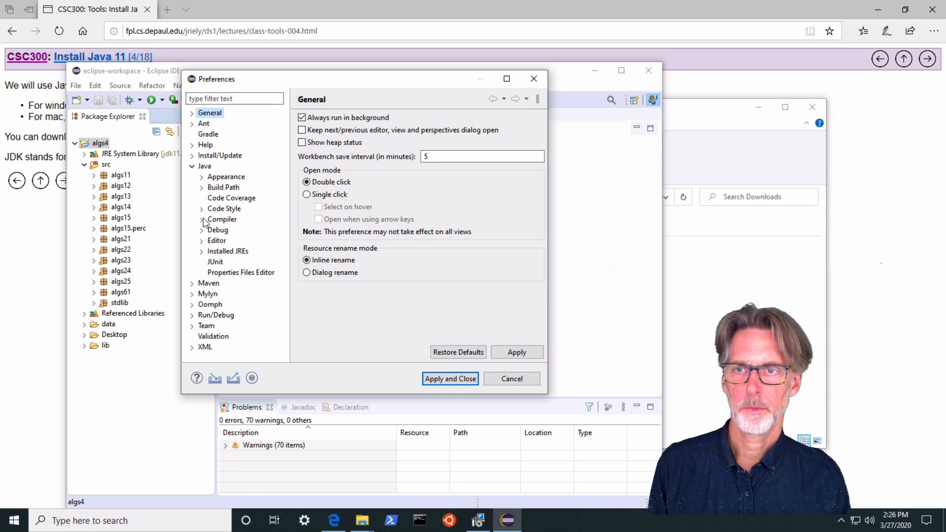
left_click(201, 219)
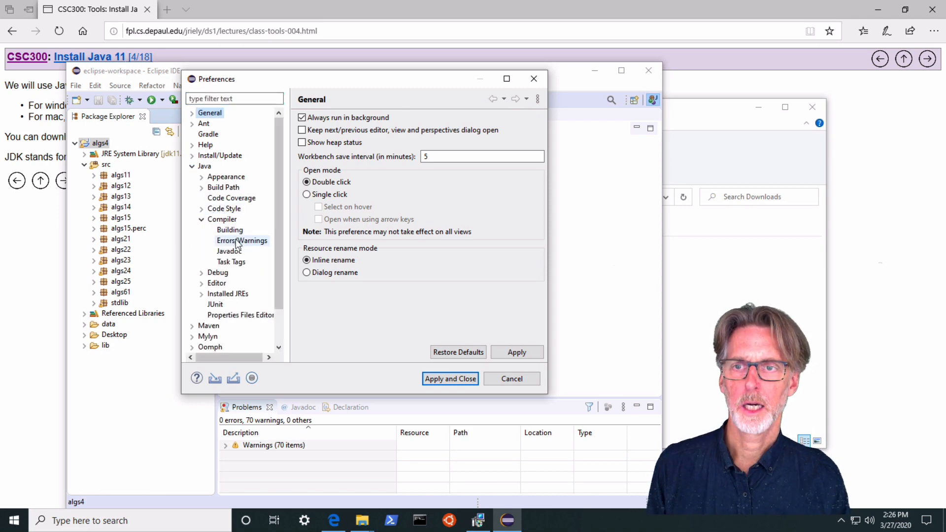
left_click(241, 241)
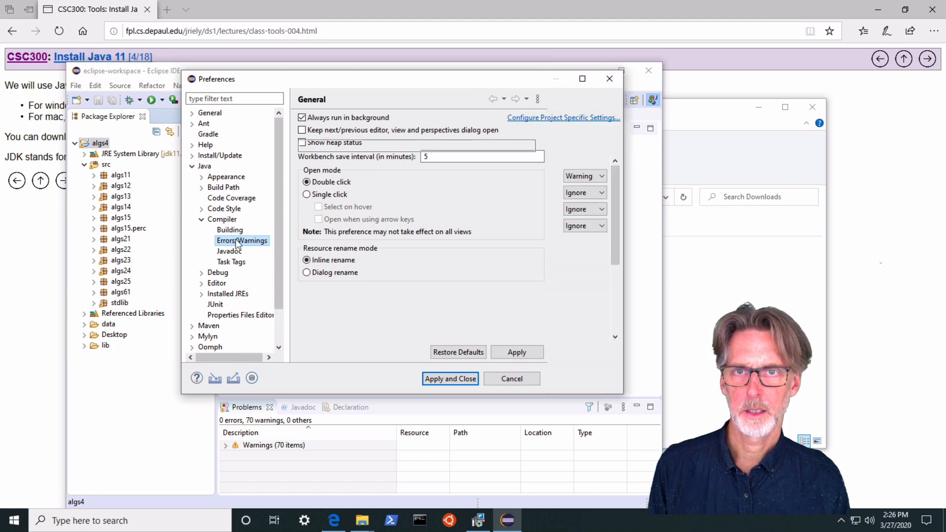
left_click(242, 241)
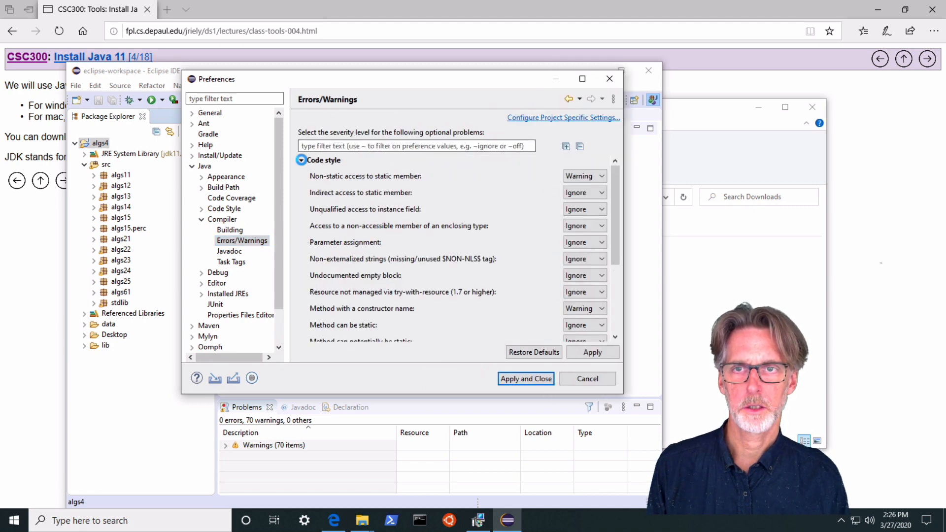
left_click(301, 160)
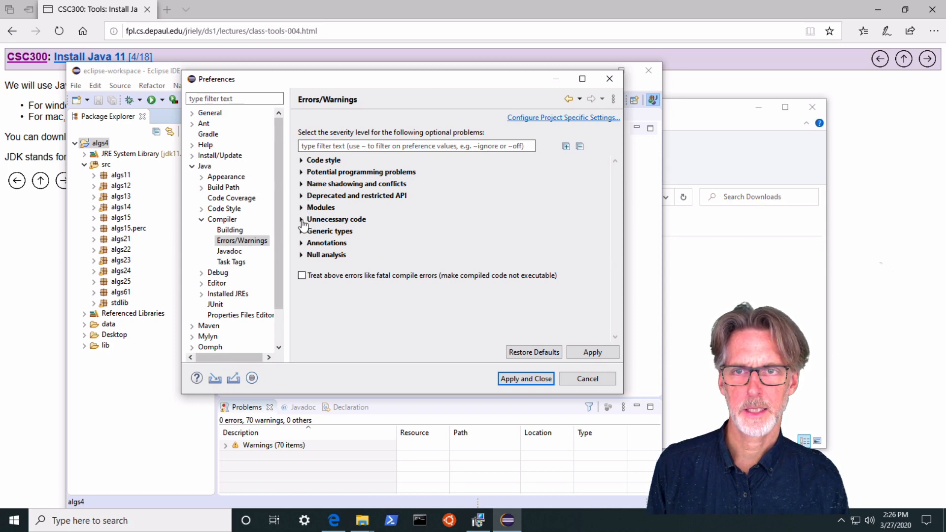
left_click(302, 218)
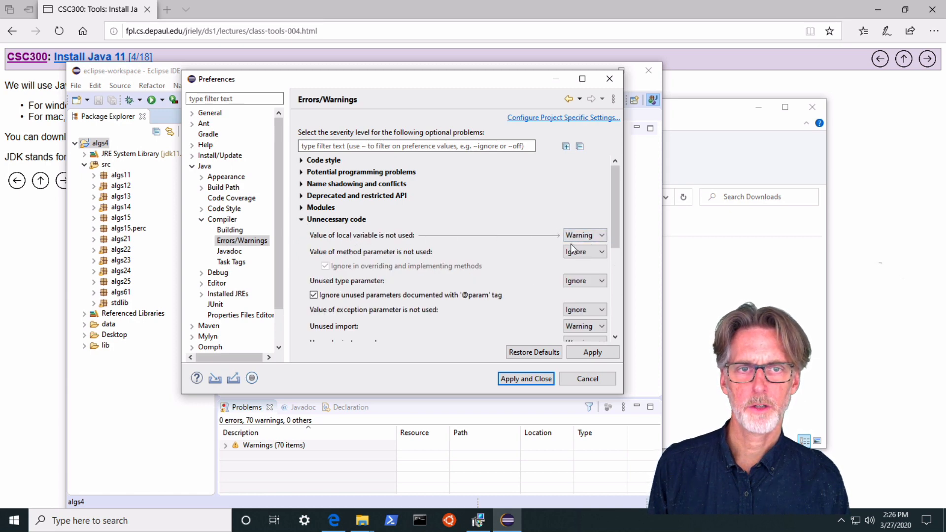
Step: Set unused local variables and unused private members to Ignore, then apply and close Preferences
left_click(584, 236)
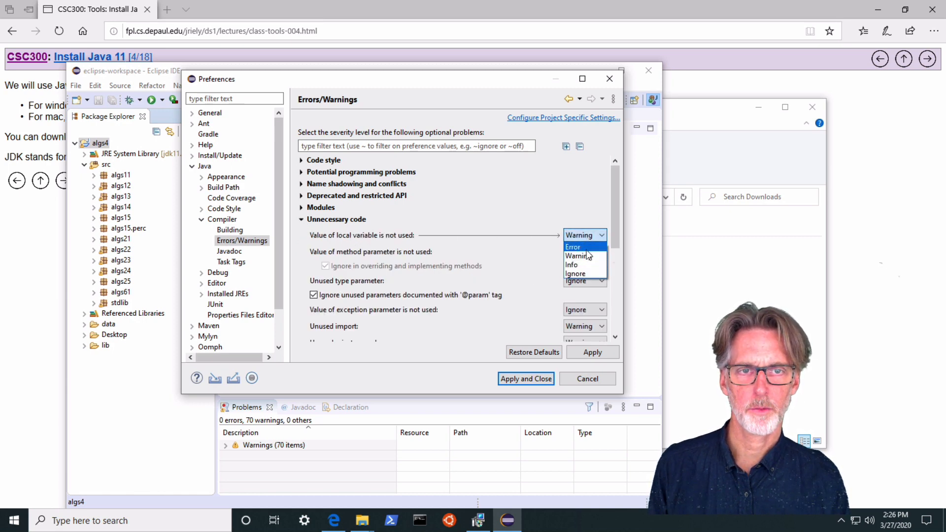
left_click(575, 273)
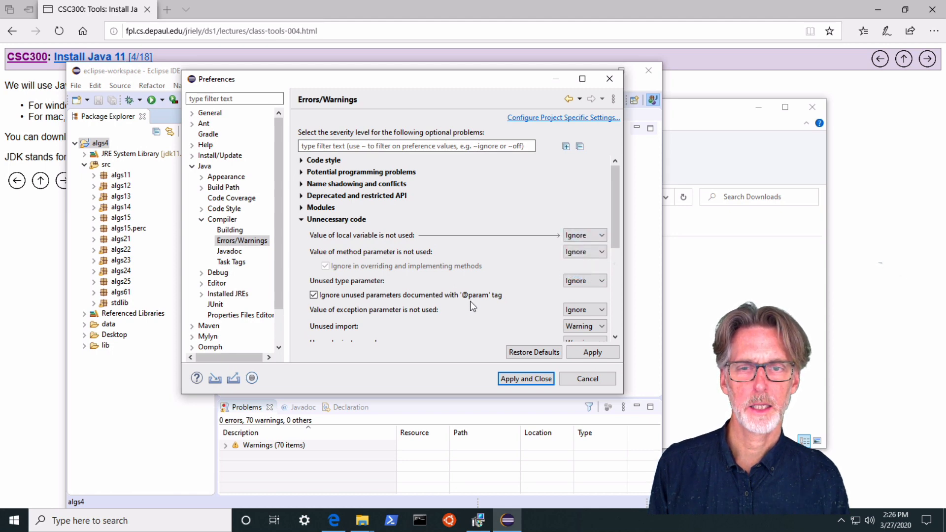
scroll("down", 3)
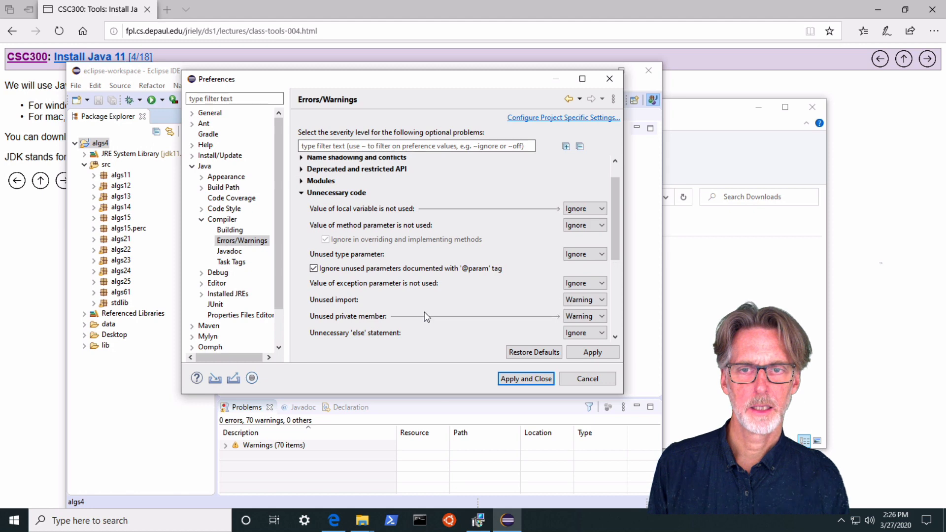
left_click(584, 315)
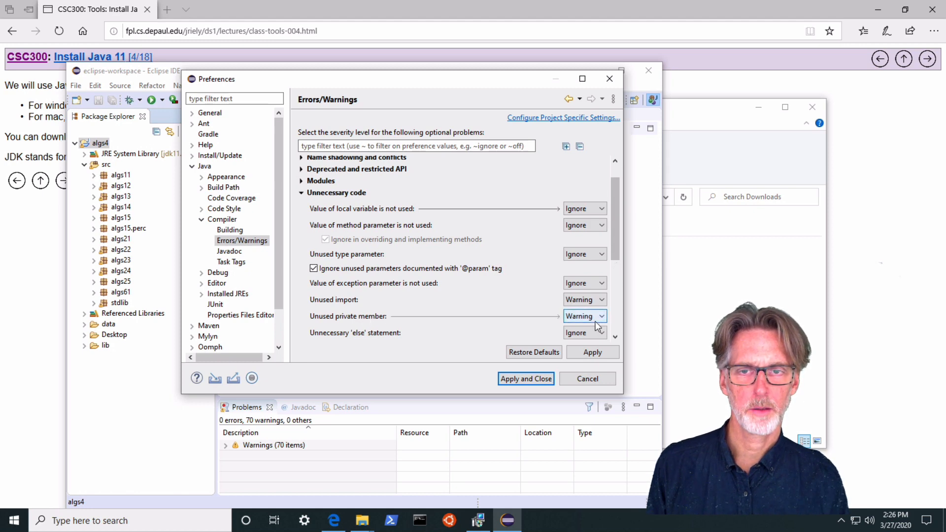
left_click(601, 315)
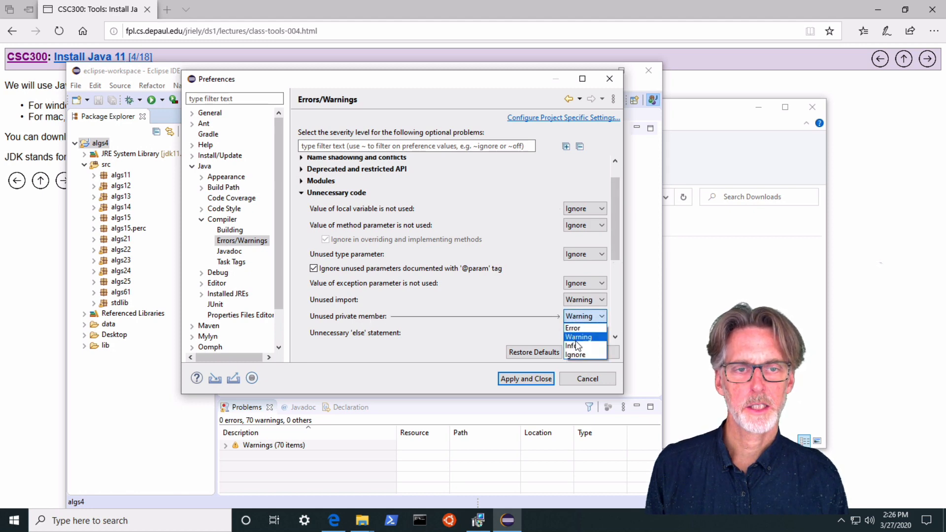
mouse_move(577, 354)
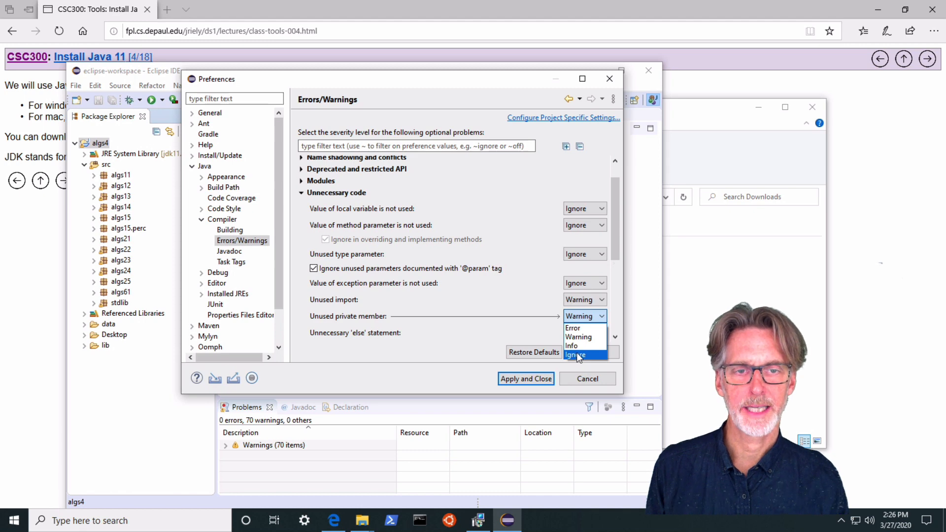
left_click(573, 355)
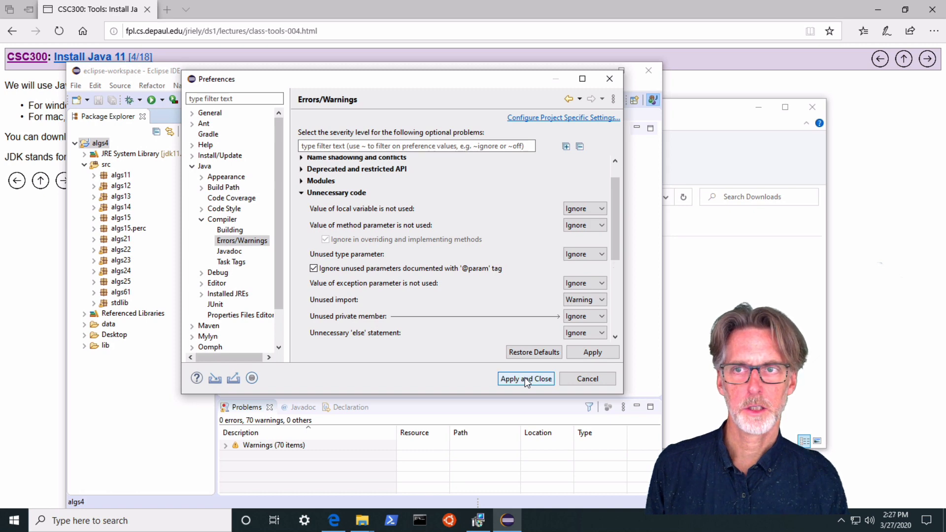
left_click(525, 379)
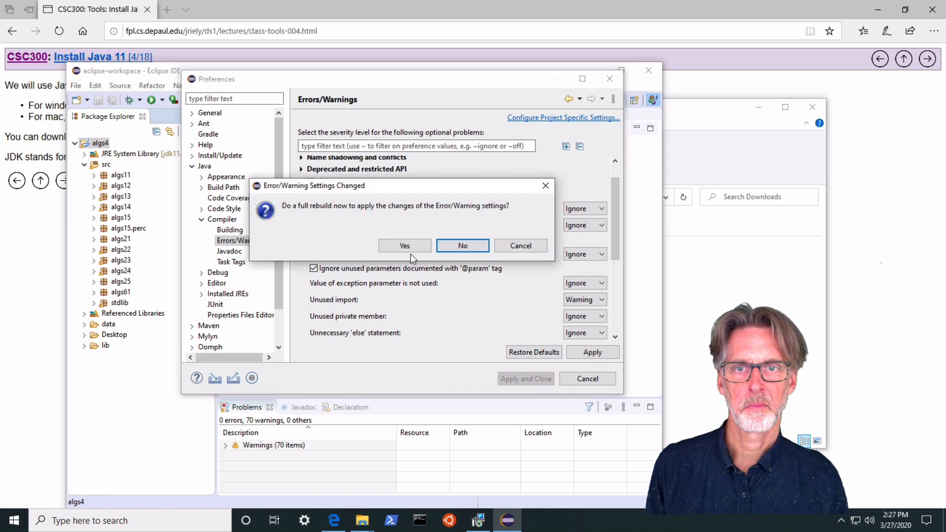
Step: Confirm the full rebuild with the new settings and expand the algs11 package's Java files
left_click(404, 245)
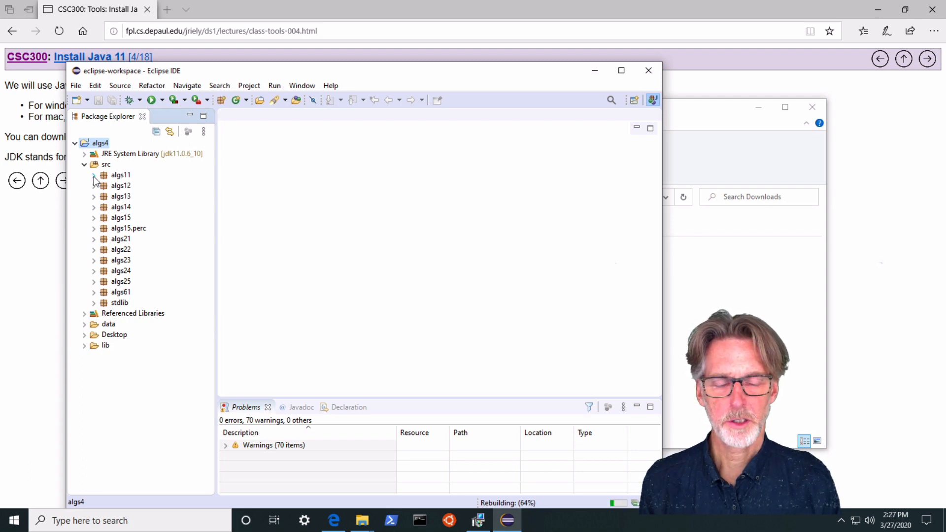
left_click(94, 175)
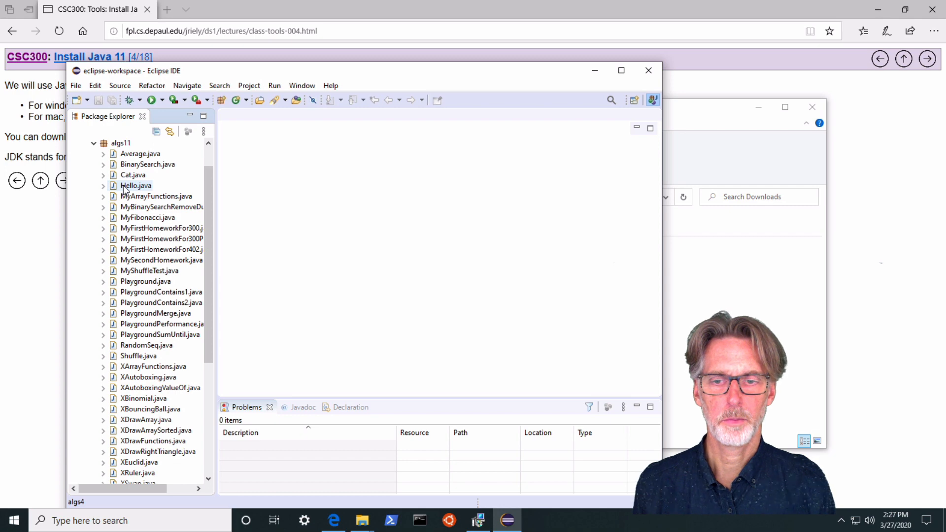
Step: Open Hello.java and delete the S of StdOut on line 5, producing a 'tdOut cannot be resolved' error
double_click(136, 185)
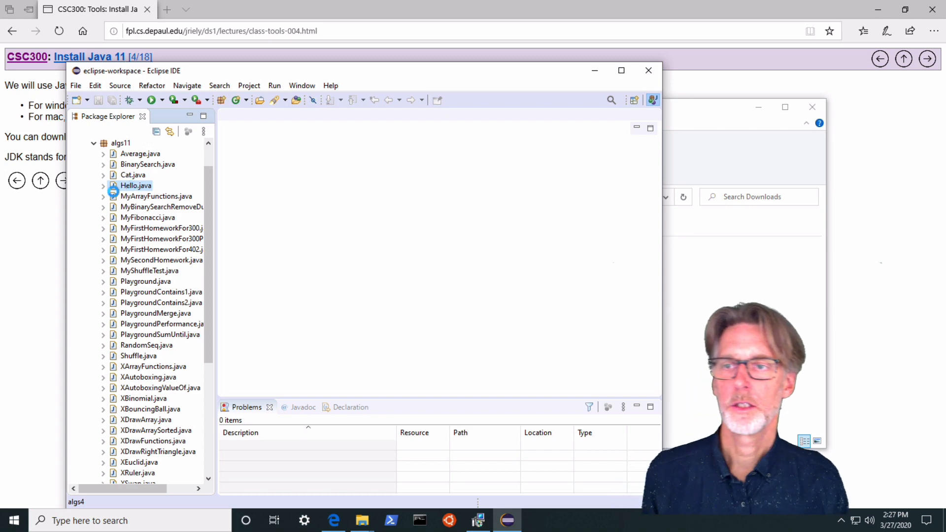
double_click(135, 186)
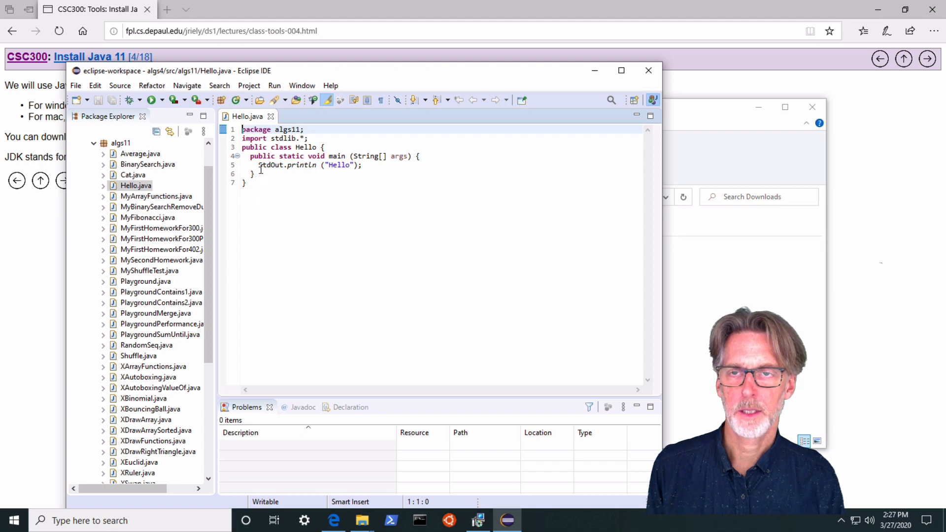
left_click(301, 165)
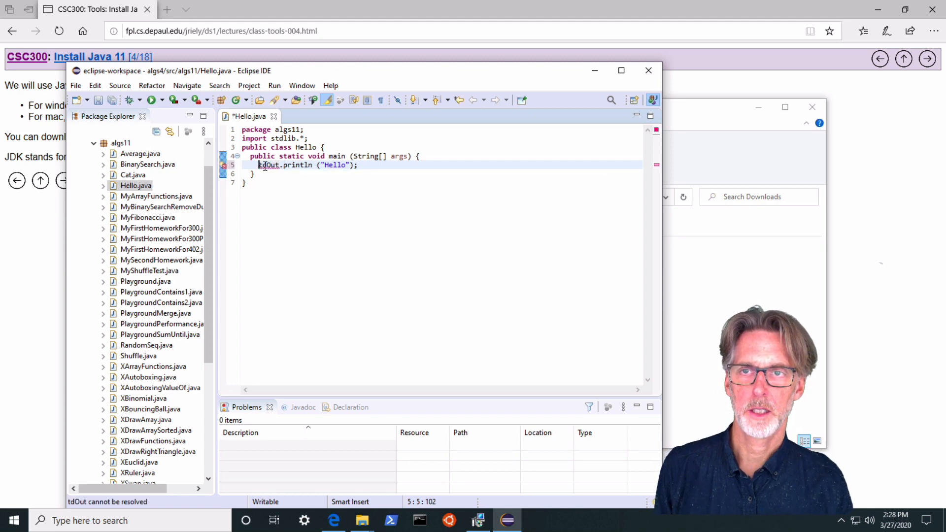
Step: View the quick fixes for the tdOut error and restore the S in StdOut
left_click(260, 164)
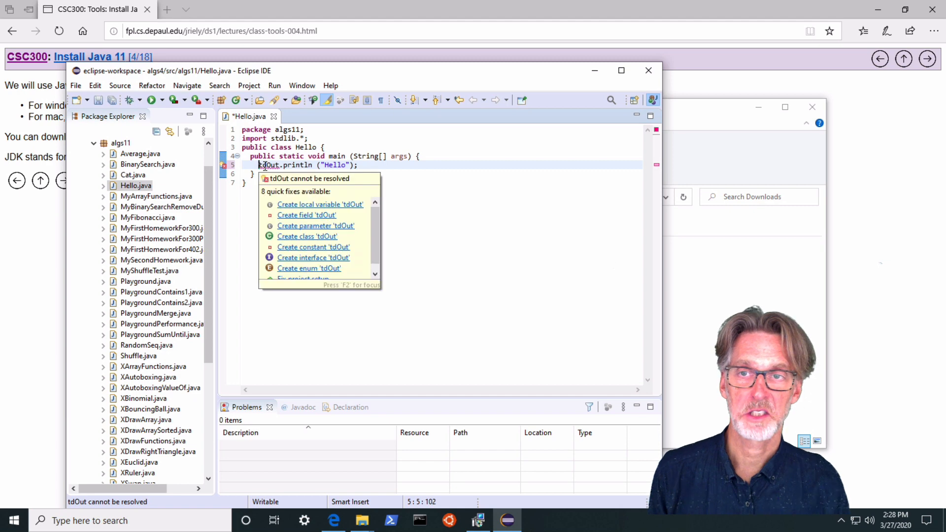
mouse_move(325, 222)
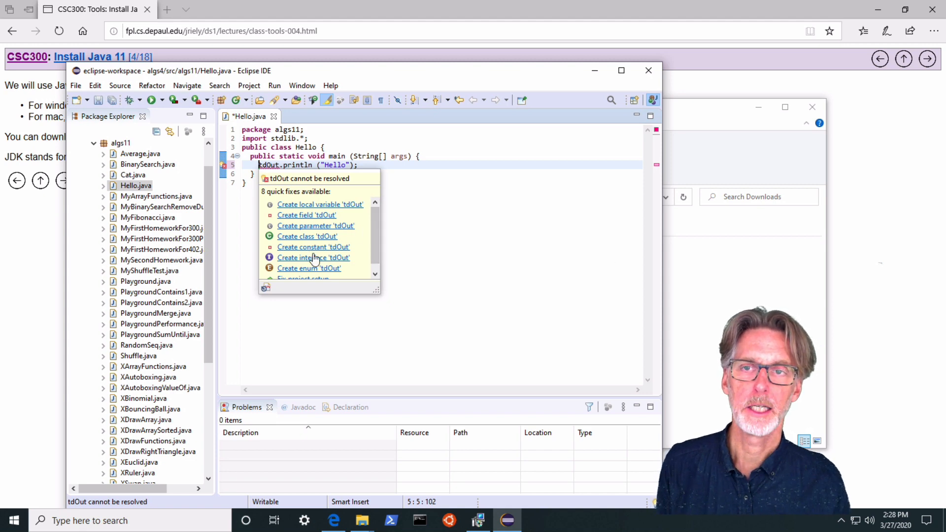
mouse_move(375, 239)
type("S")
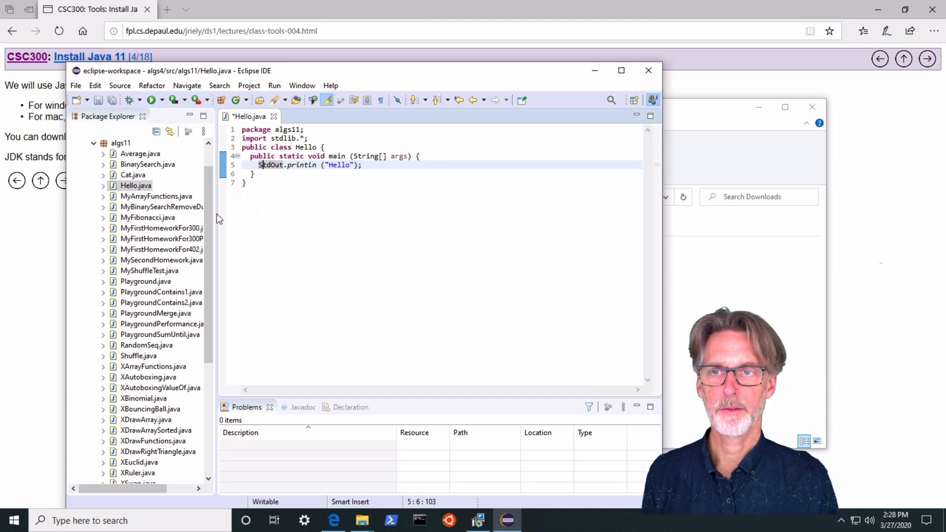
mouse_move(156, 99)
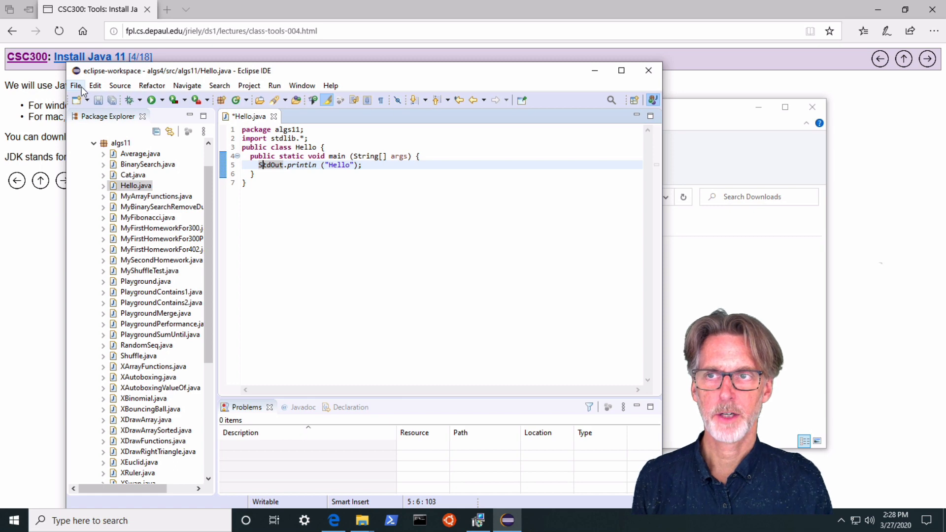
mouse_move(153, 101)
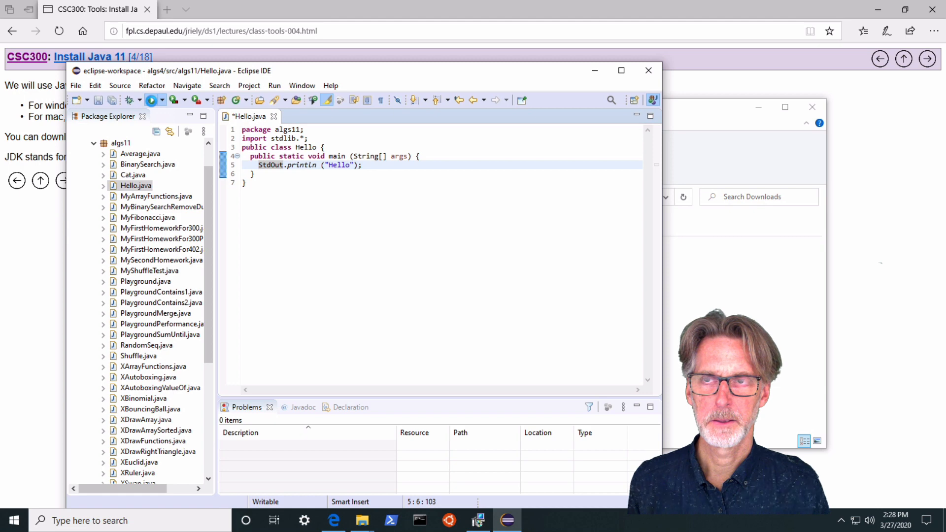
mouse_move(364, 242)
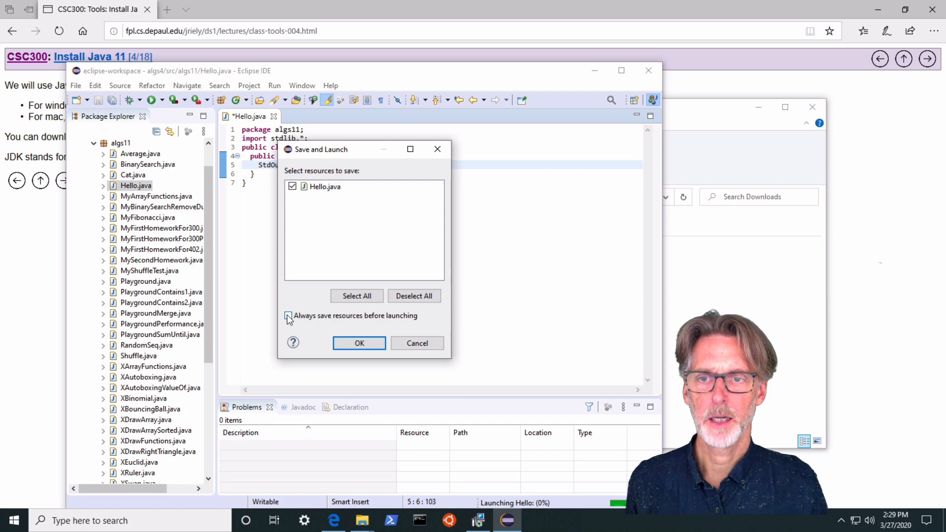
Step: Enable 'Always save resources before launching', then save and run Hello.java so the console prints Hello
left_click(289, 316)
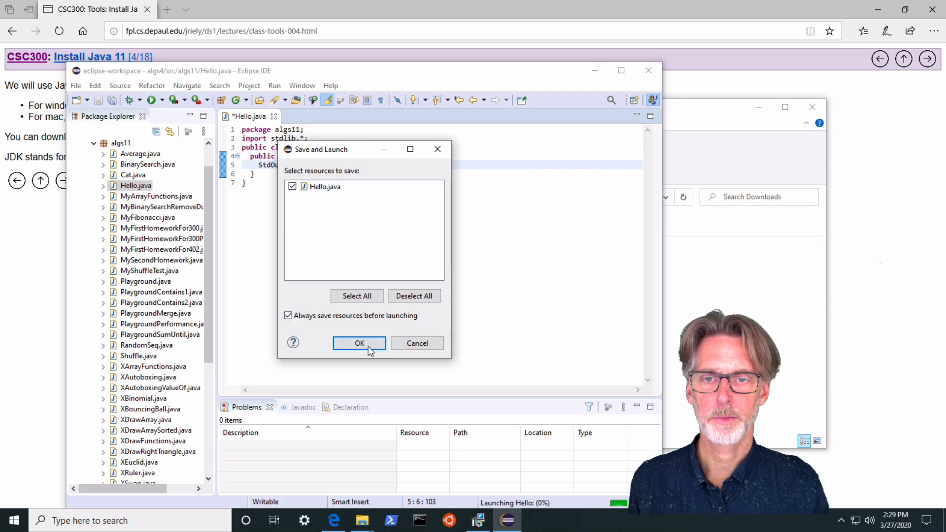
left_click(359, 343)
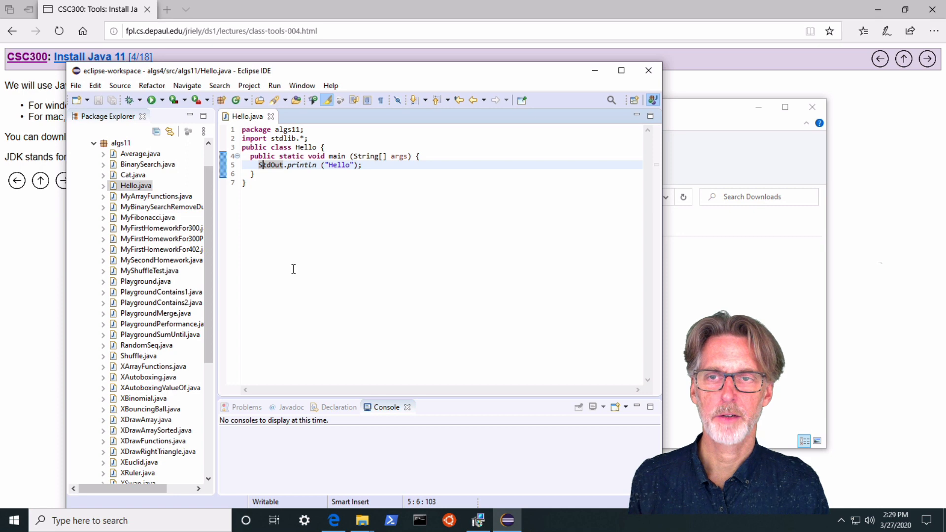
left_click(149, 101)
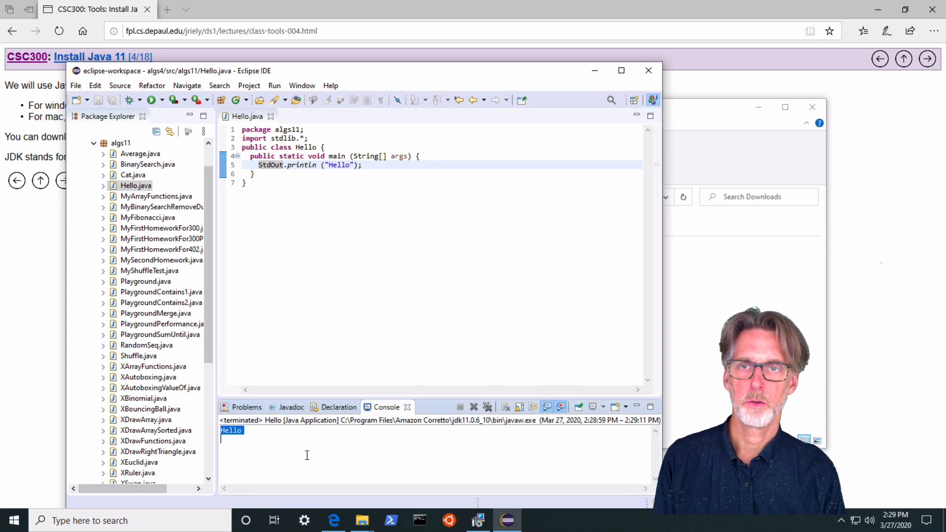
mouse_move(299, 165)
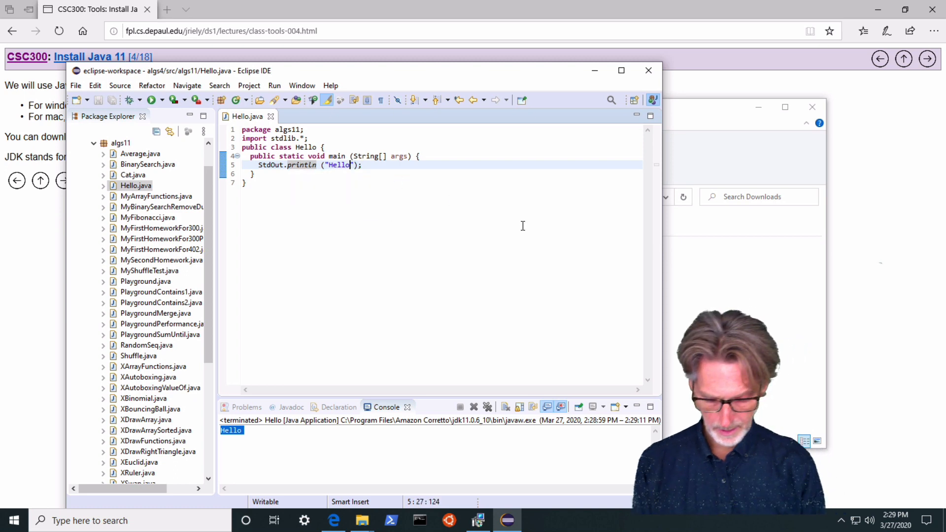
Step: Change the printed string to "Hello World" and rerun the program, showing Hello World in the console
type("Wo")
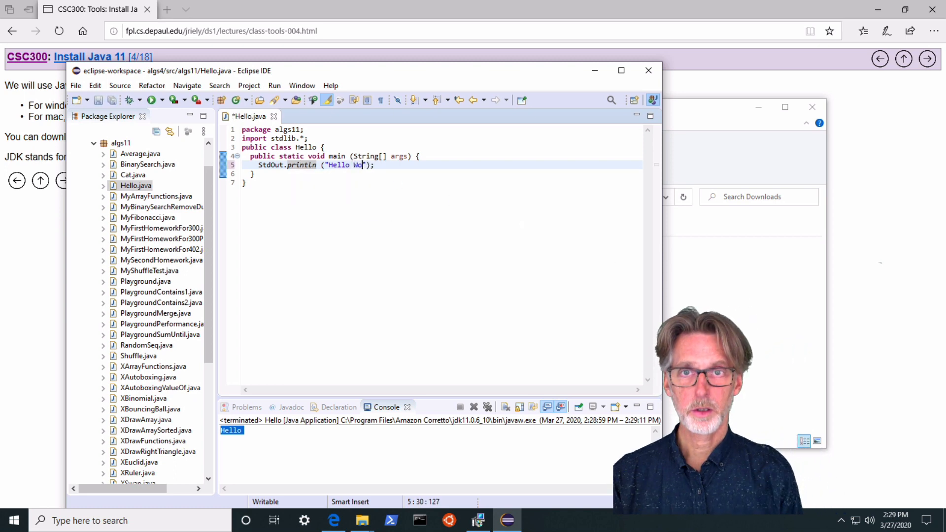
type("rld")
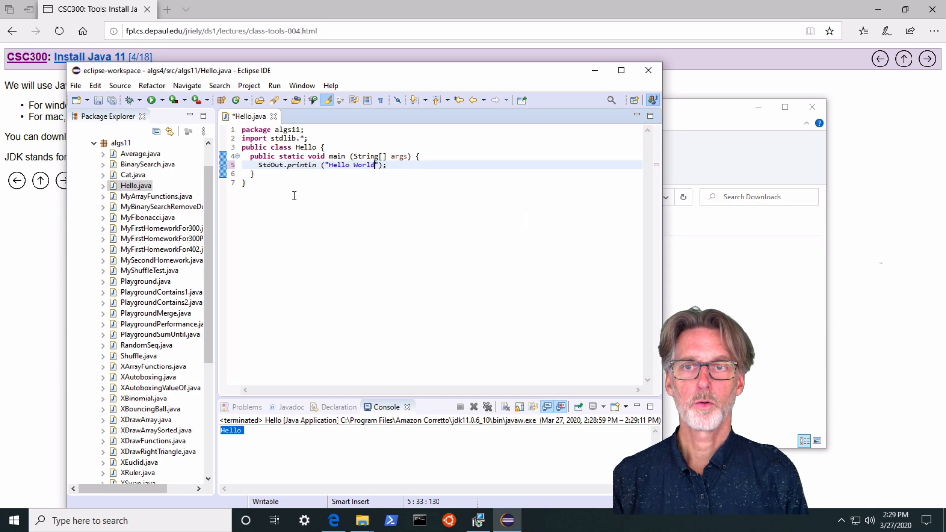
mouse_move(155, 99)
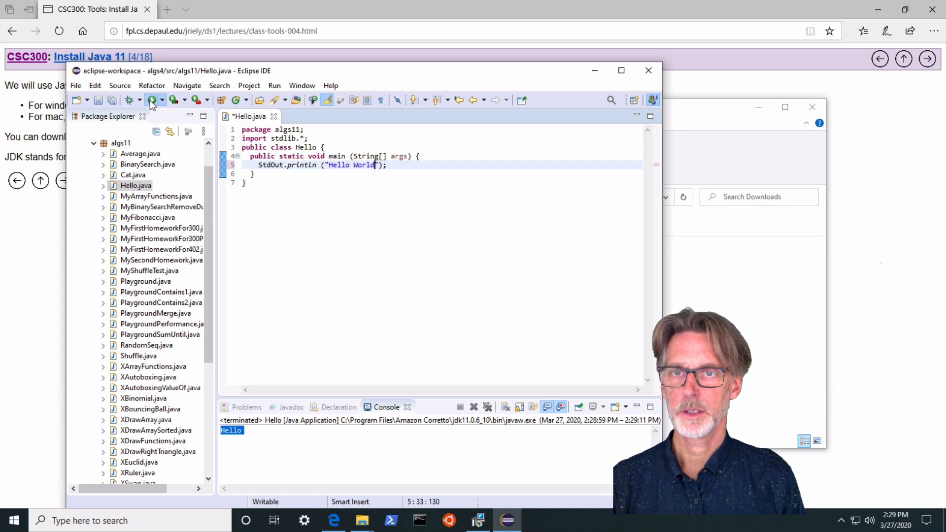
left_click(155, 100)
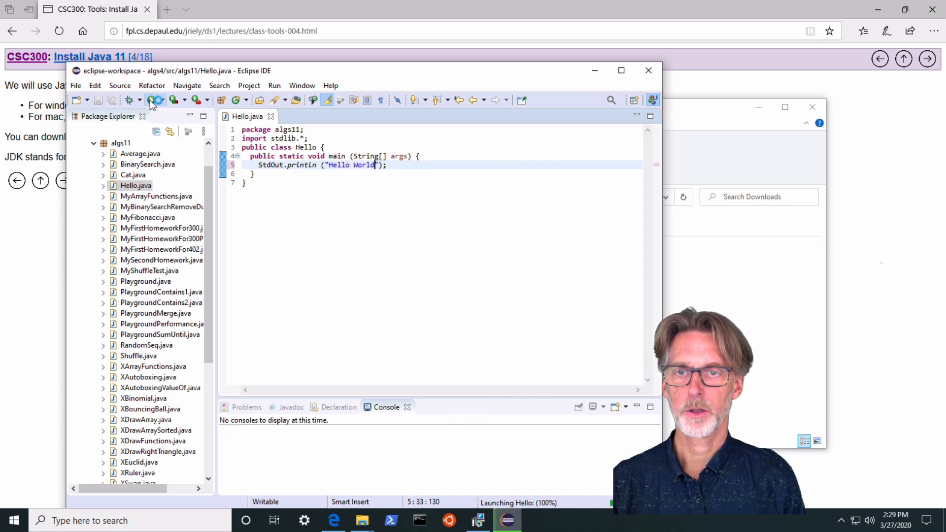
left_click(150, 100)
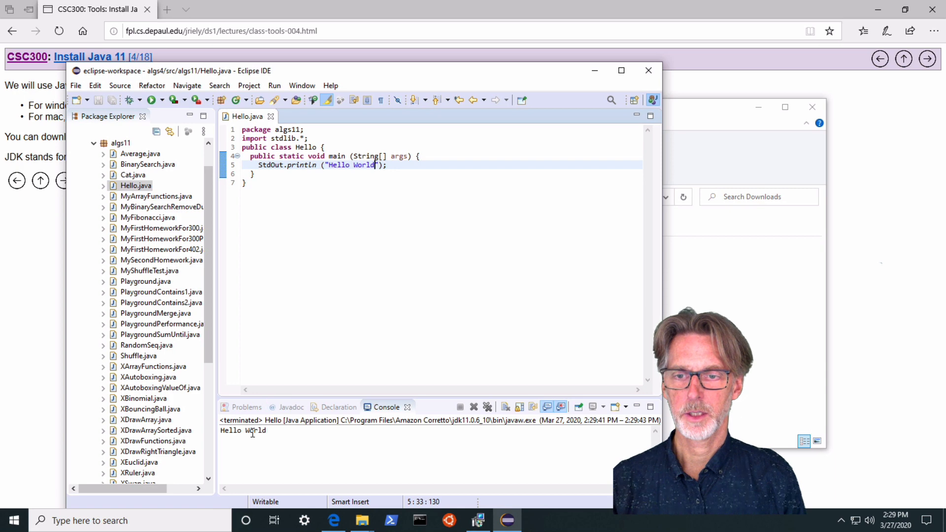